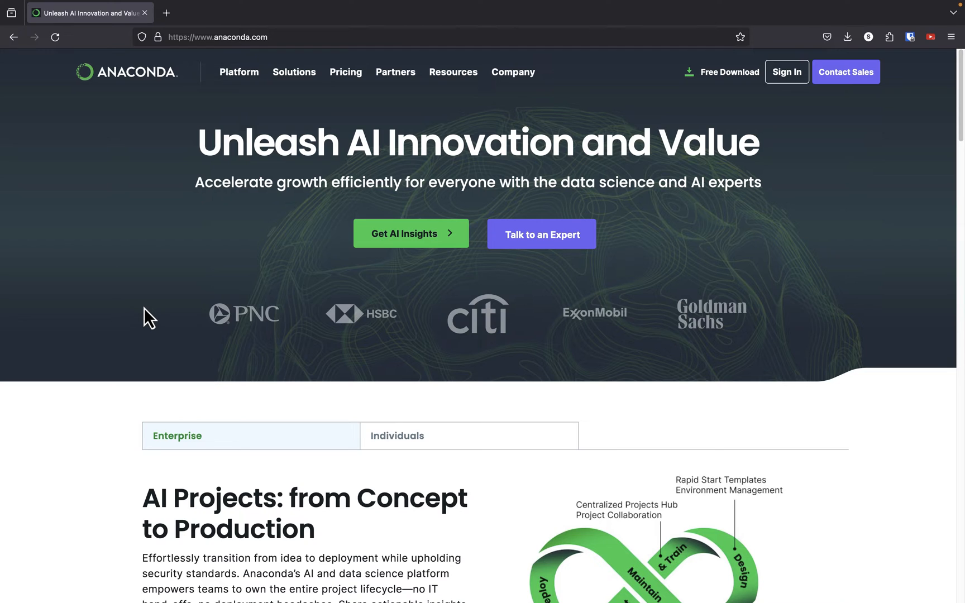
{"action": "mouse_move", "coordinate": [631, 136]}
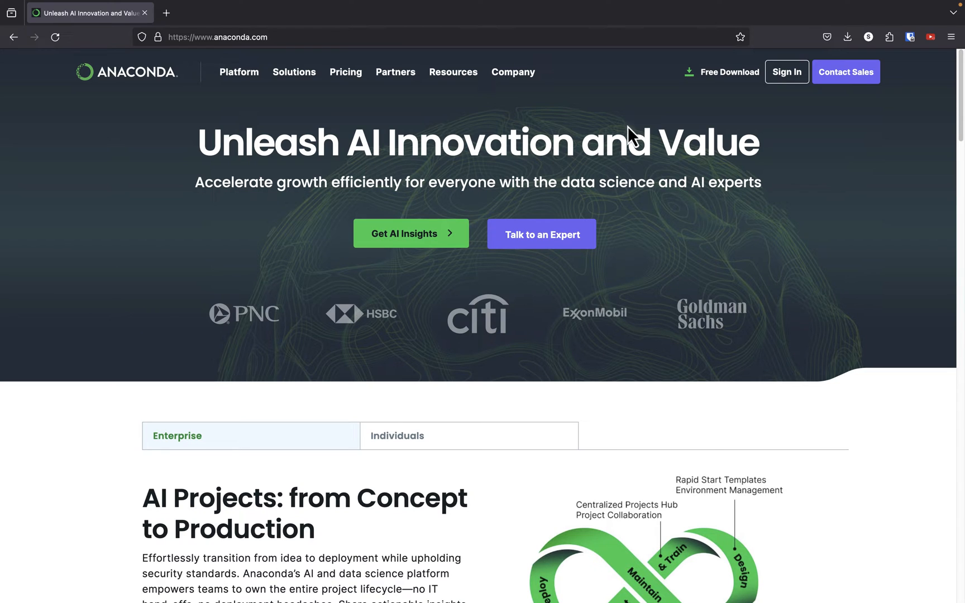
{"action": "mouse_move", "coordinate": [730, 72]}
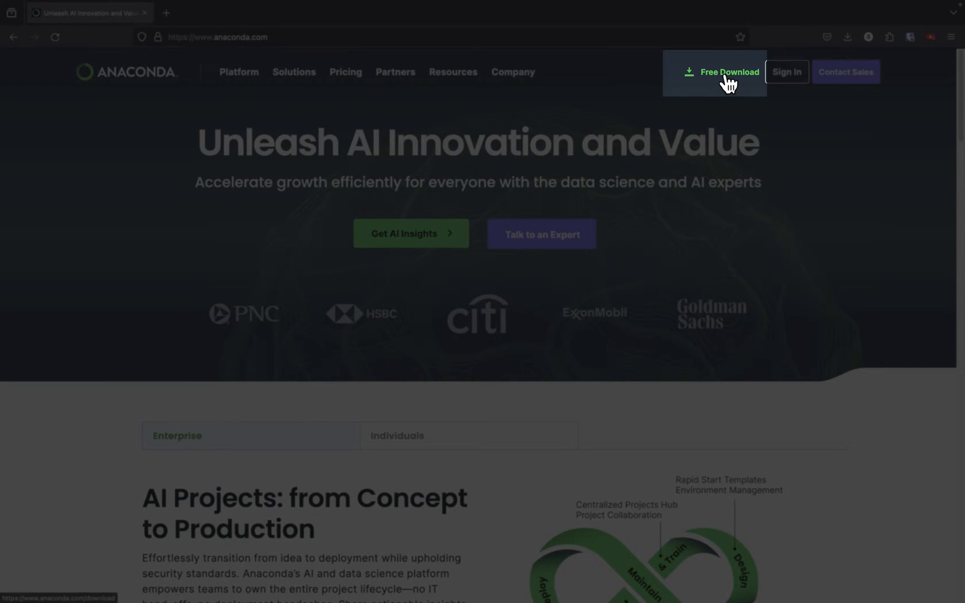
Open Anaconda's Free Download page and reveal the Mac Intel and M1/M2/M3 installers
{"action": "left_click", "coordinate": [729, 72]}
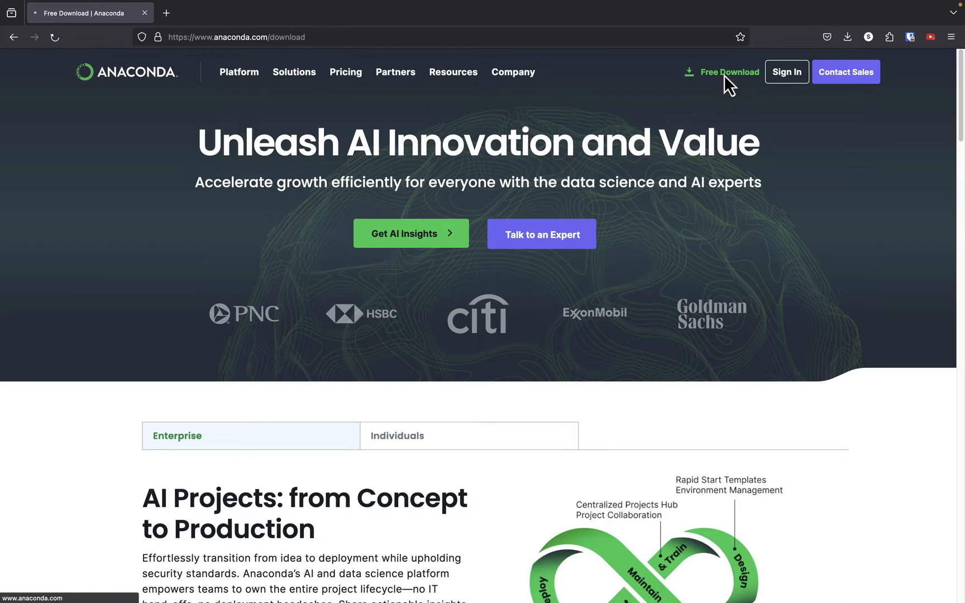
{"action": "left_click", "coordinate": [729, 72]}
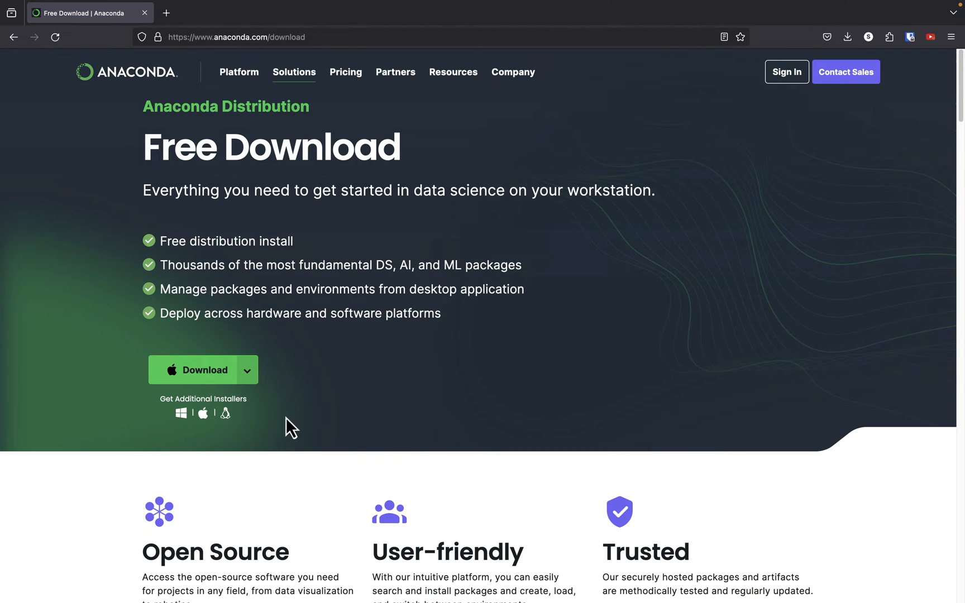
{"action": "mouse_move", "coordinate": [263, 399]}
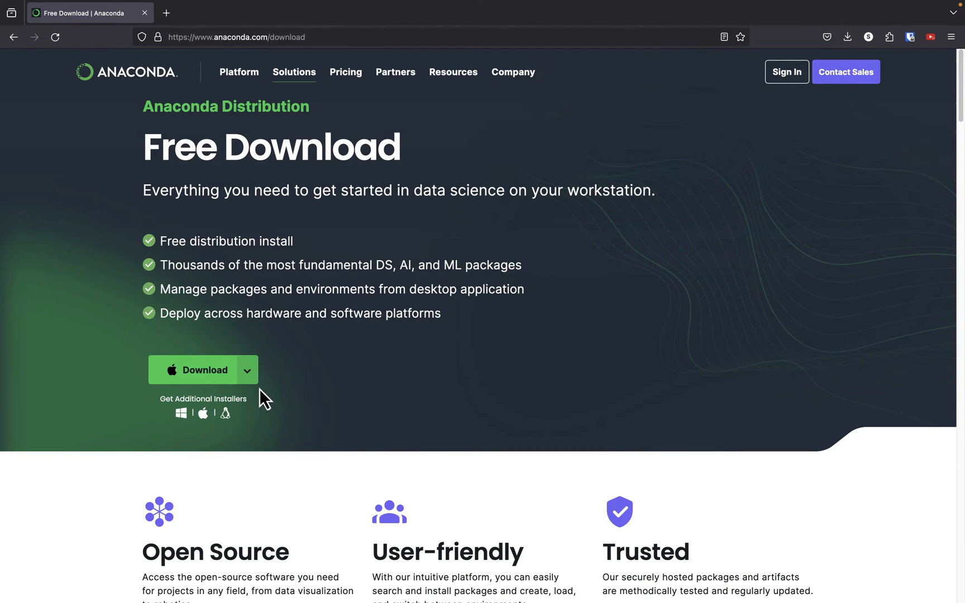
{"action": "left_click", "coordinate": [247, 370]}
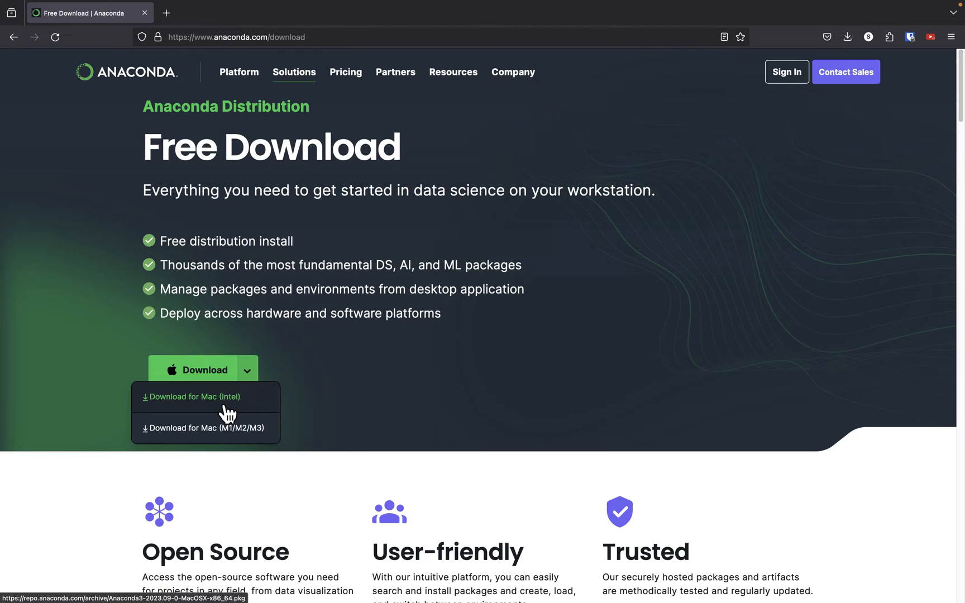
{"action": "mouse_move", "coordinate": [229, 428]}
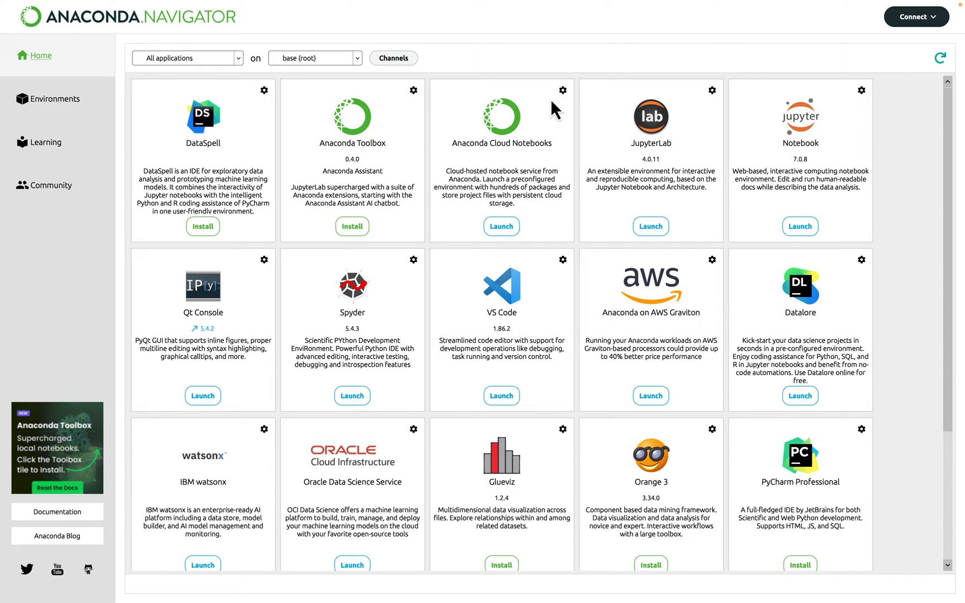
{"action": "mouse_move", "coordinate": [73, 104]}
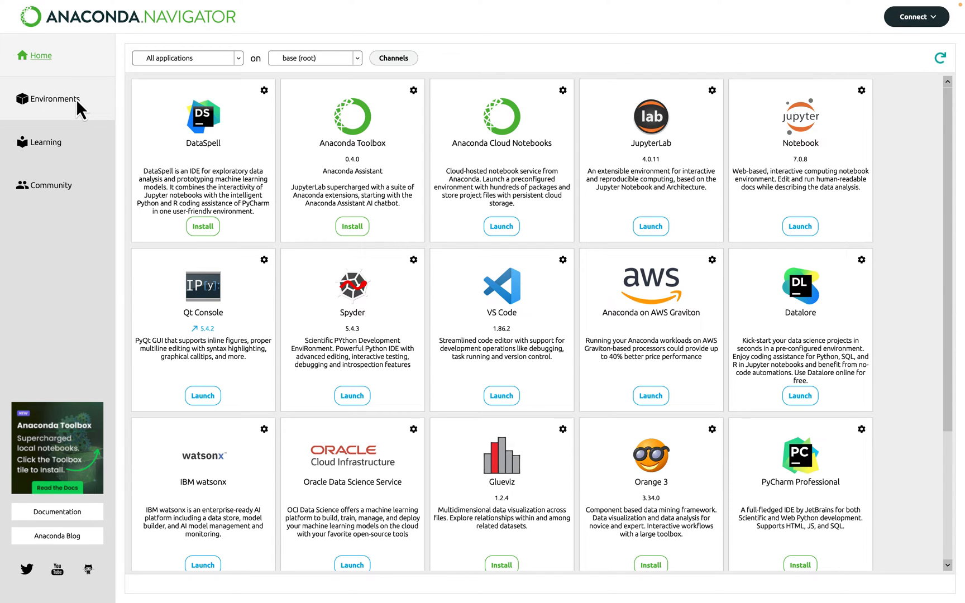
{"action": "mouse_move", "coordinate": [36, 117]}
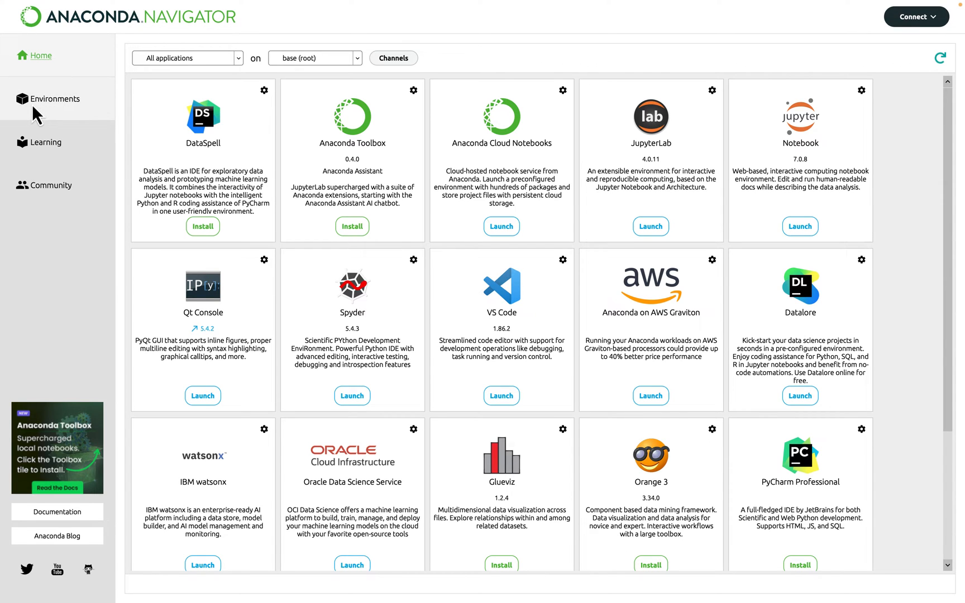
Open Environments in Anaconda Navigator to see base (root) and its 528 packages
{"action": "left_click", "coordinate": [55, 98]}
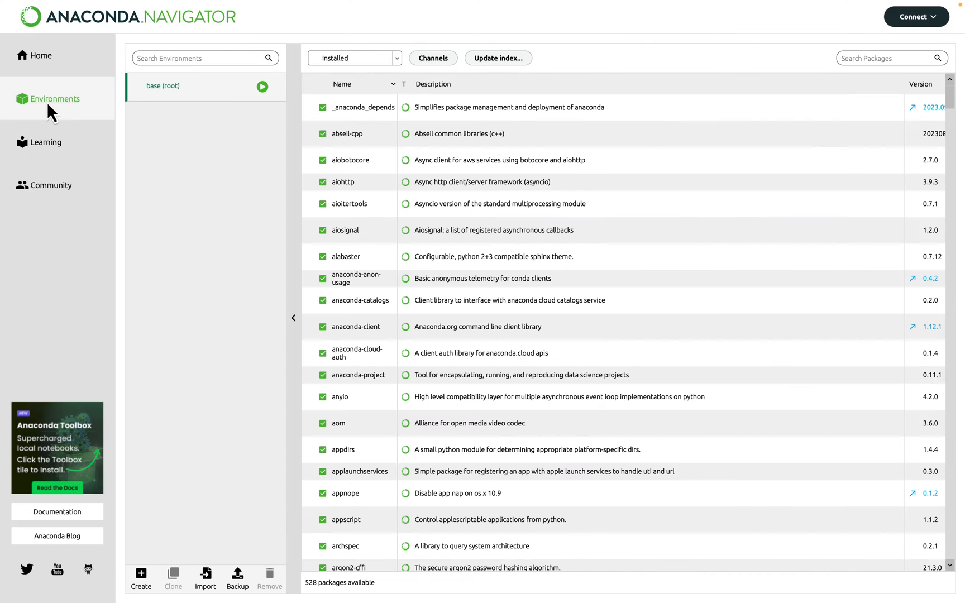
{"action": "mouse_move", "coordinate": [159, 102]}
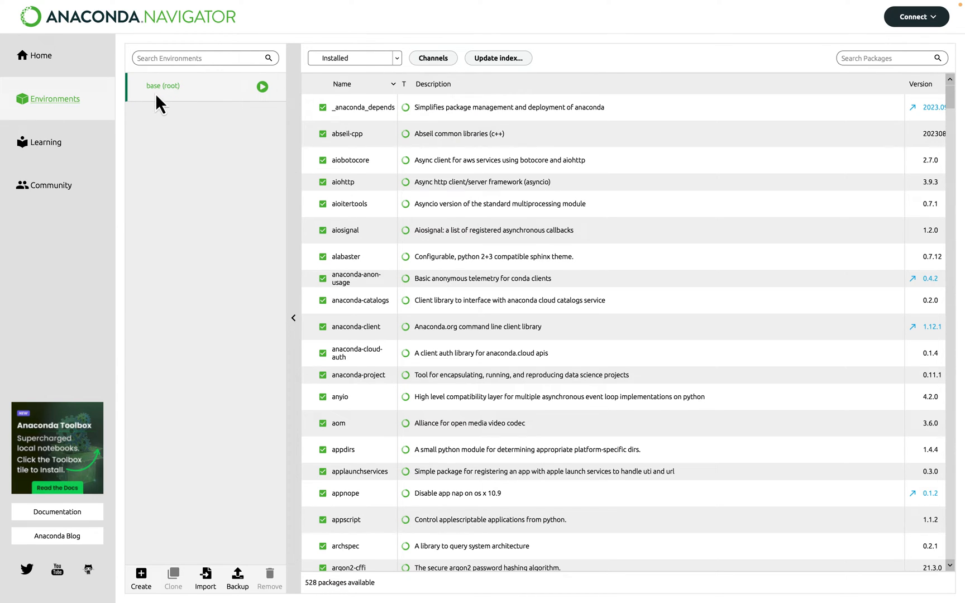
{"action": "mouse_move", "coordinate": [192, 100]}
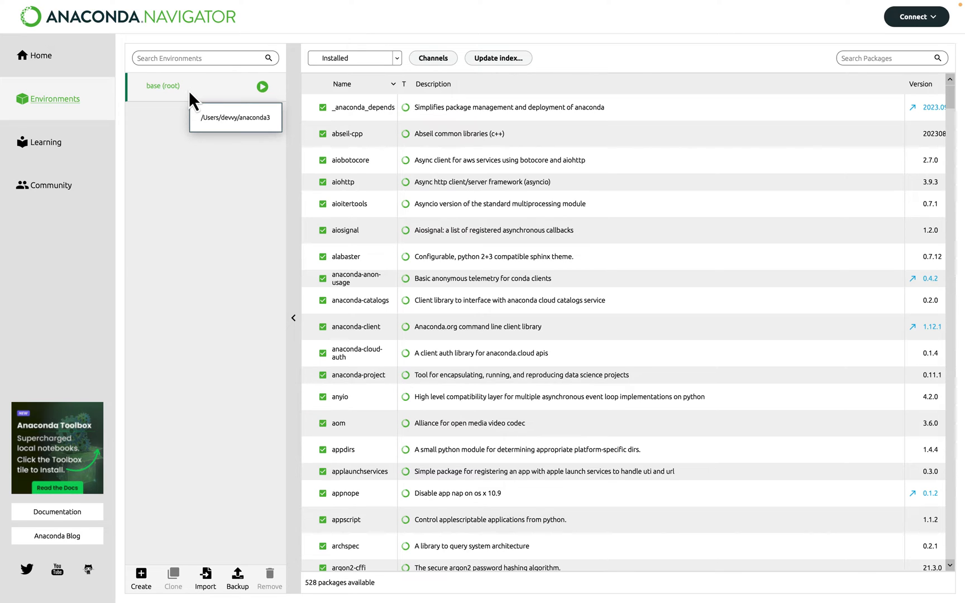
{"action": "mouse_move", "coordinate": [191, 120]}
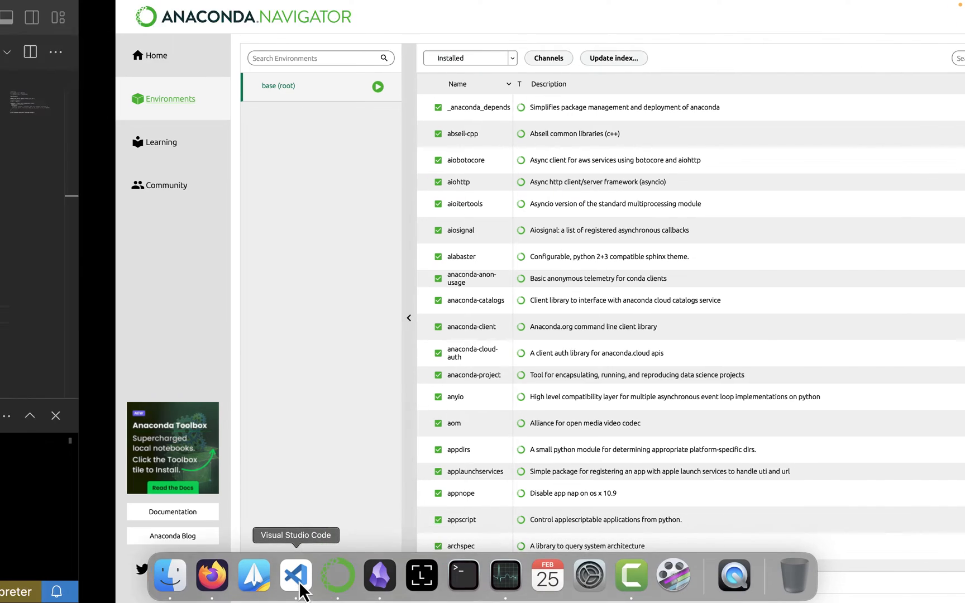
Switch to VS Code and review openai_demo.py, which queries gpt-3.5-turbo and prints the reply
{"action": "left_click", "coordinate": [296, 576]}
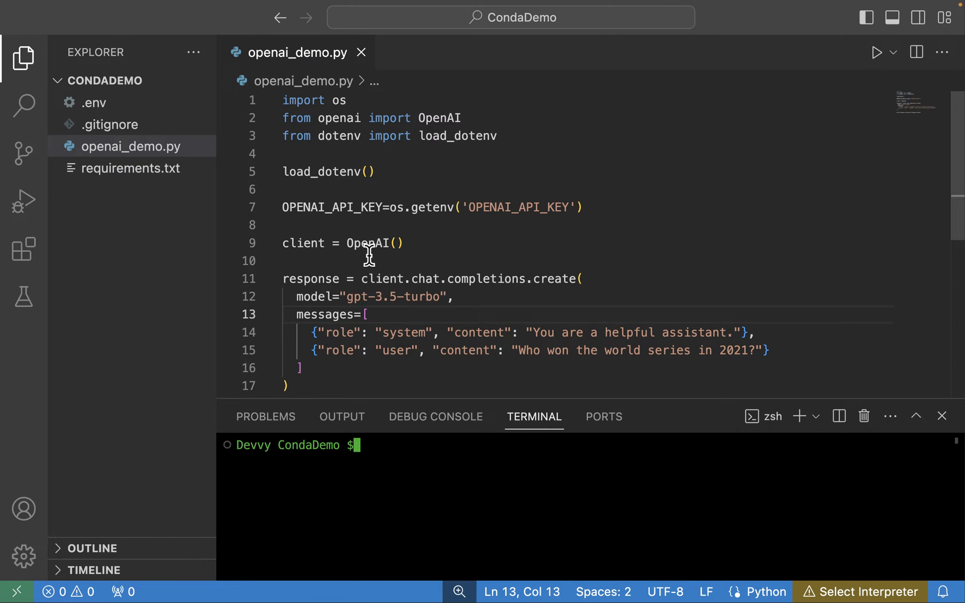
{"action": "mouse_move", "coordinate": [380, 161]}
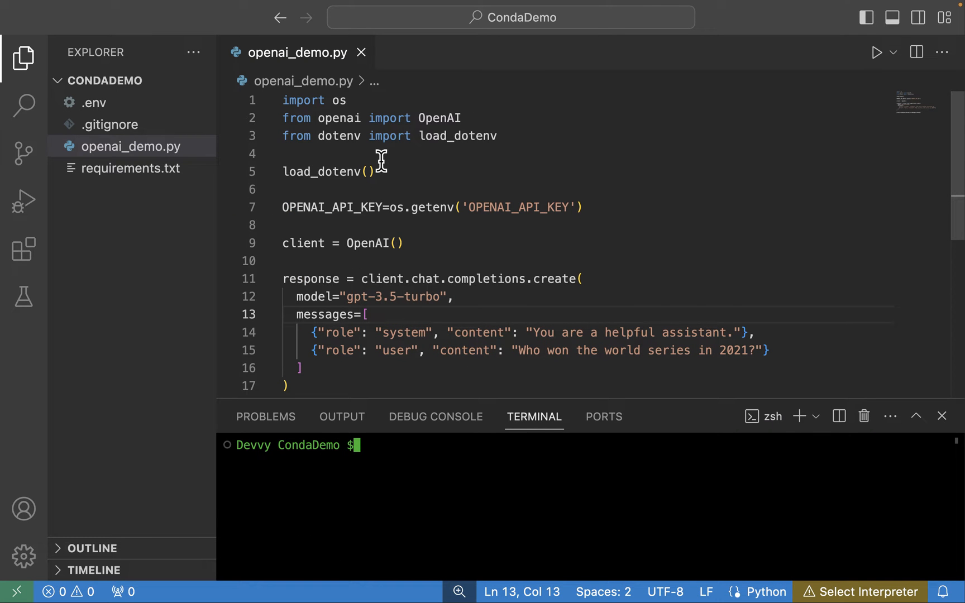
{"action": "mouse_move", "coordinate": [369, 157]}
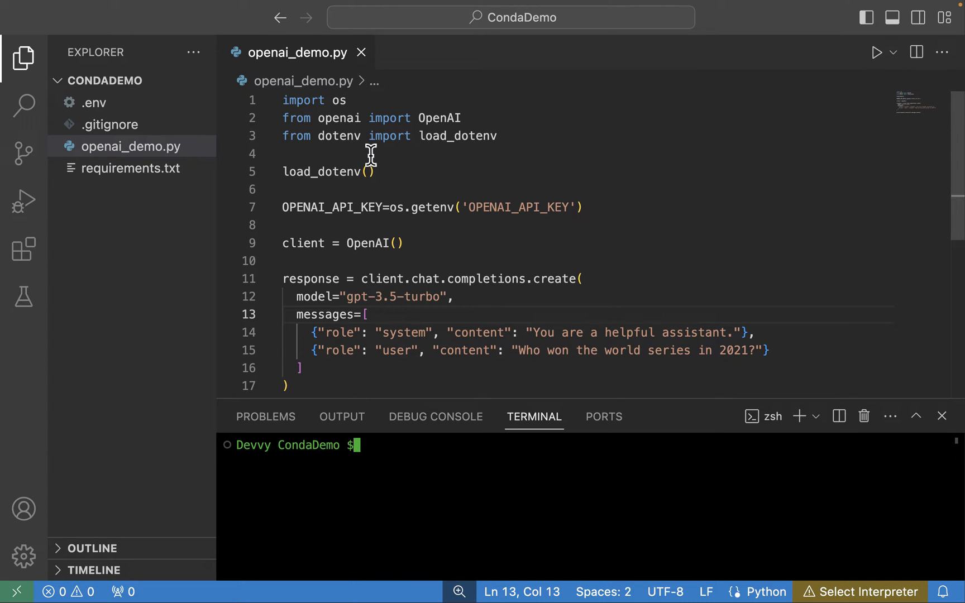
{"action": "mouse_move", "coordinate": [380, 279]}
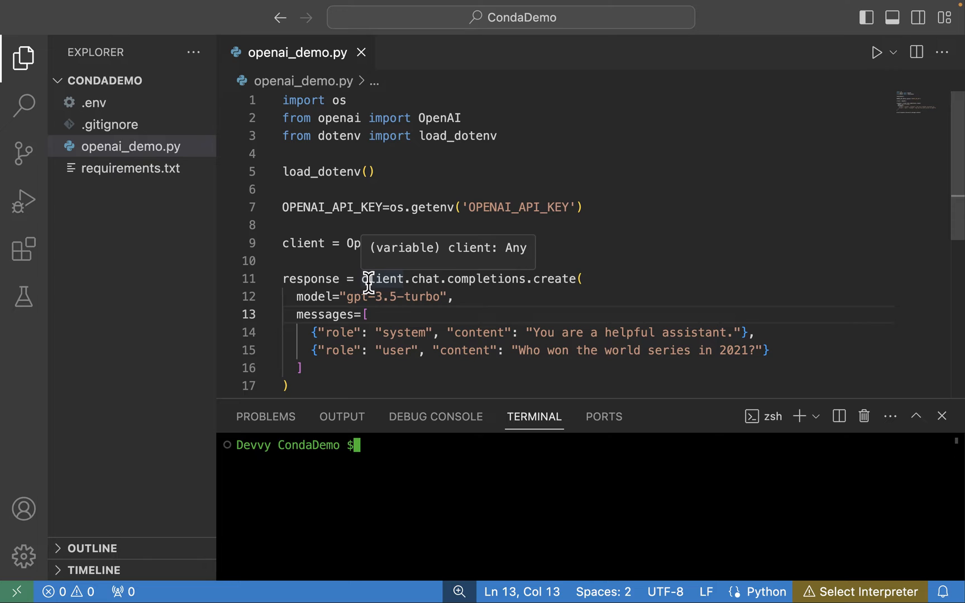
{"action": "mouse_move", "coordinate": [445, 126]}
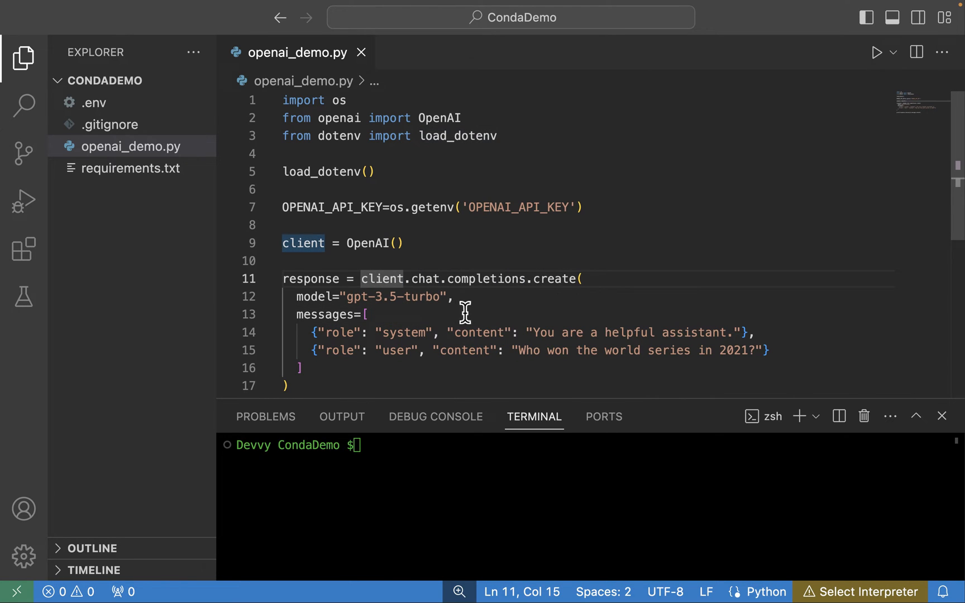
{"action": "mouse_move", "coordinate": [566, 356]}
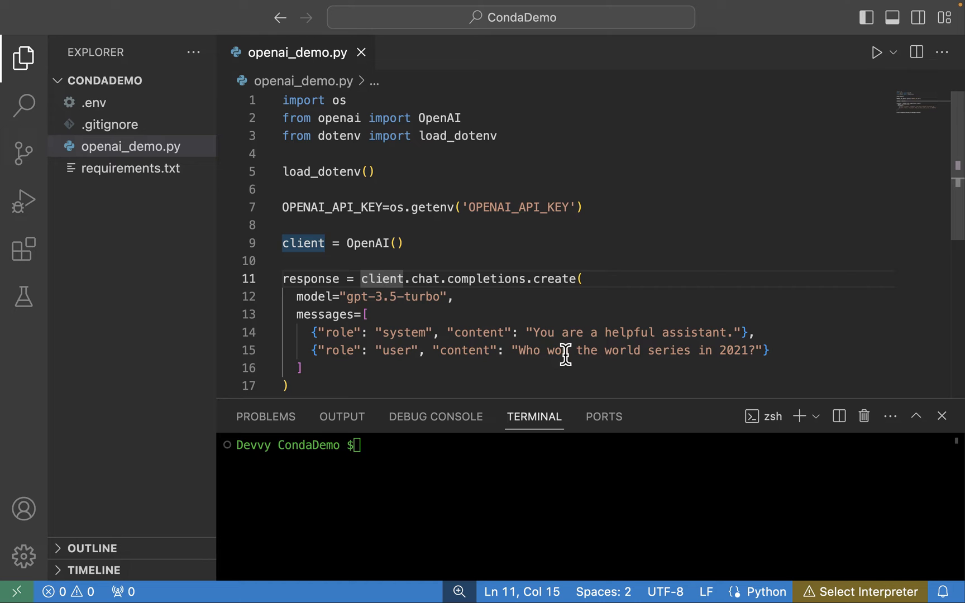
{"action": "scroll", "scroll_direction": "down", "scroll_amount": 3}
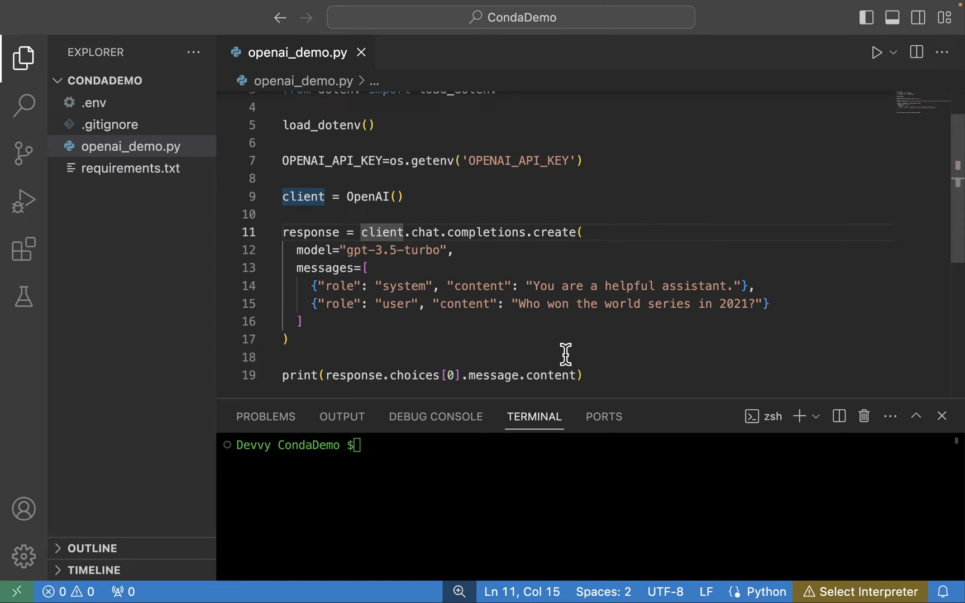
{"action": "mouse_move", "coordinate": [419, 376]}
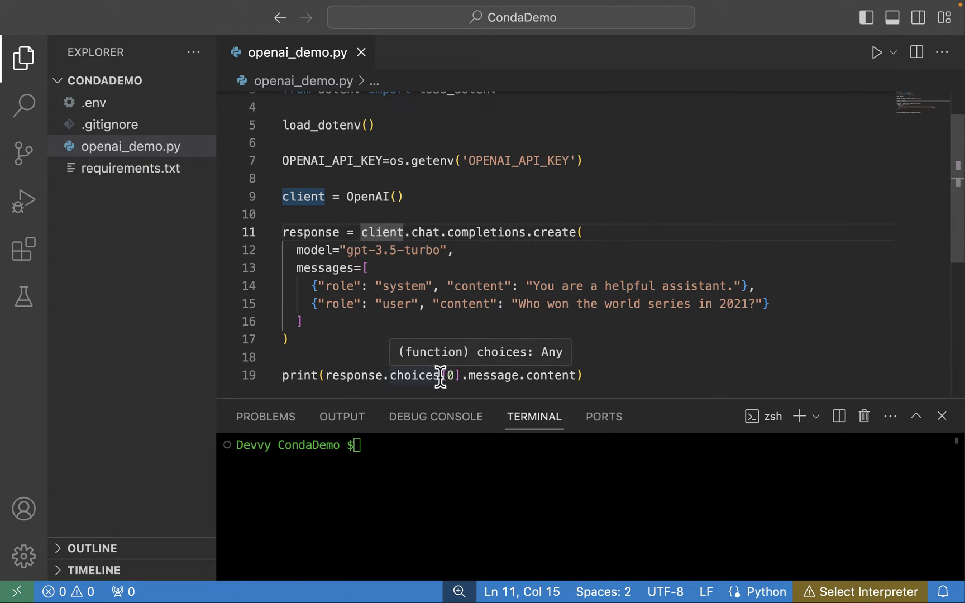
{"action": "scroll", "scroll_direction": "up", "scroll_amount": 3}
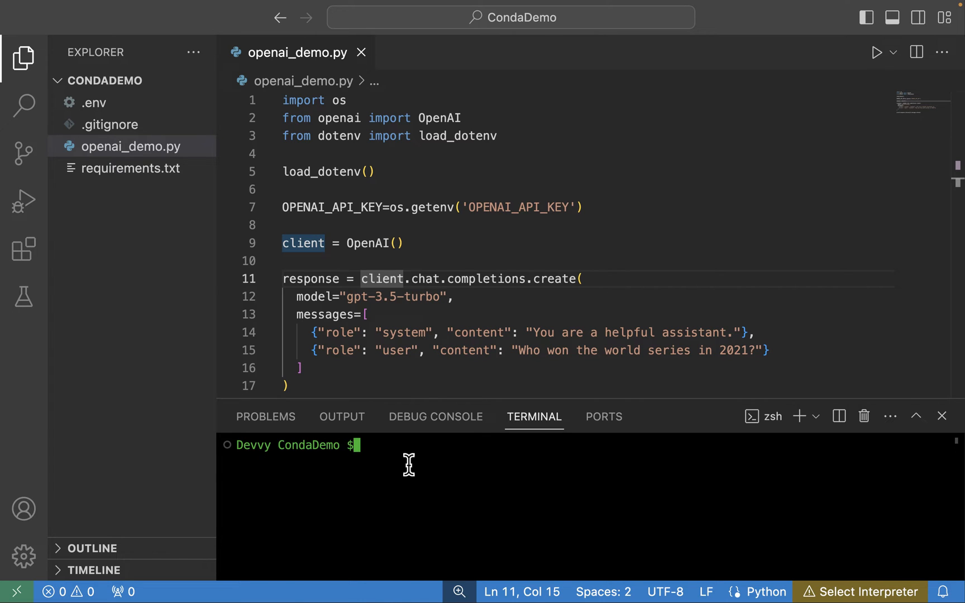
Run python ./openai_demo.py, which fails with ModuleNotFoundError for 'openai'
{"action": "type", "text": "python ./"}
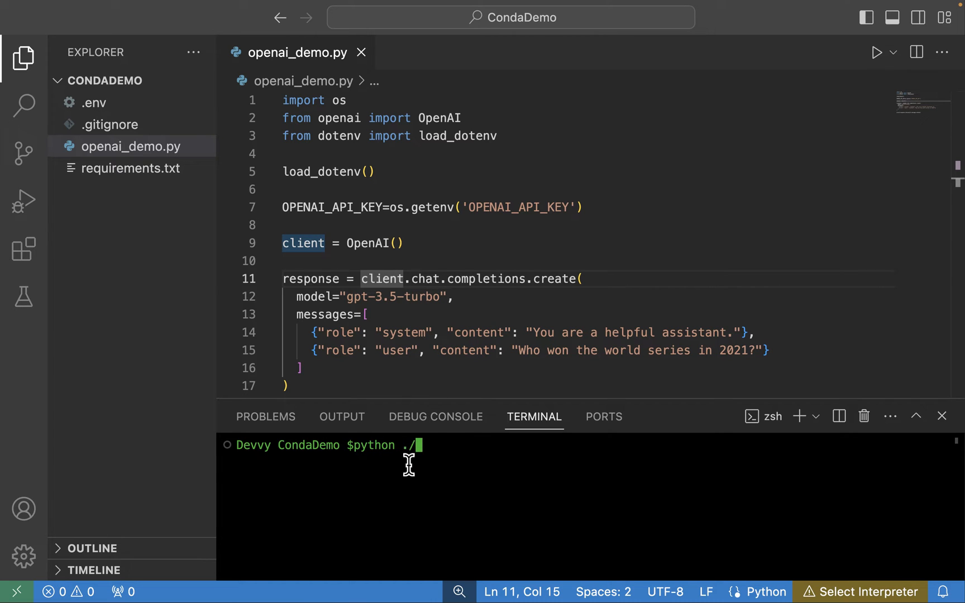
{"action": "type", "text": "openai_demo"}
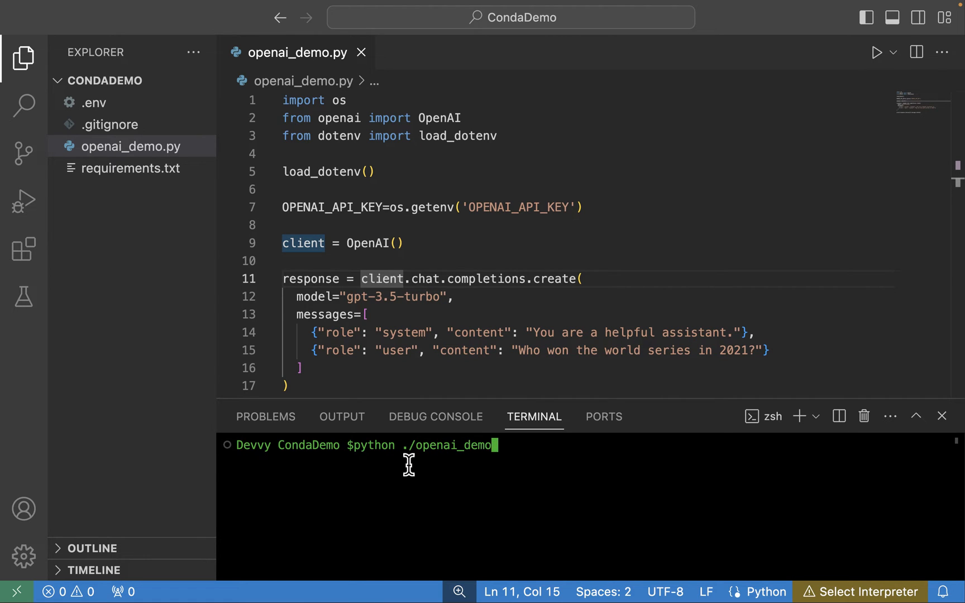
{"action": "type", "text": ".py"}
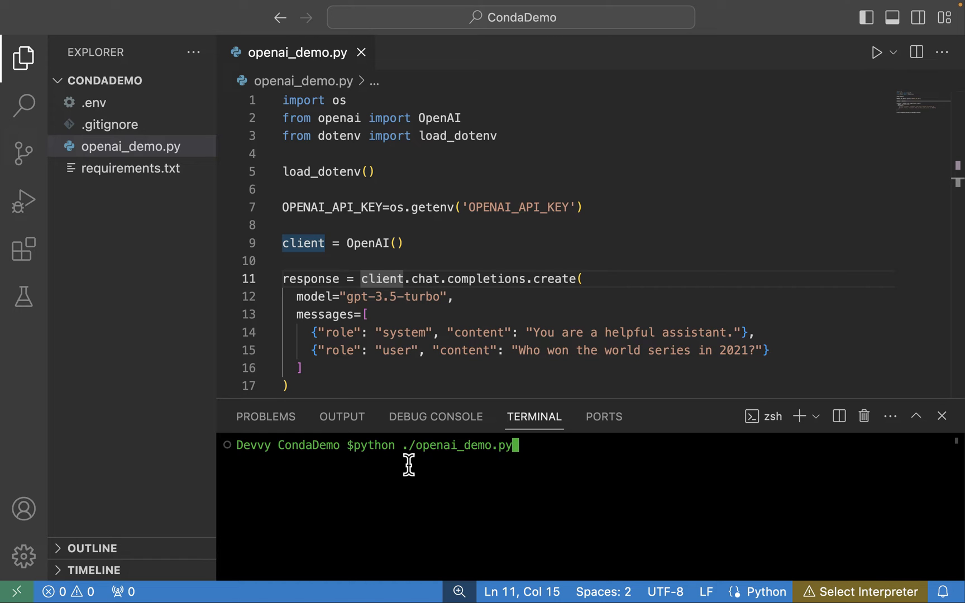
{"action": "key", "text": "Return"}
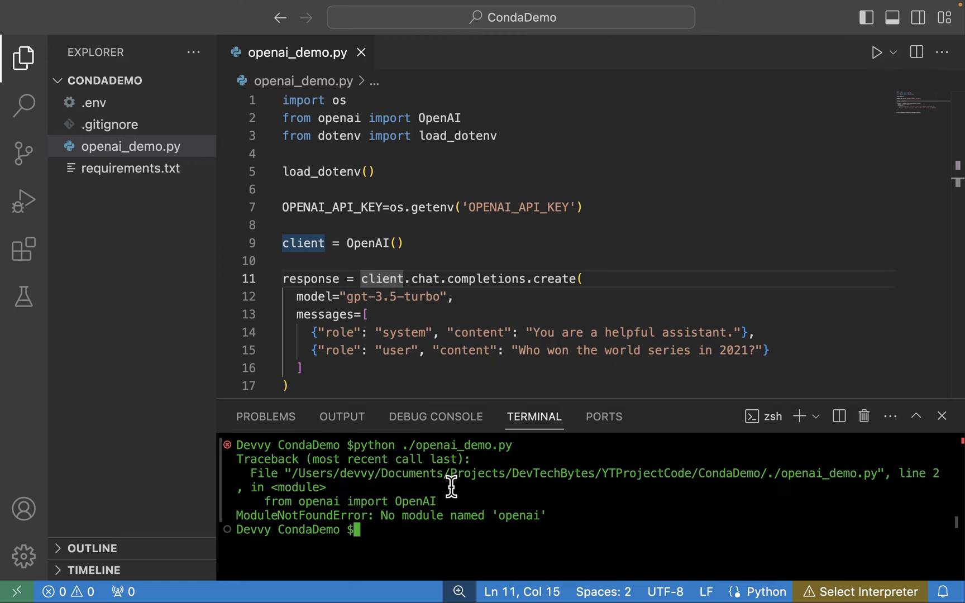
{"action": "mouse_move", "coordinate": [391, 515]}
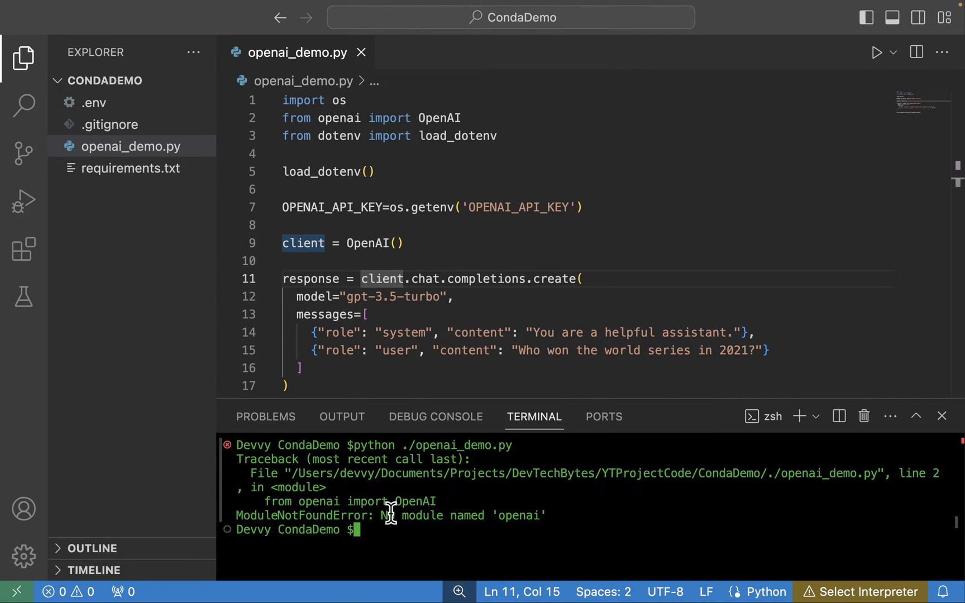
{"action": "mouse_move", "coordinate": [381, 515]}
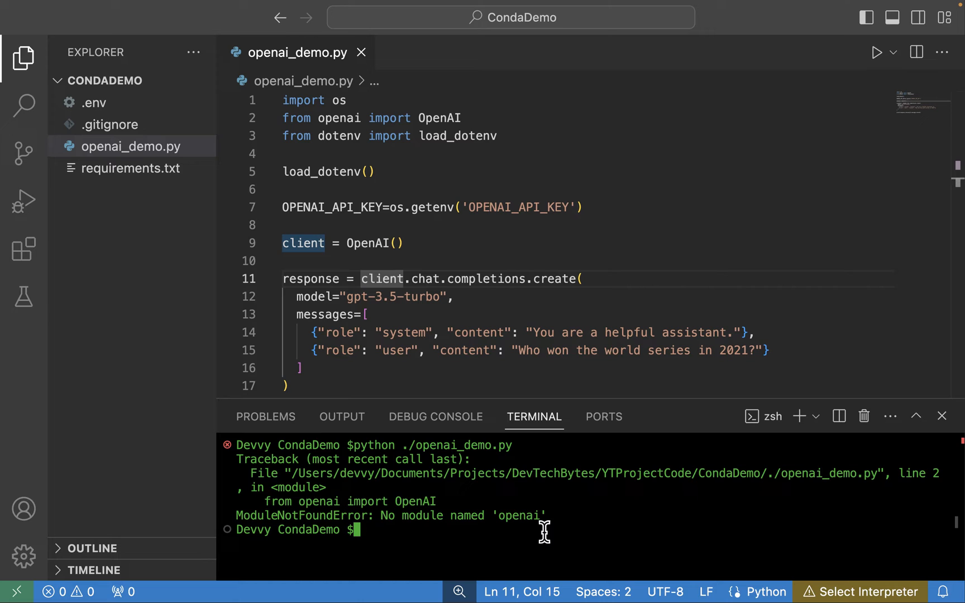
{"action": "mouse_move", "coordinate": [348, 118]}
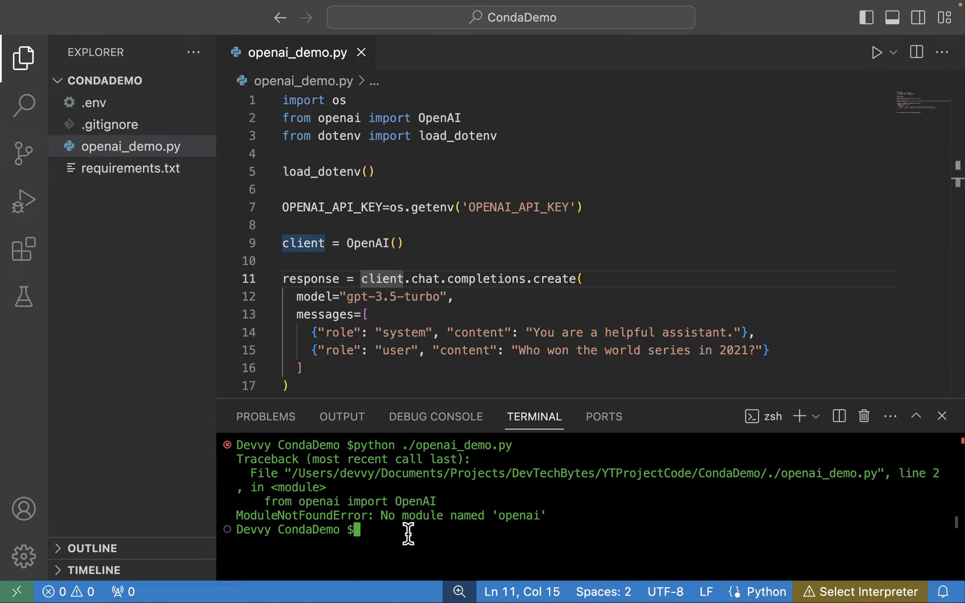
Clear the terminal, then run conda list and scroll the base packages ending with zstd
{"action": "type", "text": "conda"}
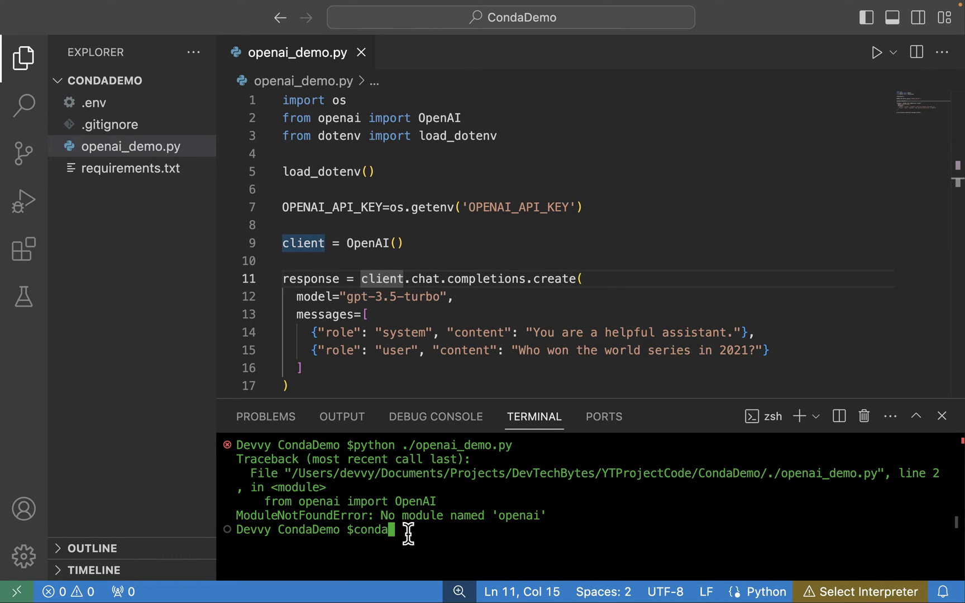
{"action": "type", "text": "clear"}
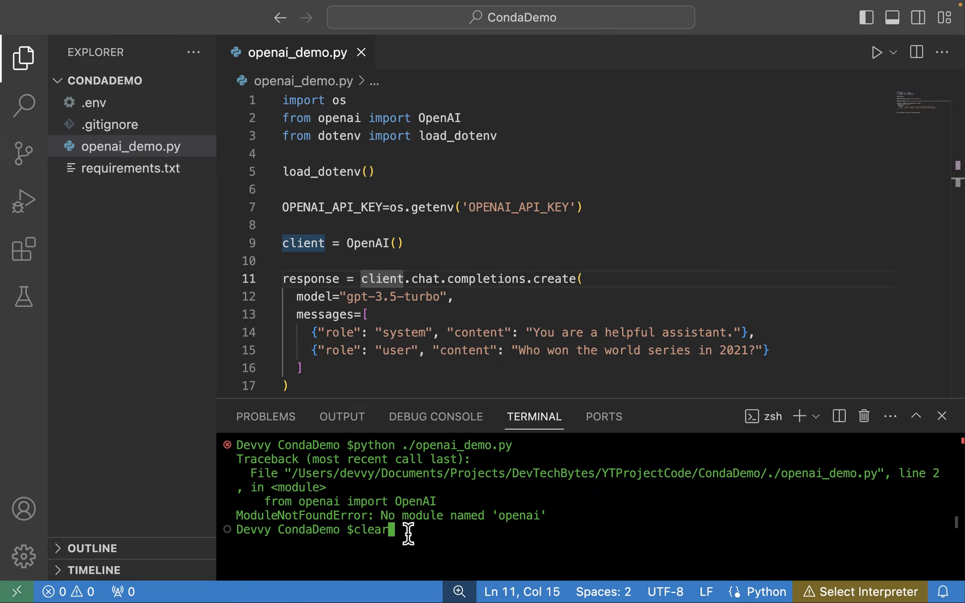
{"action": "key", "text": "Return"}
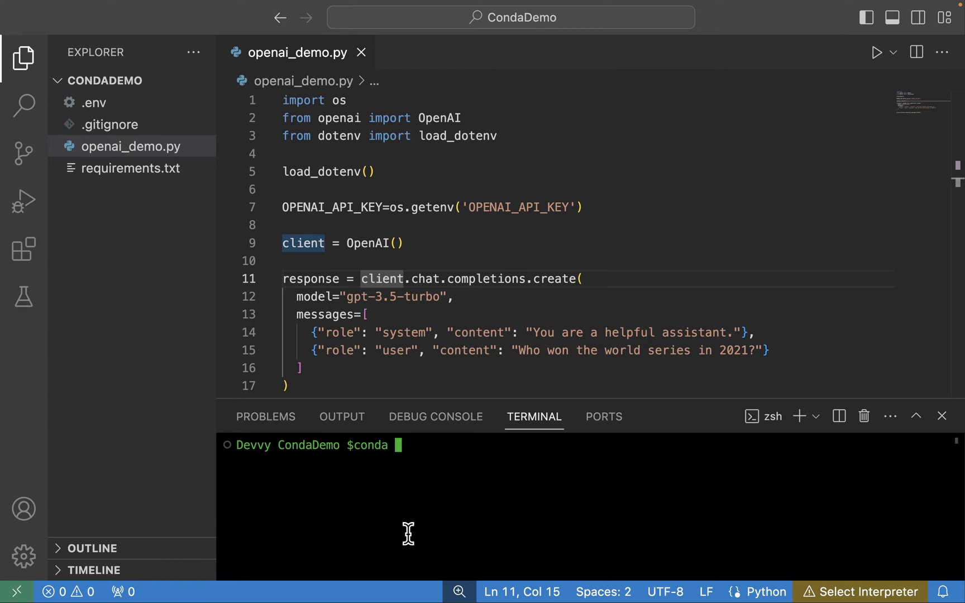
{"action": "type", "text": "li"}
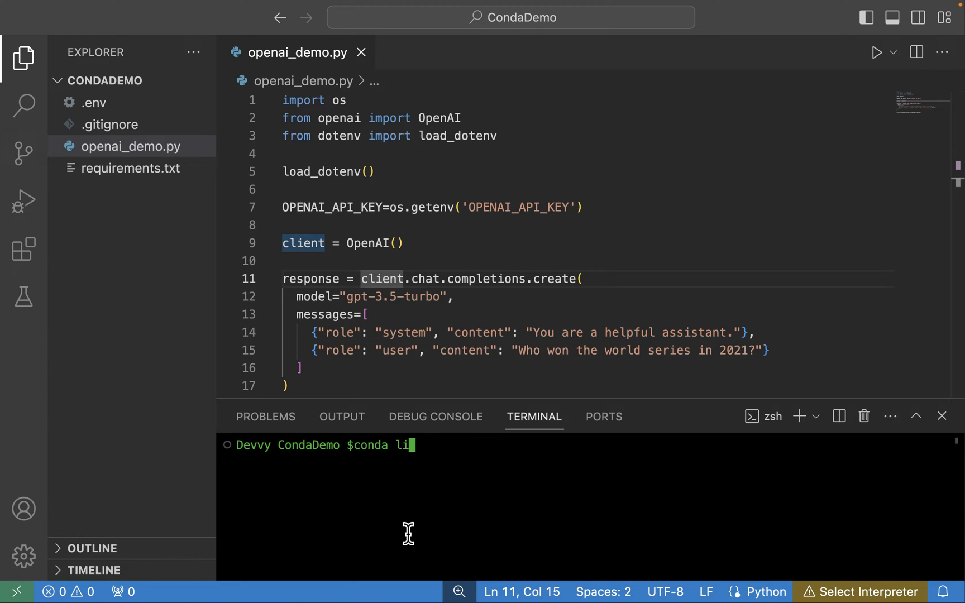
{"action": "type", "text": "st"}
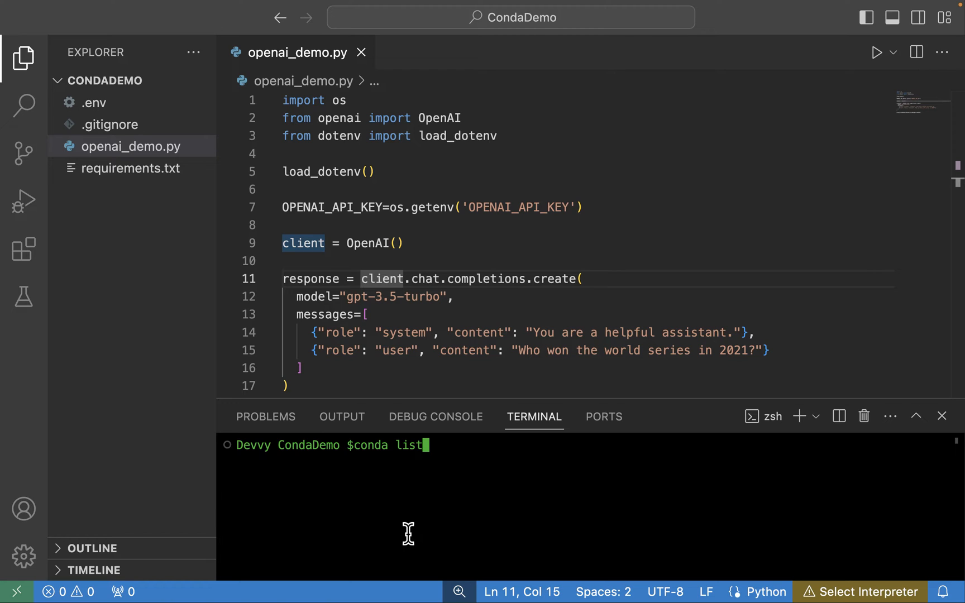
{"action": "key", "text": "Return"}
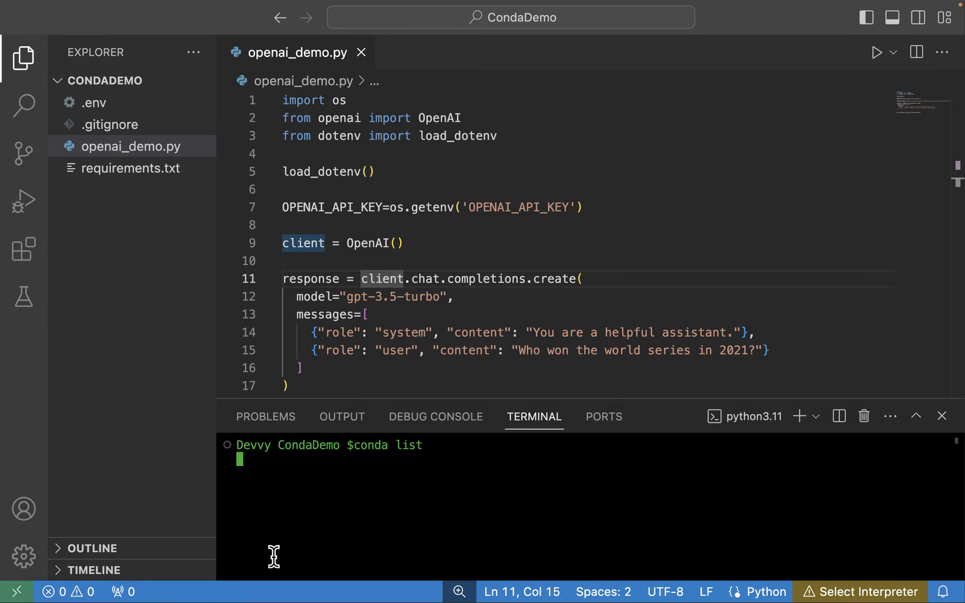
{"action": "mouse_move", "coordinate": [375, 505]}
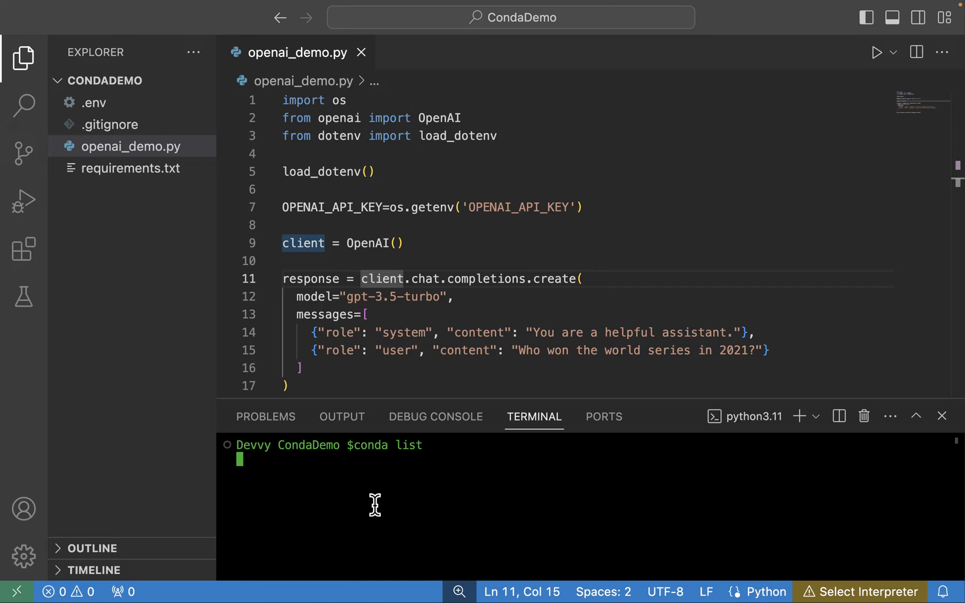
{"action": "key", "text": "Return"}
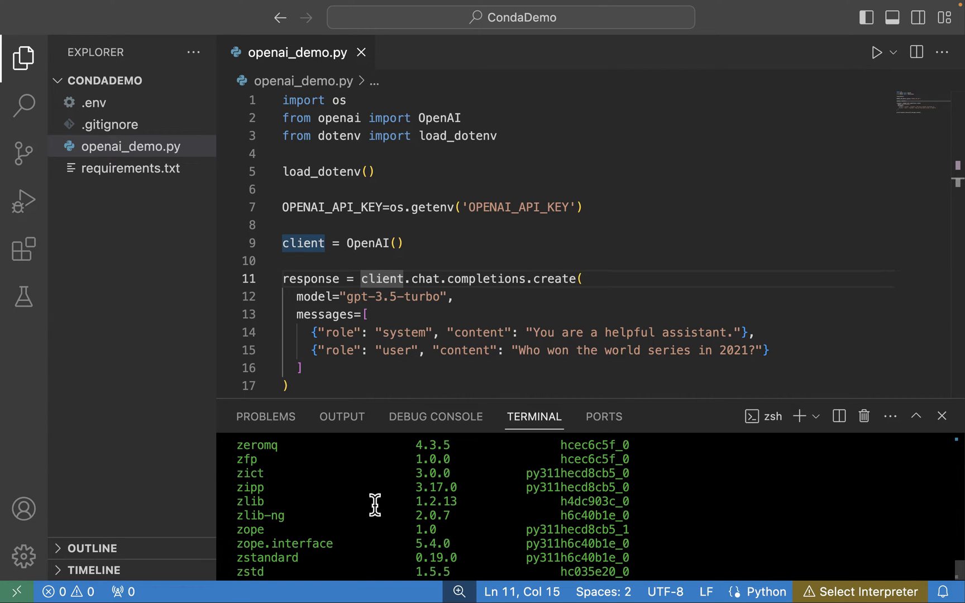
{"action": "scroll", "scroll_direction": "up", "scroll_amount": 3}
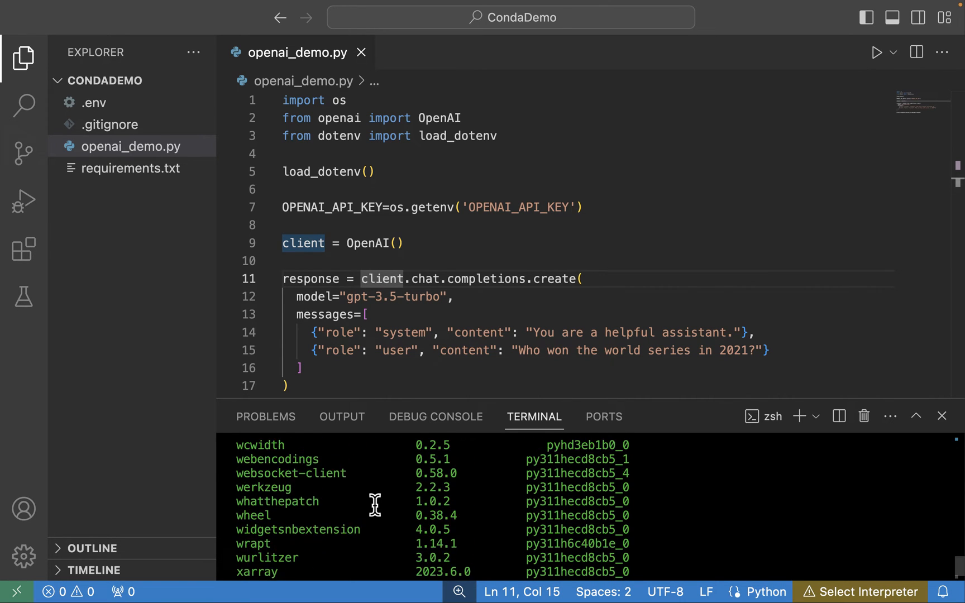
{"action": "scroll", "scroll_direction": "up", "scroll_amount": 3}
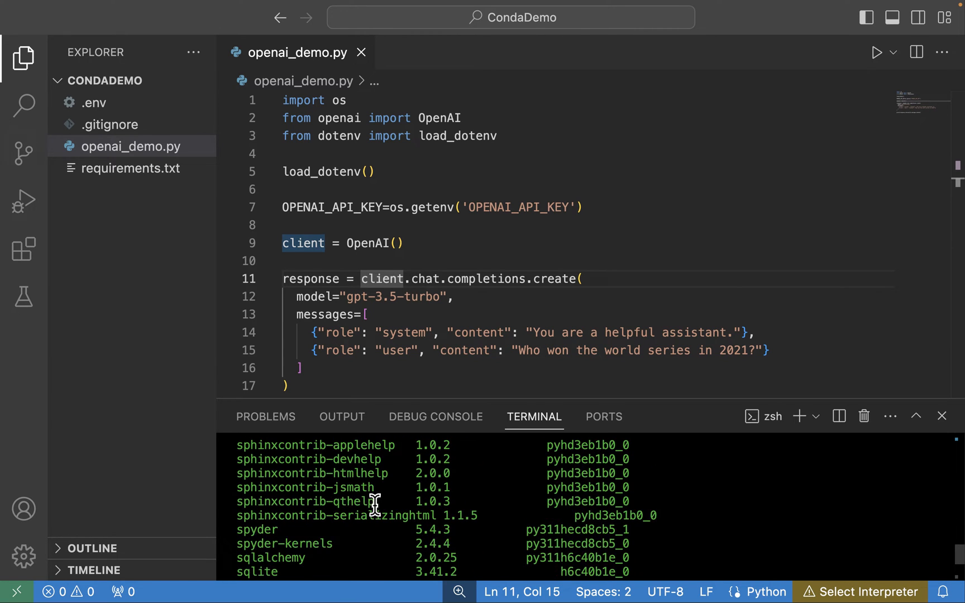
{"action": "scroll", "scroll_direction": "down", "scroll_amount": 3}
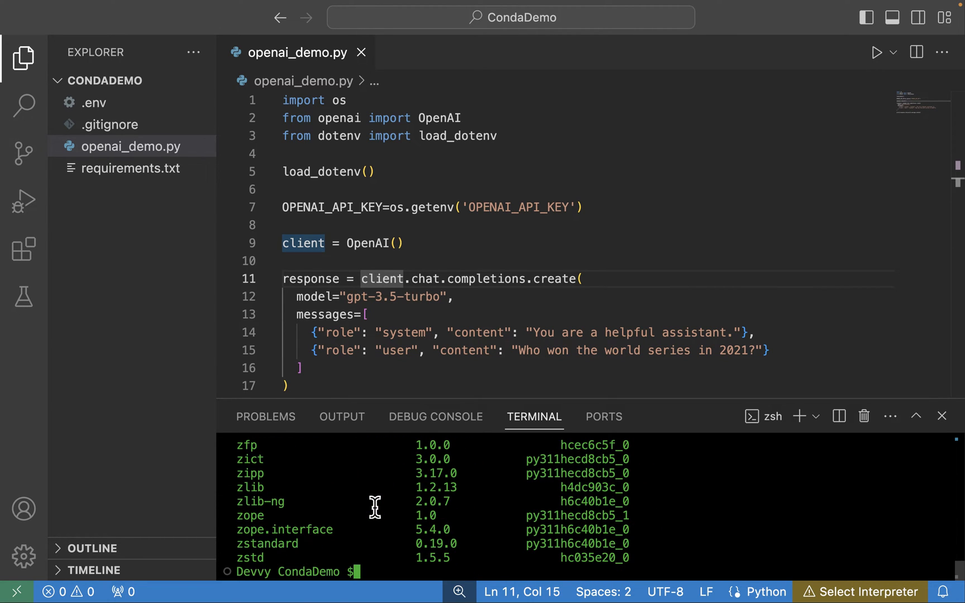
Run conda create -n openai_env and confirm with y
{"action": "type", "text": "cla"}
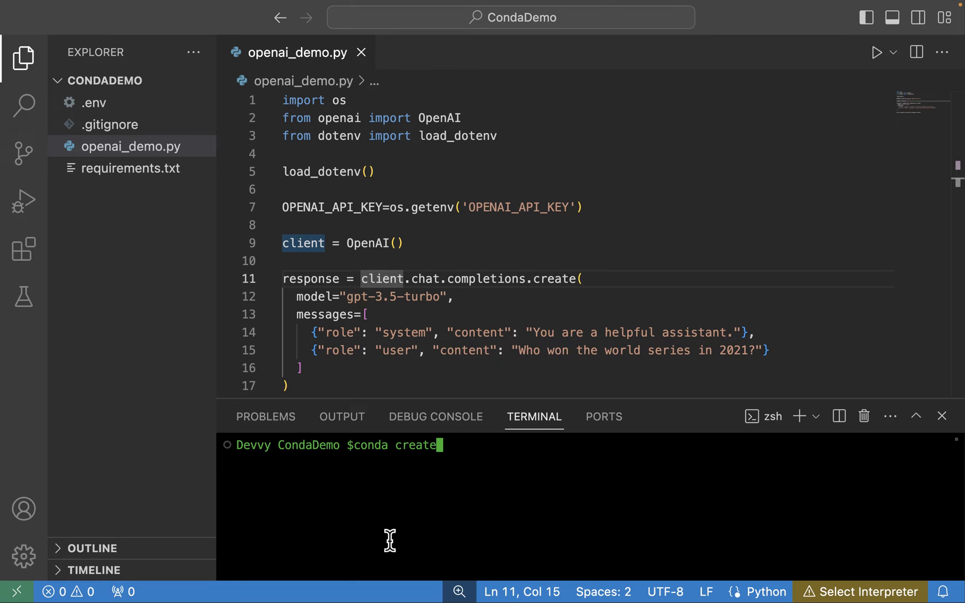
{"action": "type", "text": "-"}
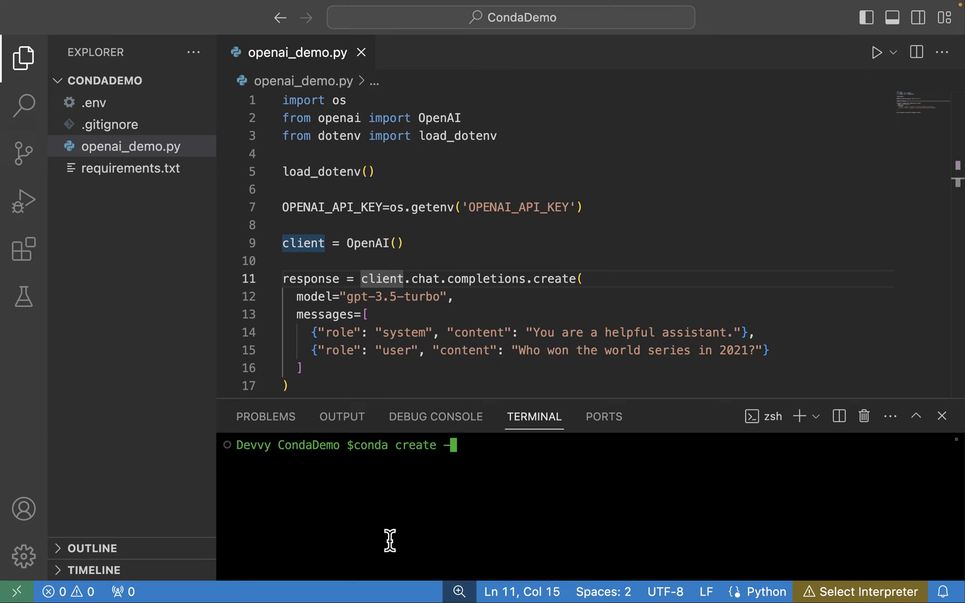
{"action": "type", "text": "n op"}
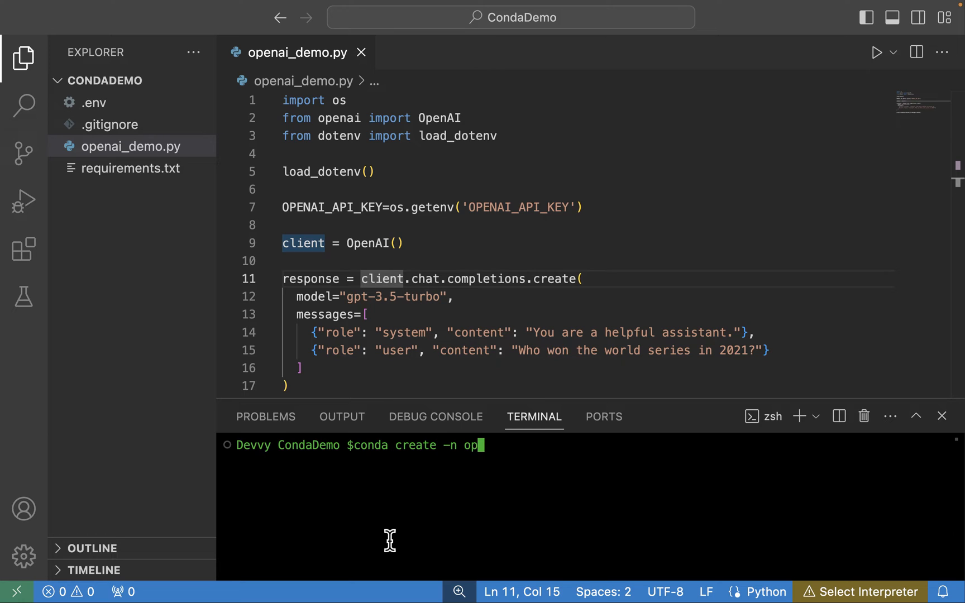
{"action": "type", "text": "enai_"}
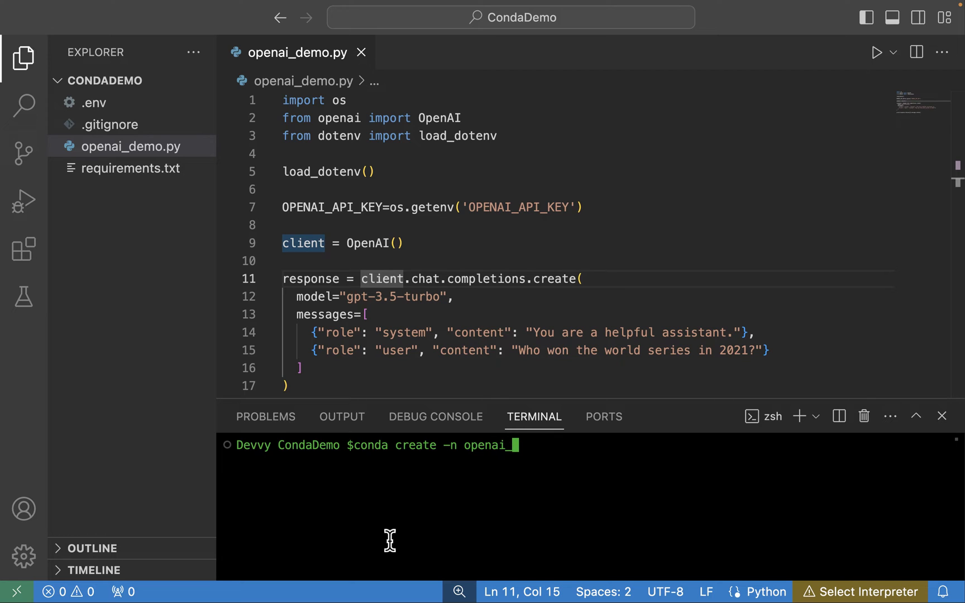
{"action": "type", "text": "env"}
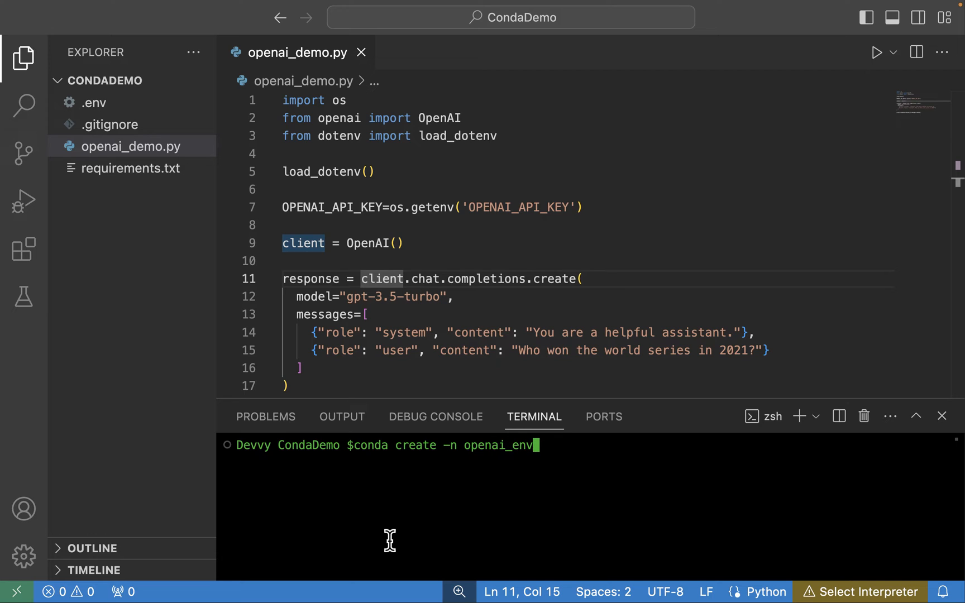
{"action": "key", "text": "Return"}
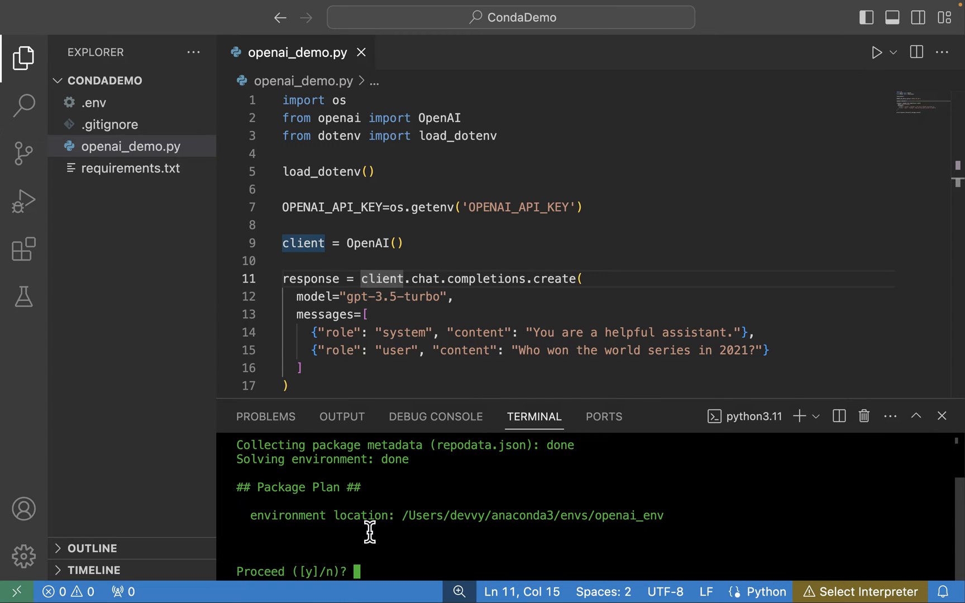
{"action": "mouse_move", "coordinate": [403, 516]}
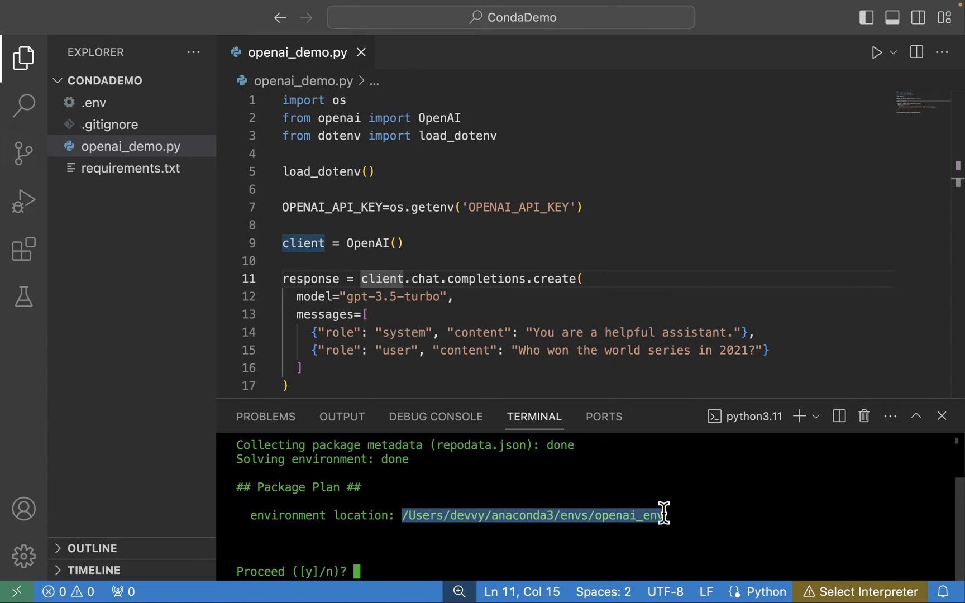
{"action": "mouse_move", "coordinate": [709, 519]}
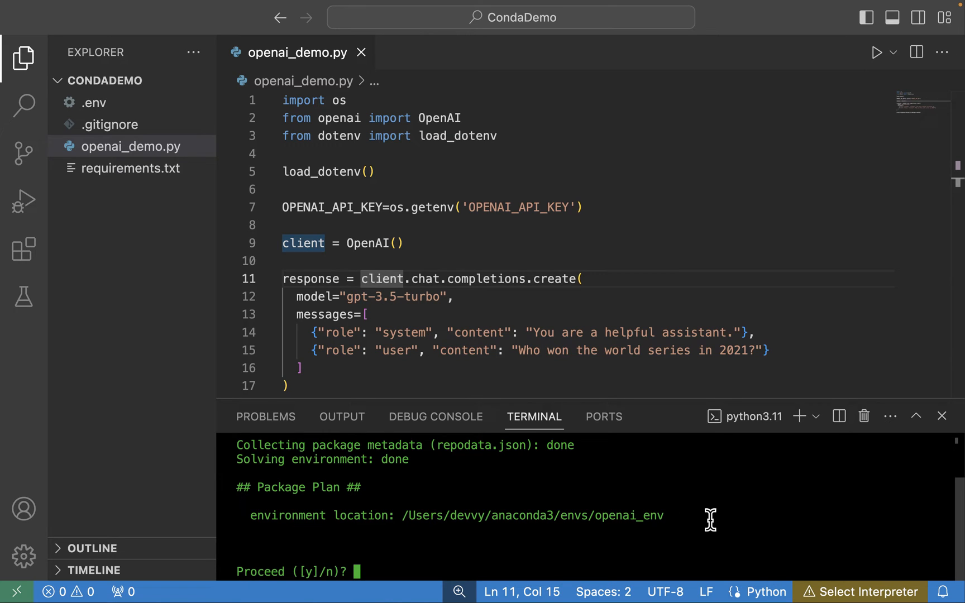
{"action": "mouse_move", "coordinate": [614, 519]}
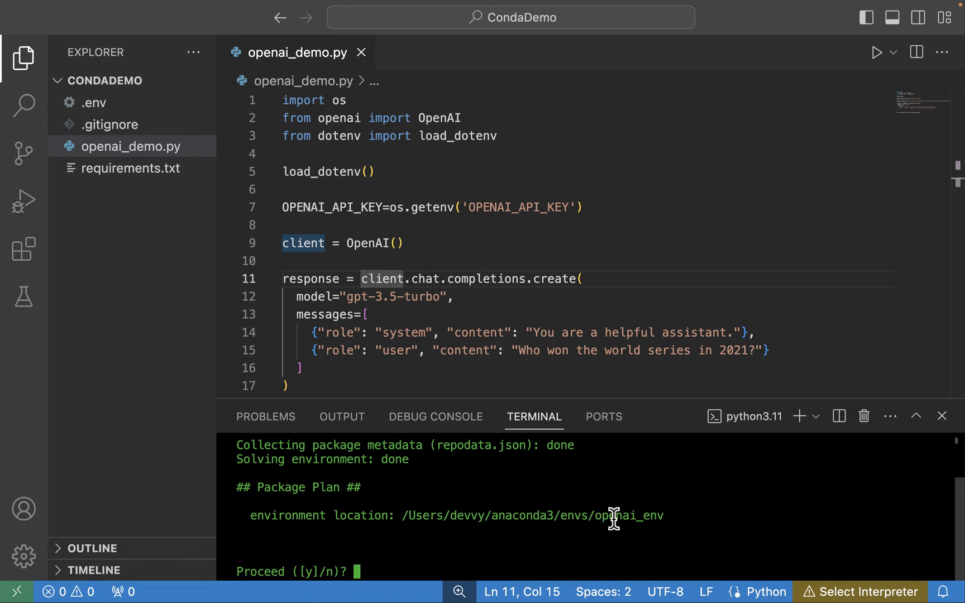
{"action": "mouse_move", "coordinate": [452, 538]}
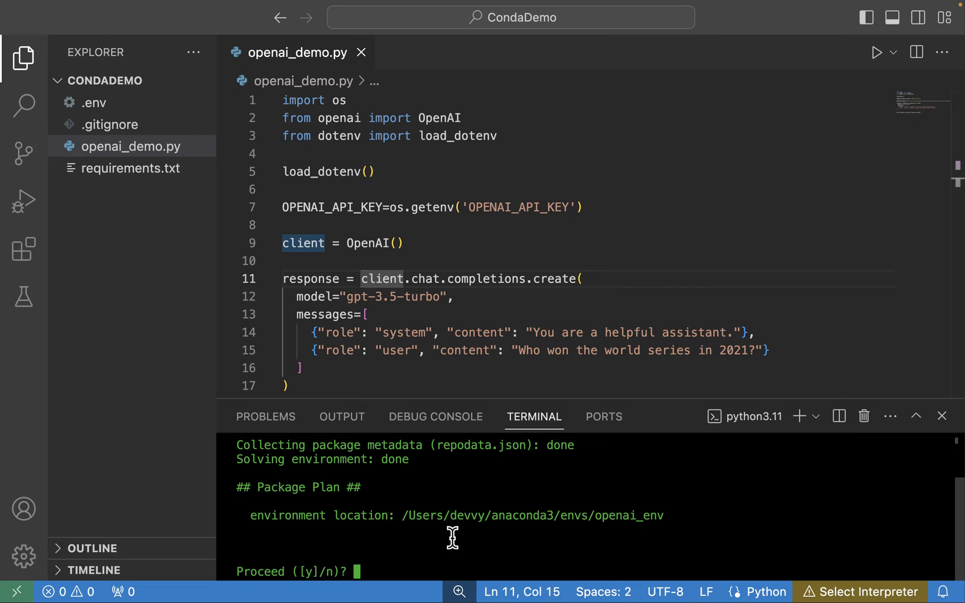
{"action": "type", "text": "y"}
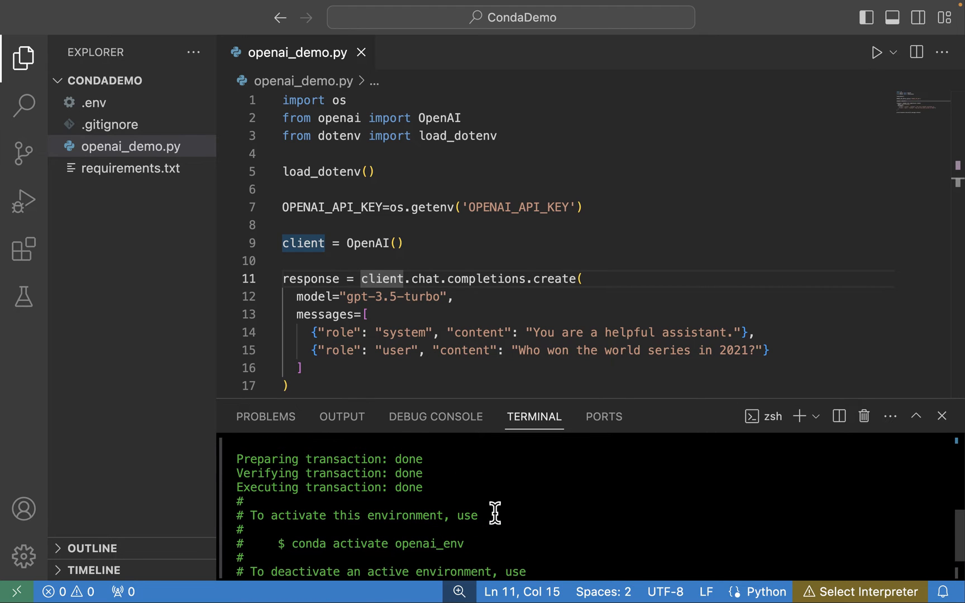
Run conda activate openai_env so the prompt shows (openai_env)
{"action": "scroll", "scroll_direction": "down", "scroll_amount": 3}
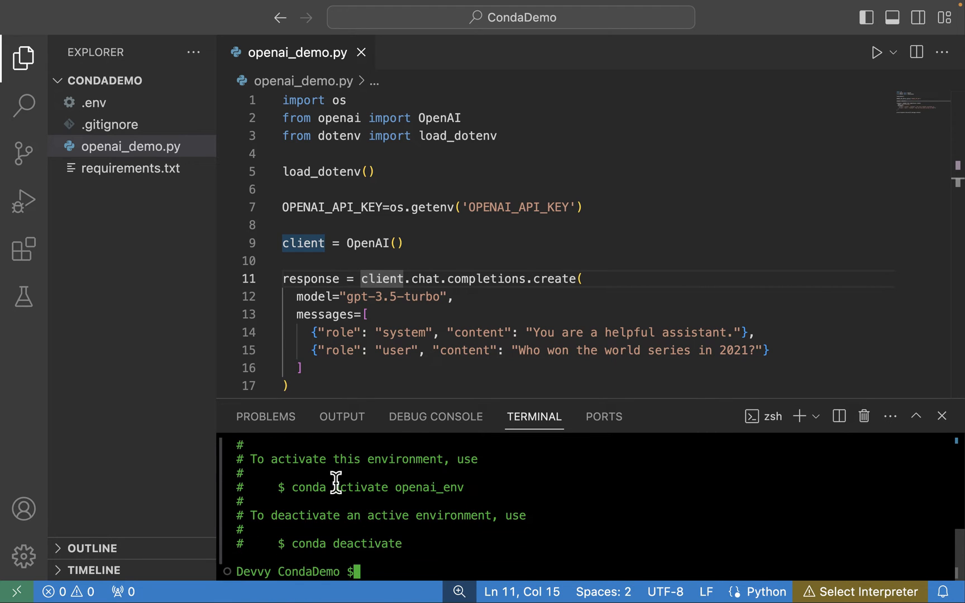
{"action": "mouse_move", "coordinate": [344, 469]}
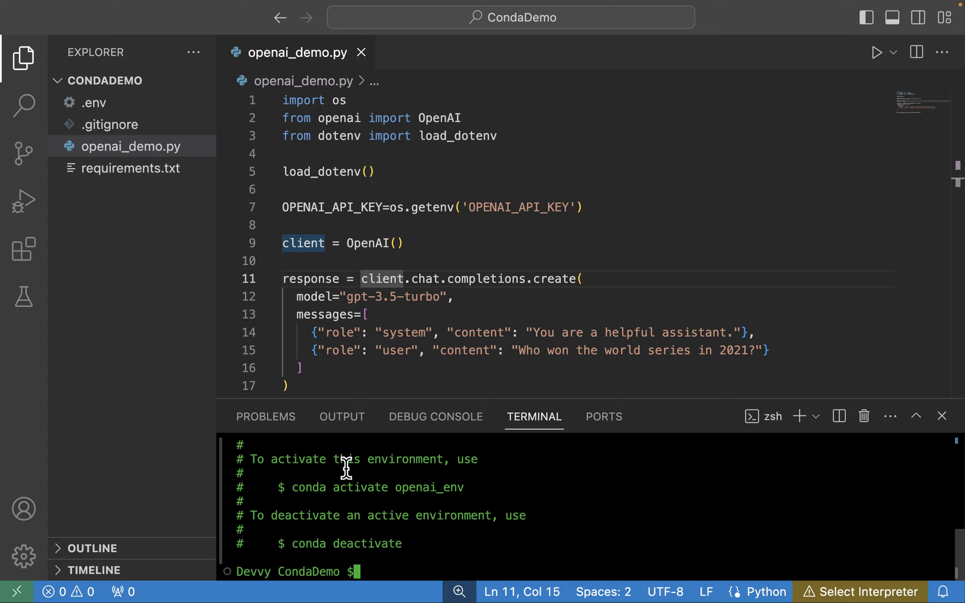
{"action": "mouse_move", "coordinate": [311, 485]}
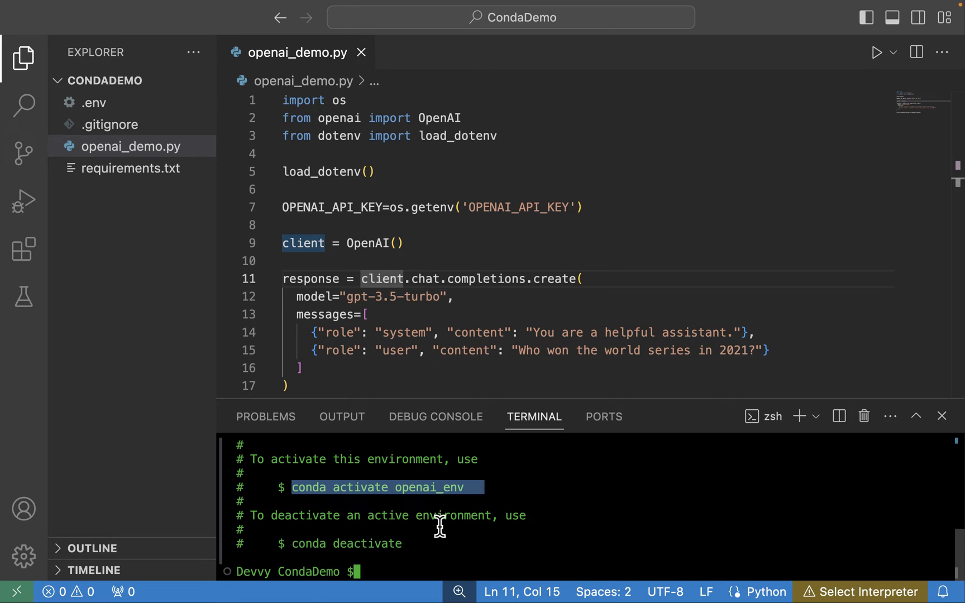
{"action": "type", "text": "conda activate openai_env"}
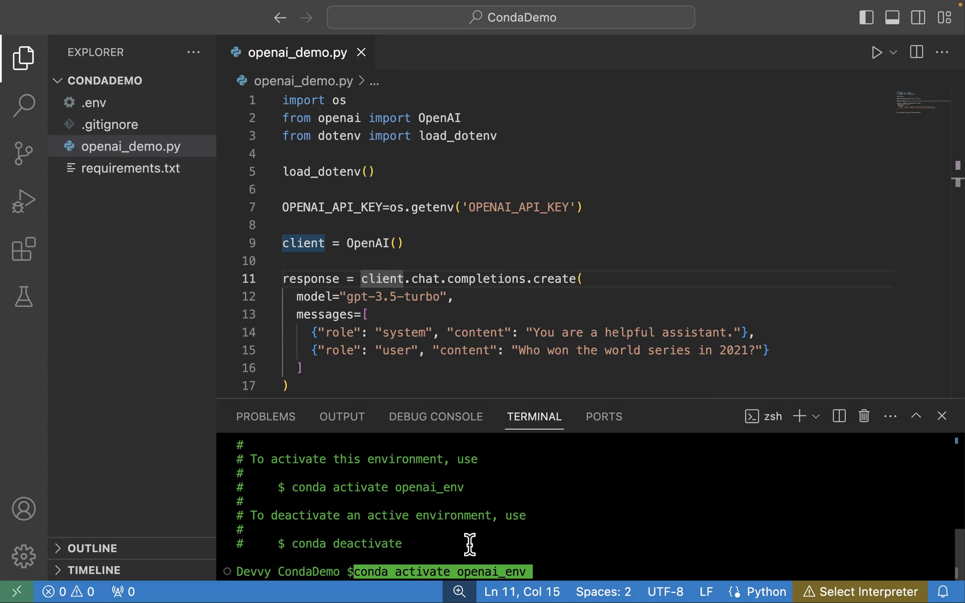
{"action": "key", "text": "Return"}
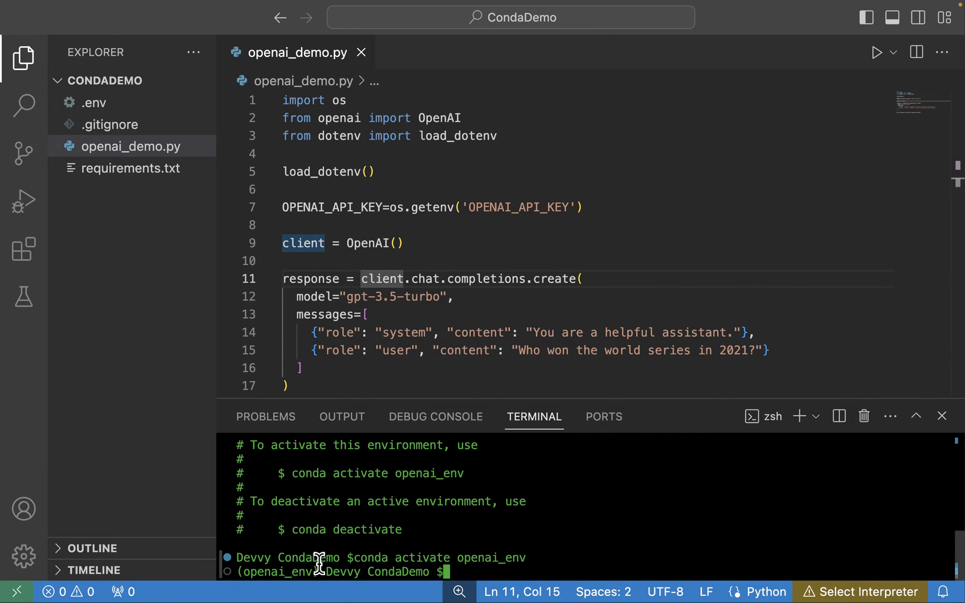
{"action": "mouse_move", "coordinate": [287, 566]}
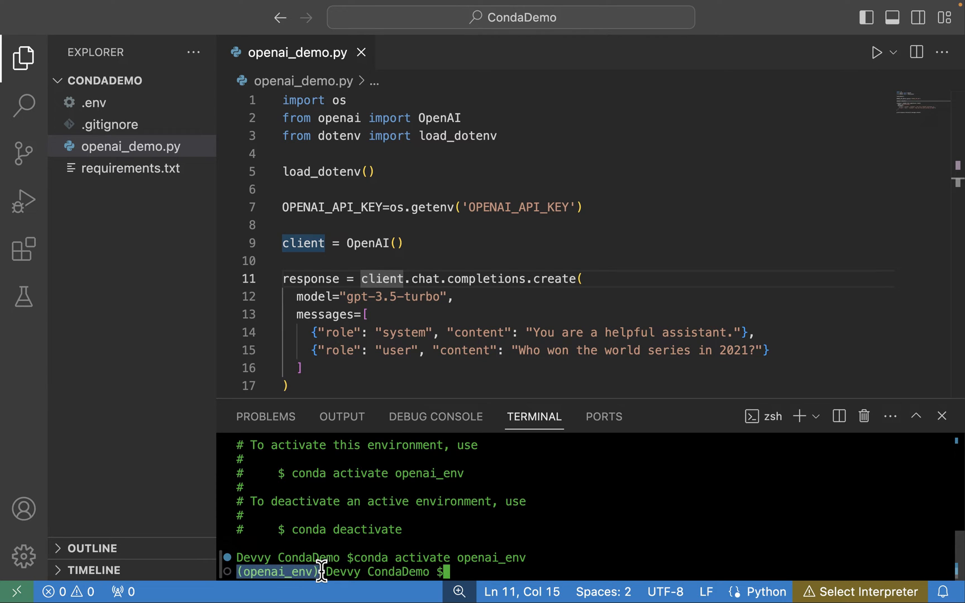
{"action": "mouse_move", "coordinate": [326, 572]}
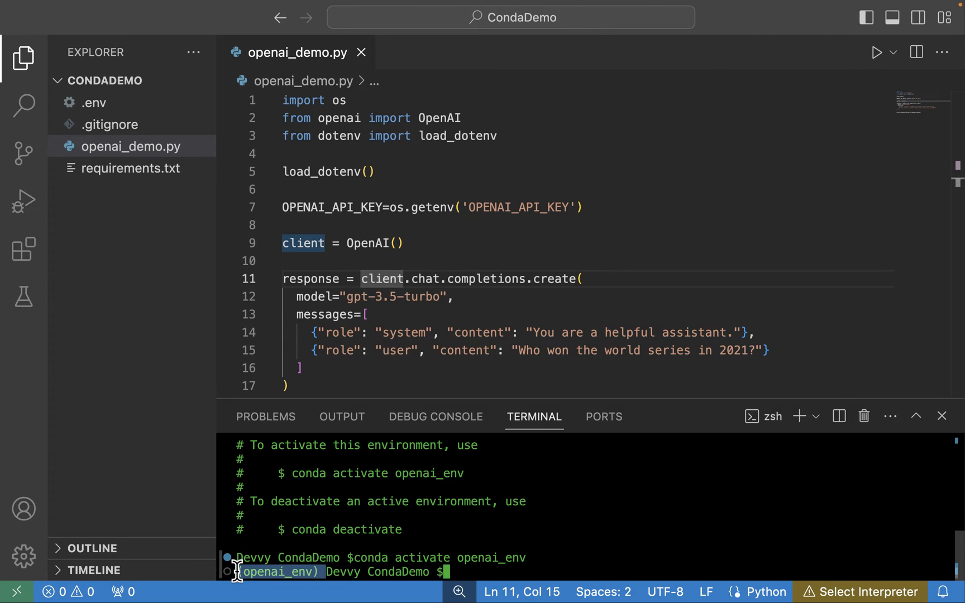
{"action": "mouse_move", "coordinate": [326, 572]}
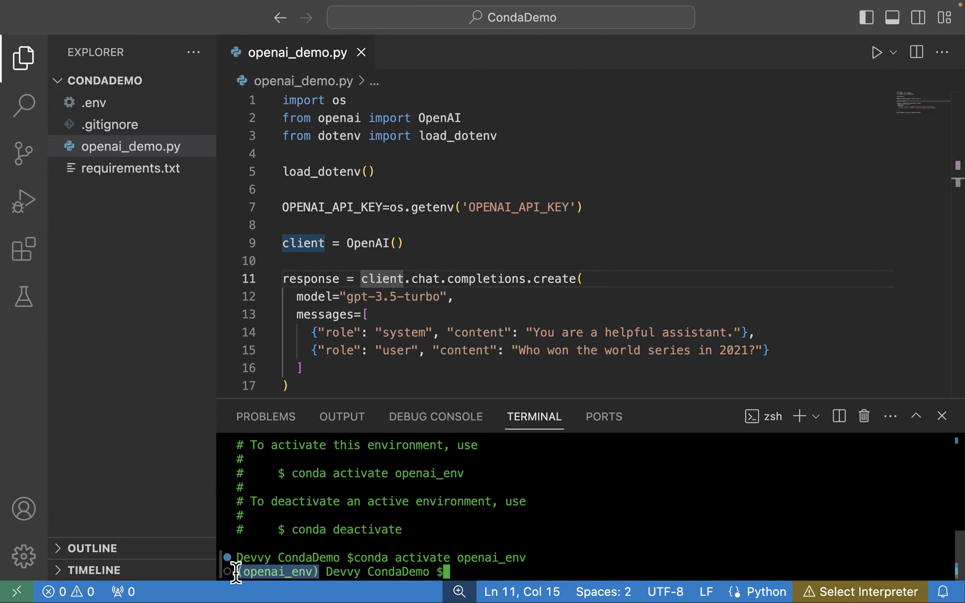
{"action": "mouse_move", "coordinate": [468, 572]}
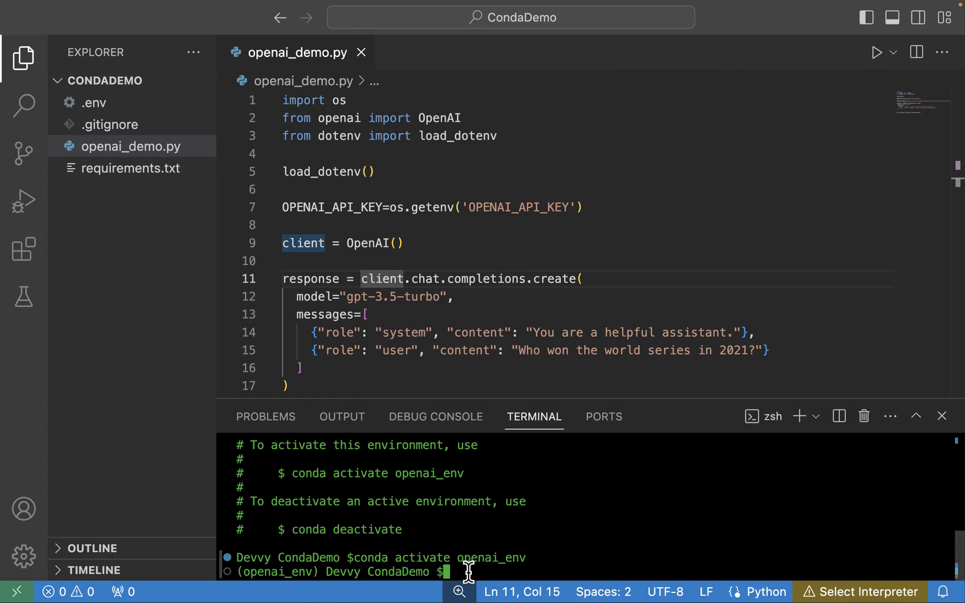
List openai_env's packages, showing none, and begin typing conda install --file
{"action": "type", "text": "conda list"}
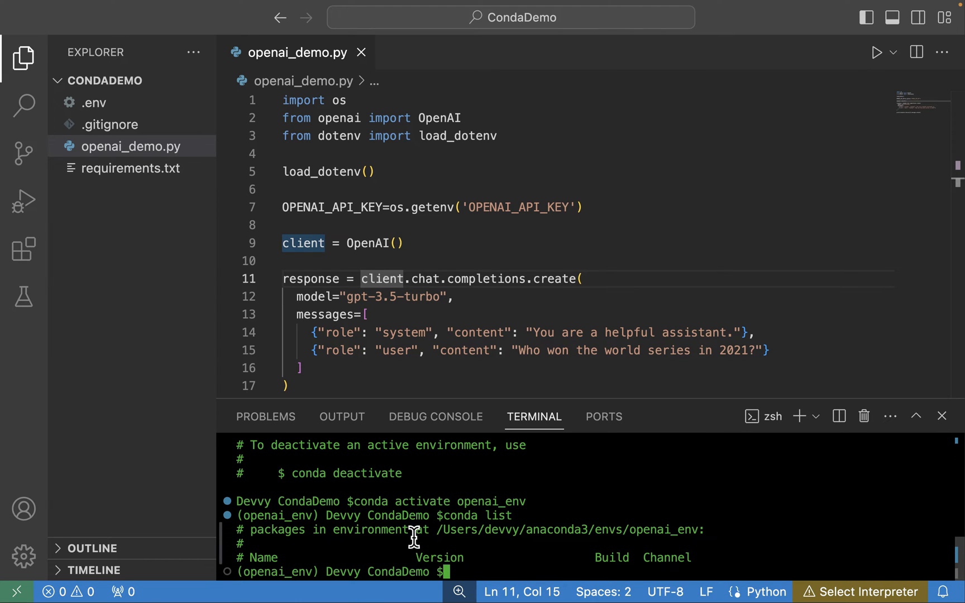
{"action": "mouse_move", "coordinate": [456, 520]}
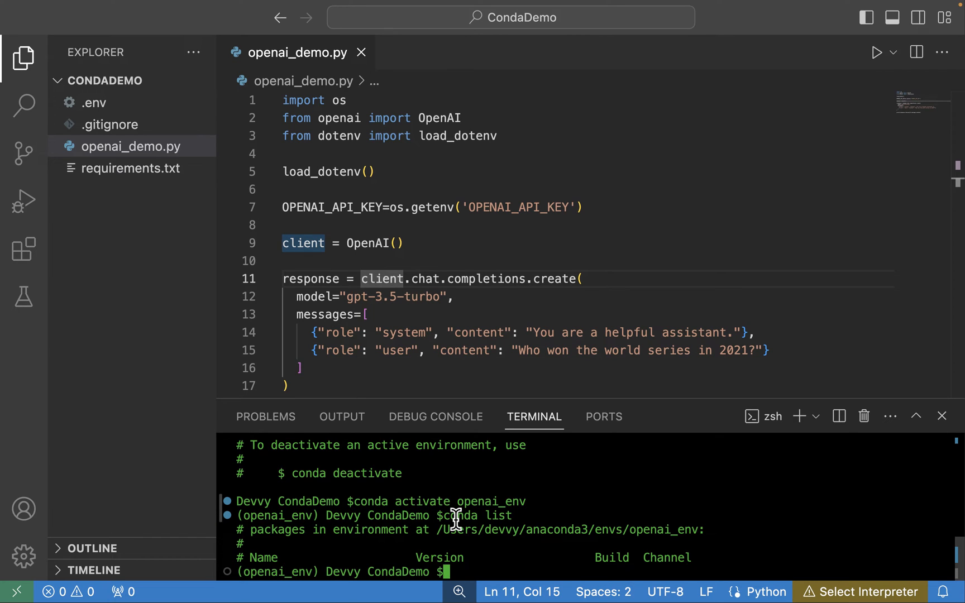
{"action": "mouse_move", "coordinate": [406, 473]}
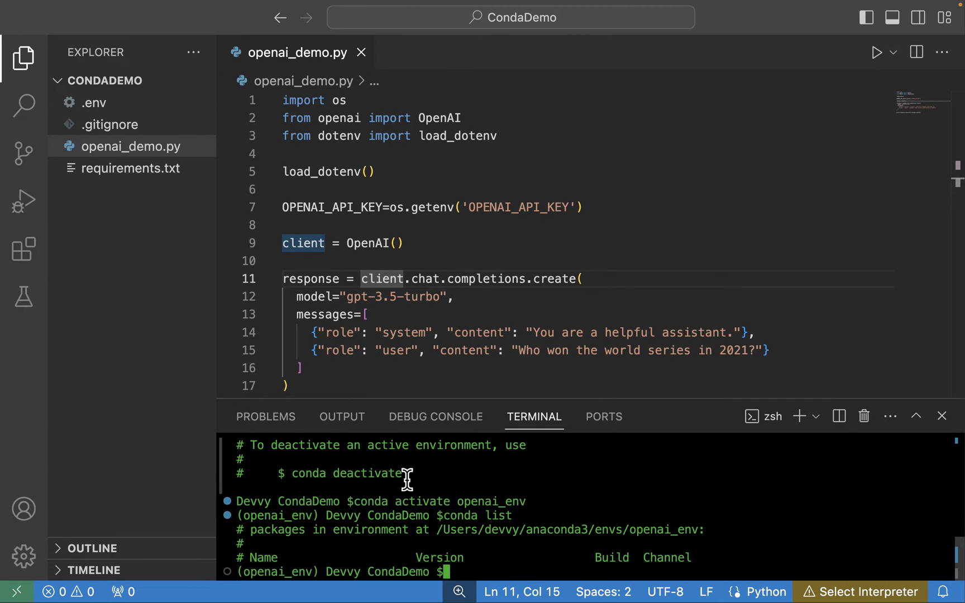
{"action": "mouse_move", "coordinate": [545, 508]}
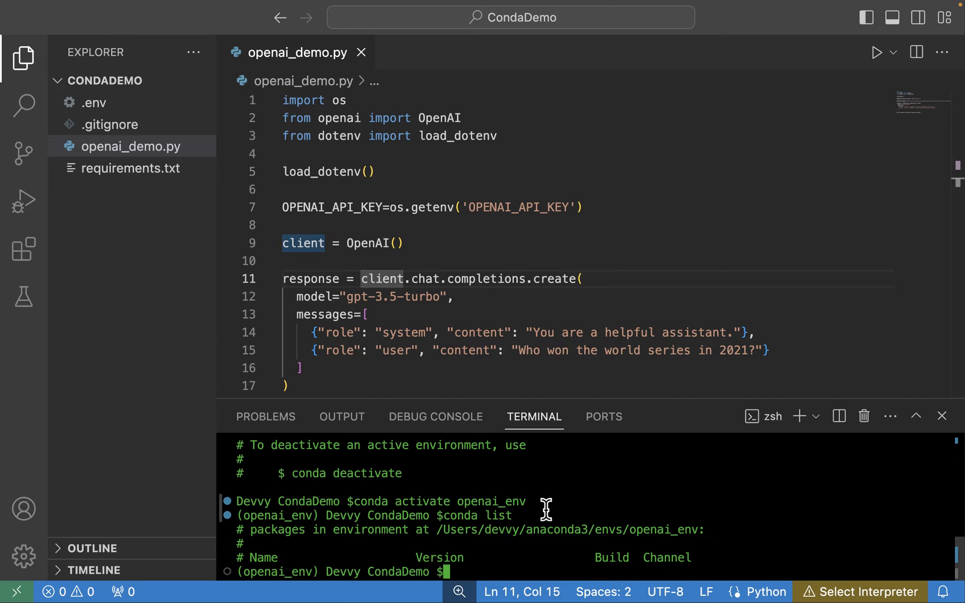
{"action": "type", "text": "co"}
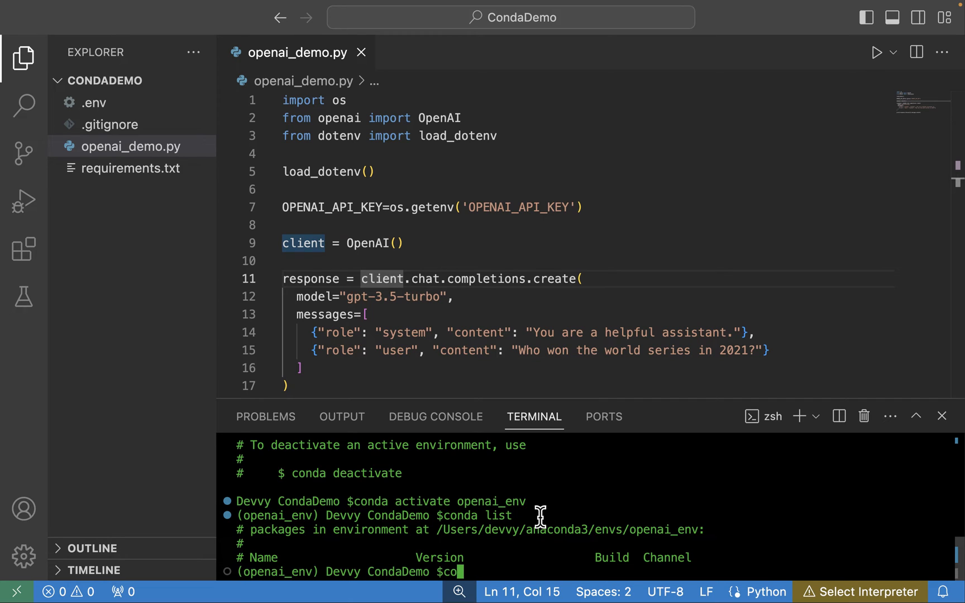
{"action": "type", "text": "nda"}
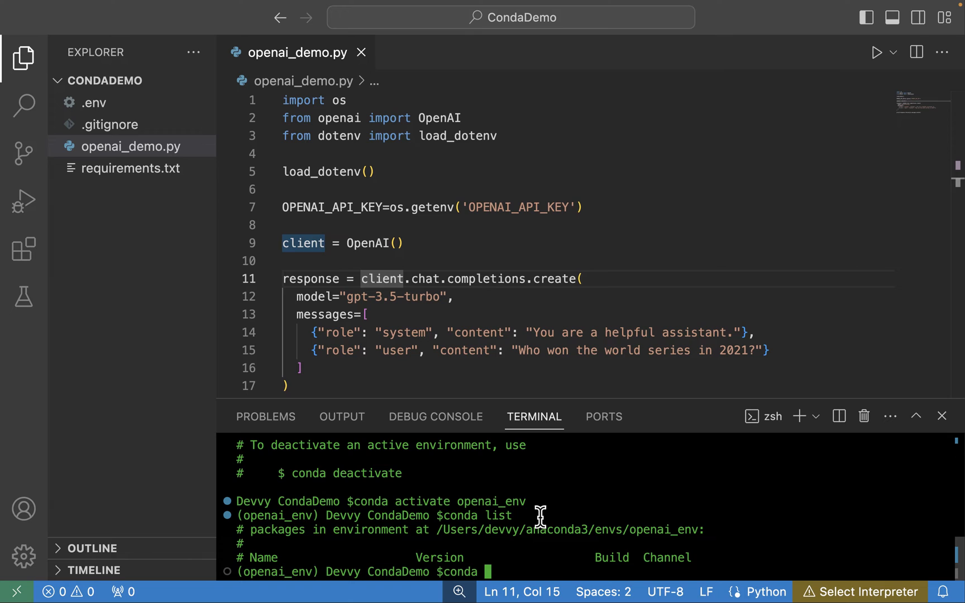
{"action": "type", "text": "install"}
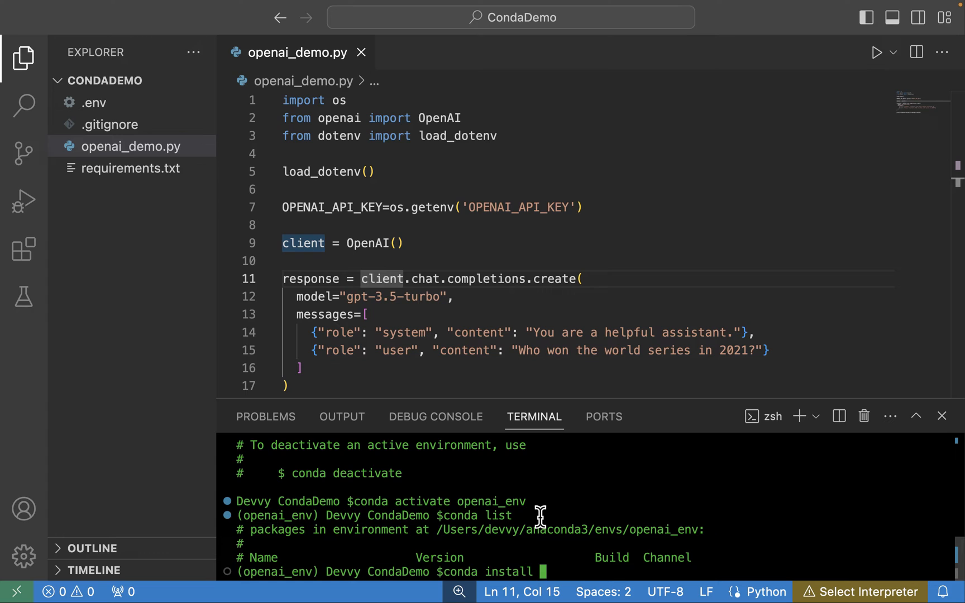
{"action": "type", "text": "--file"}
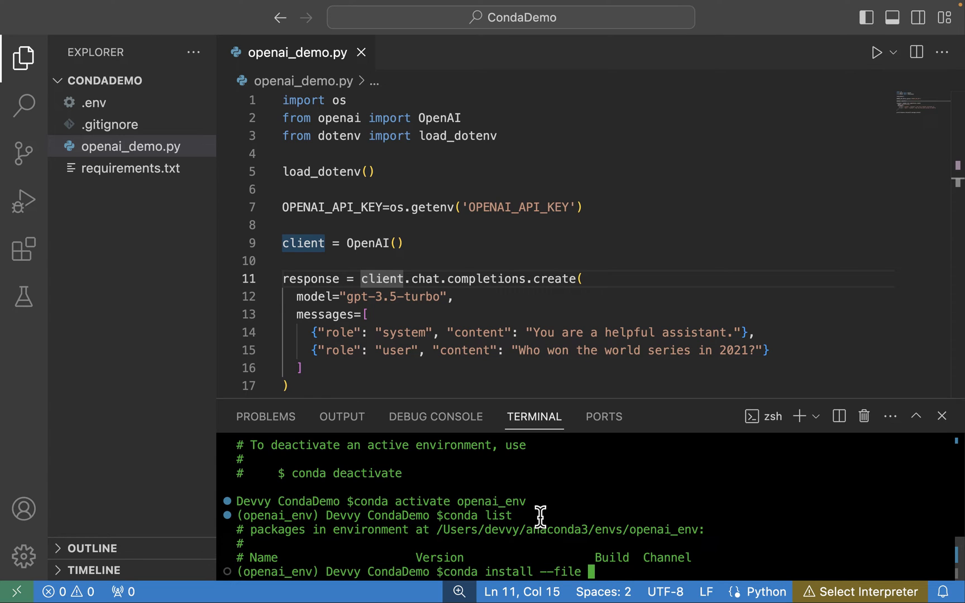
Open requirements.txt, listing openai and python-dotenv, in the editor
{"action": "left_click", "coordinate": [131, 168]}
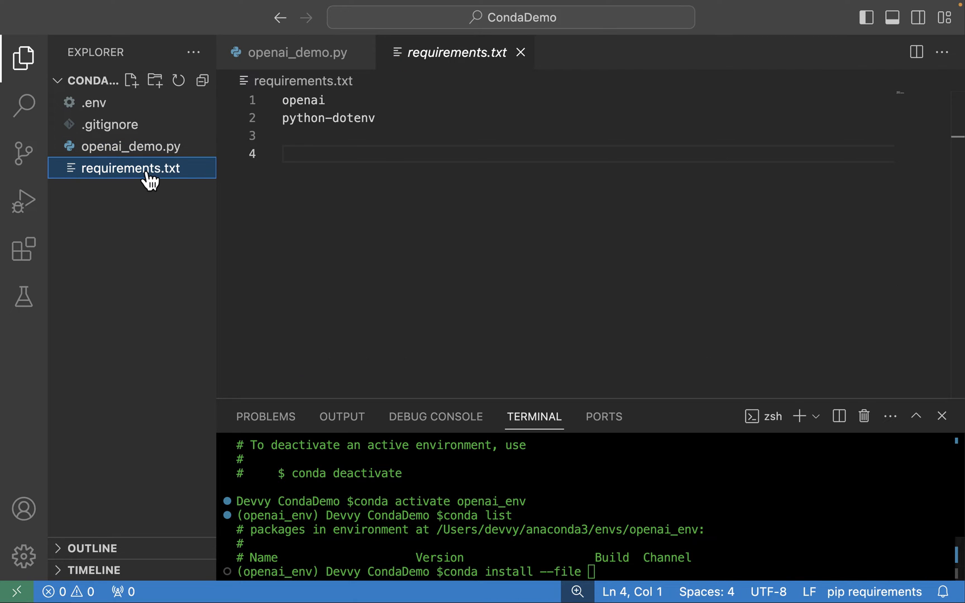
{"action": "left_click", "coordinate": [327, 135]}
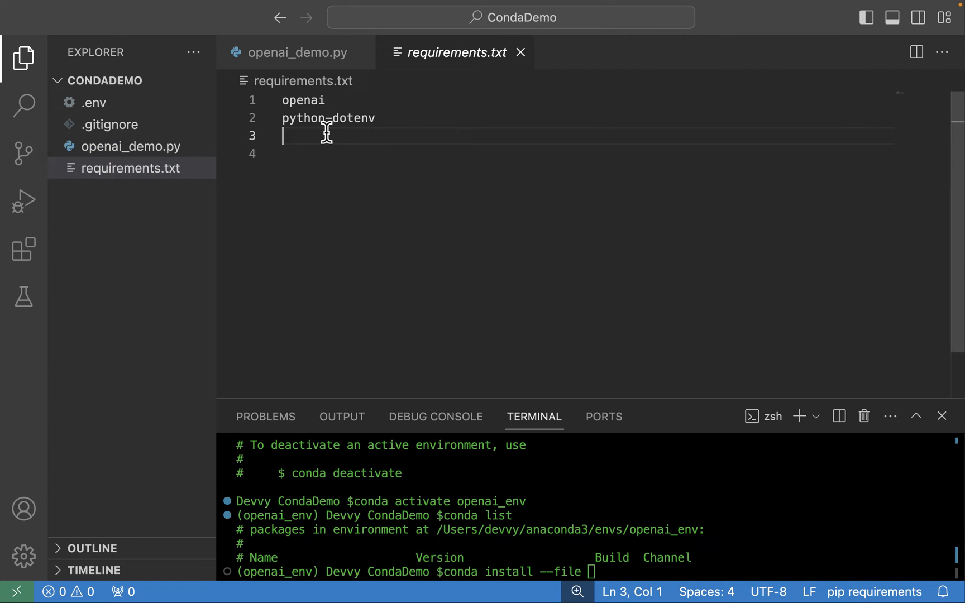
{"action": "mouse_move", "coordinate": [536, 573]}
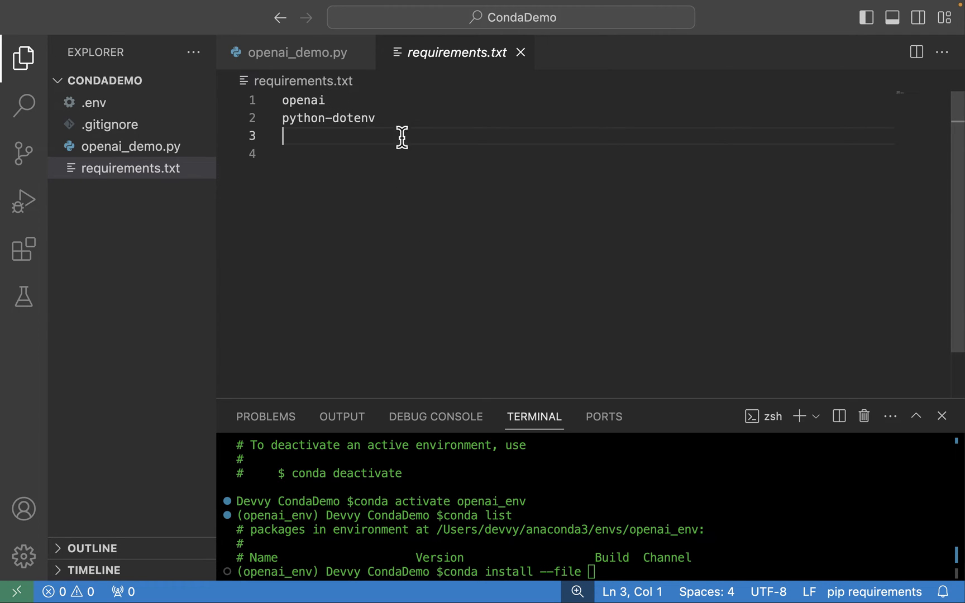
{"action": "mouse_move", "coordinate": [410, 118]}
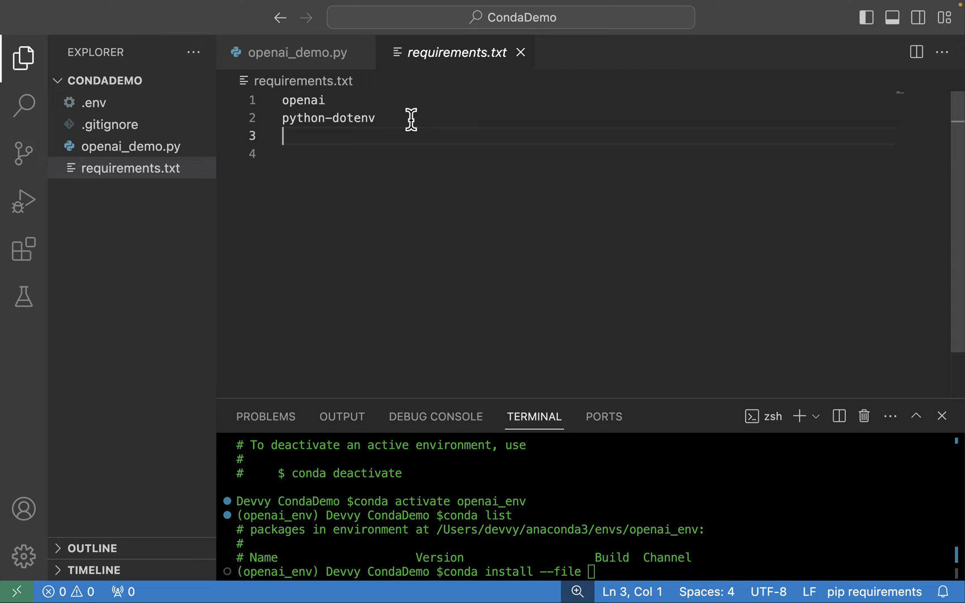
{"action": "mouse_move", "coordinate": [333, 134]}
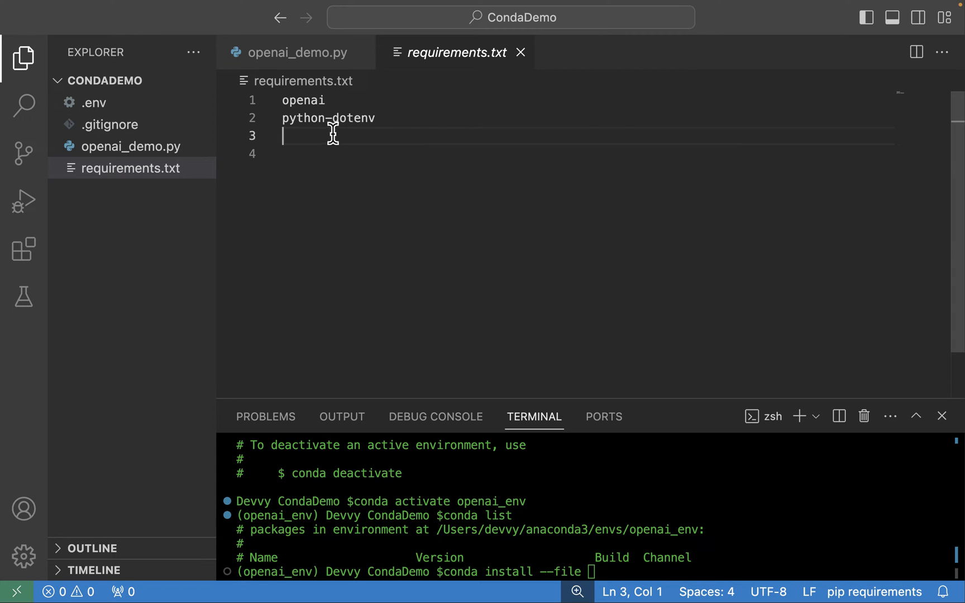
{"action": "mouse_move", "coordinate": [290, 101]}
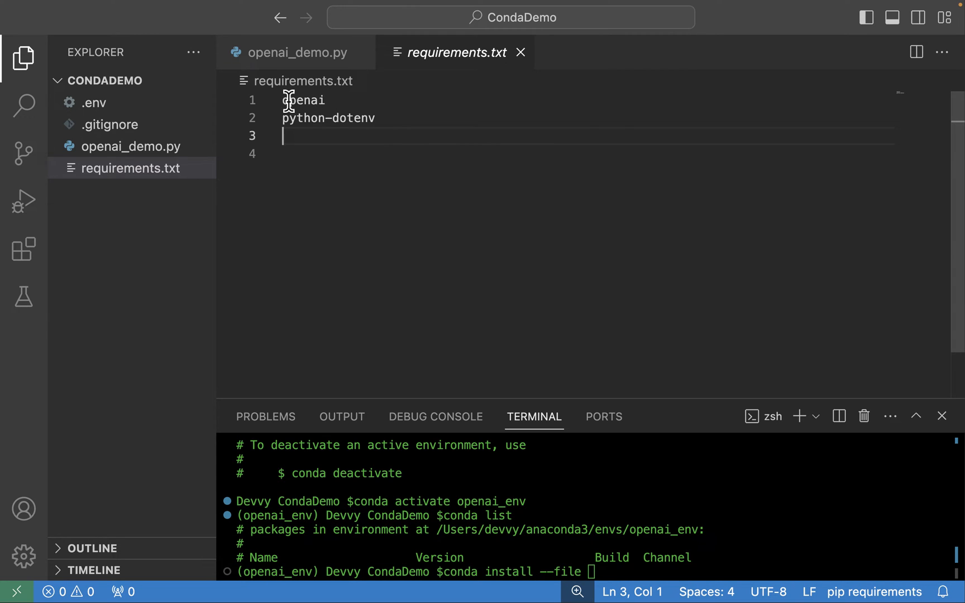
{"action": "mouse_move", "coordinate": [284, 117]}
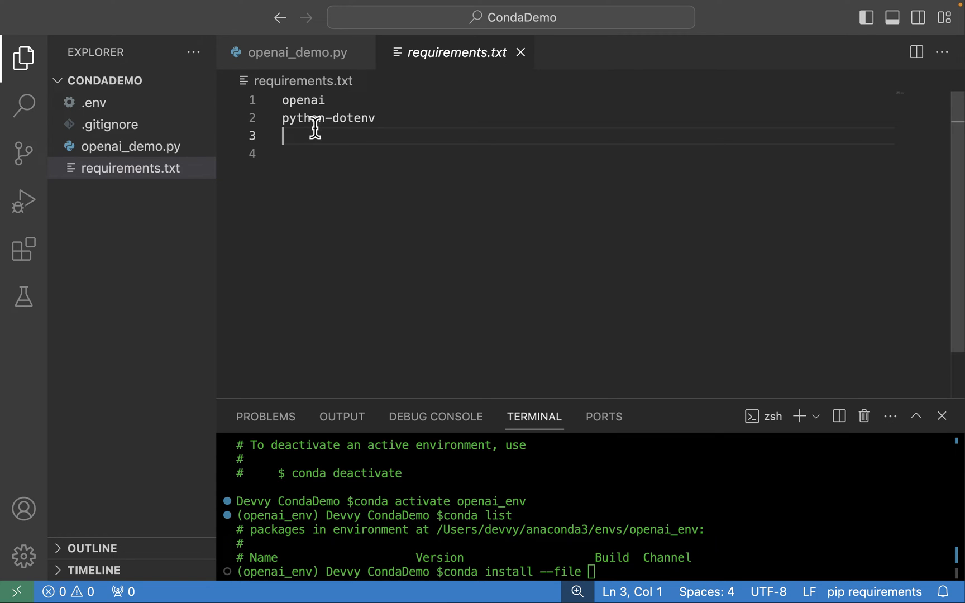
{"action": "mouse_move", "coordinate": [369, 135]}
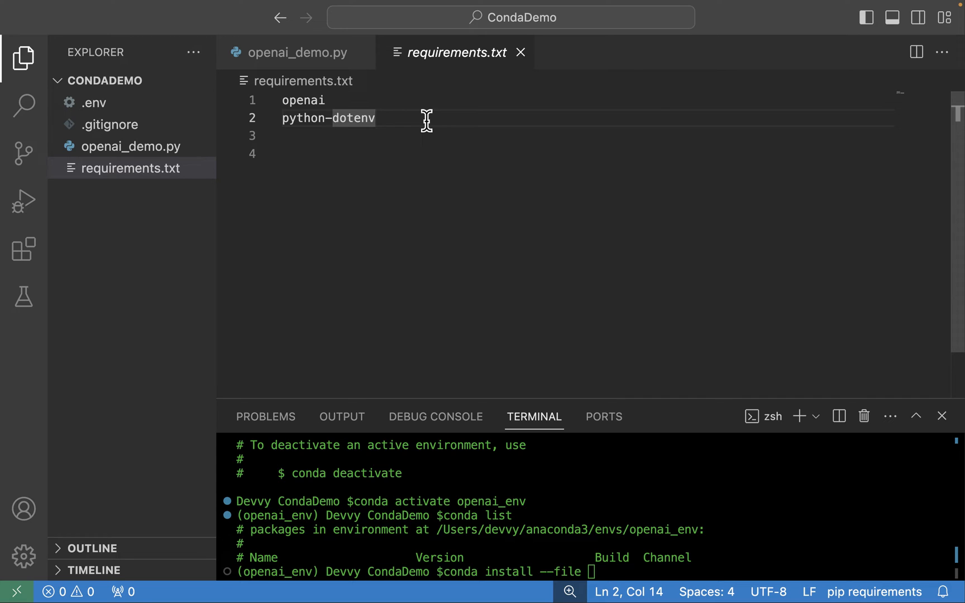
{"action": "mouse_move", "coordinate": [391, 120]}
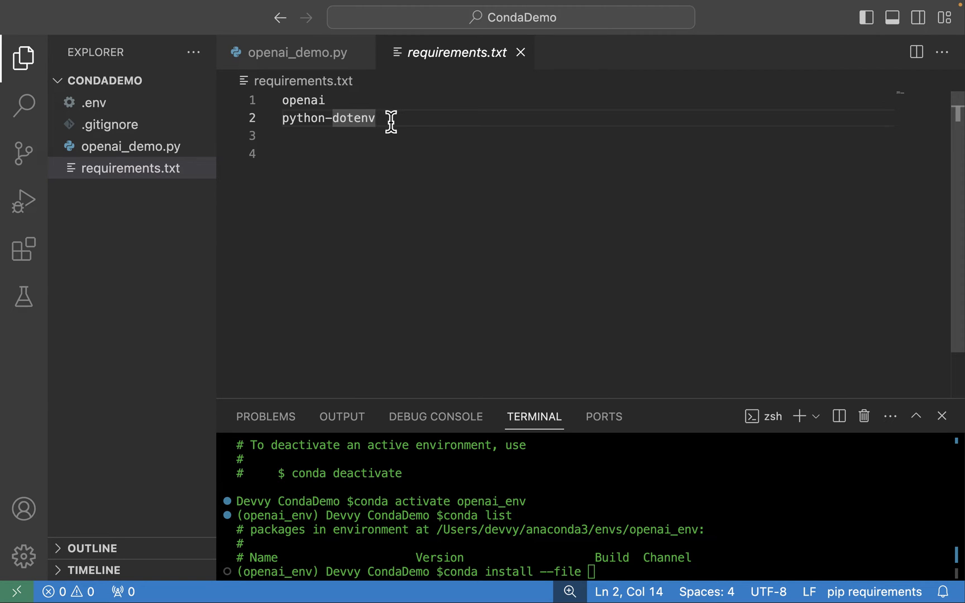
{"action": "mouse_move", "coordinate": [597, 530]}
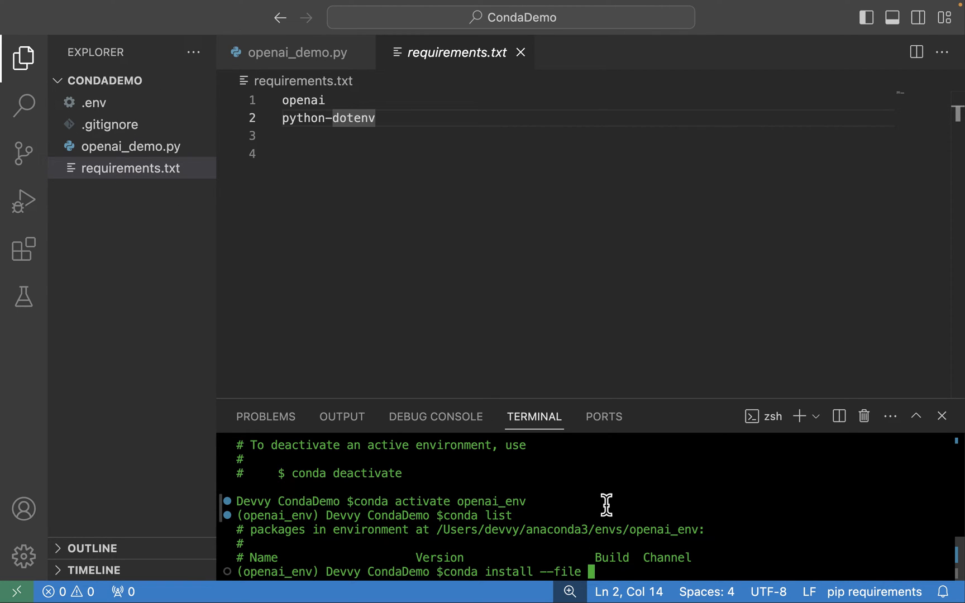
{"action": "mouse_move", "coordinate": [600, 569]}
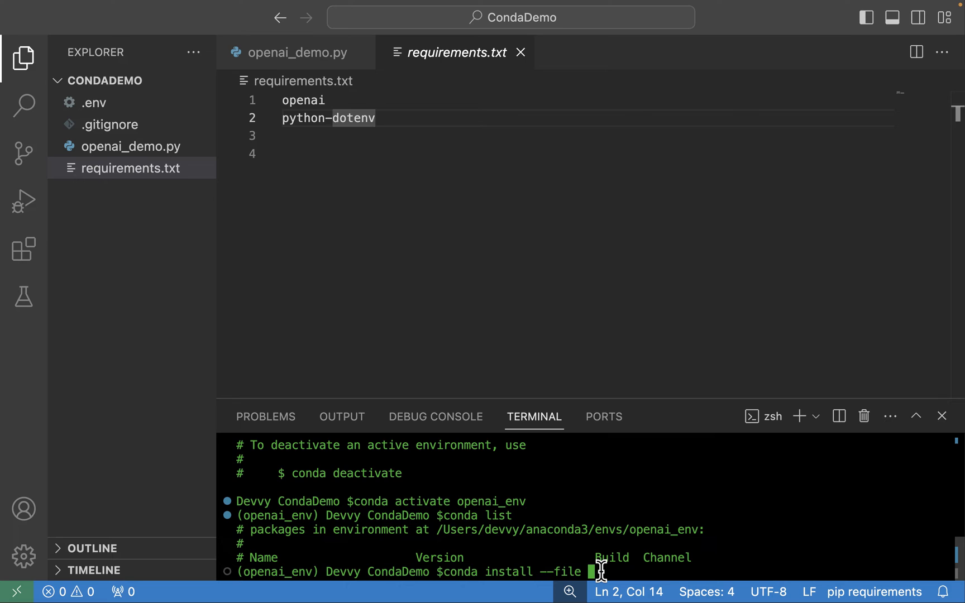
Run conda install --file requirements.txt to reach the Proceed confirmation prompt
{"action": "type", "text": "requirements."}
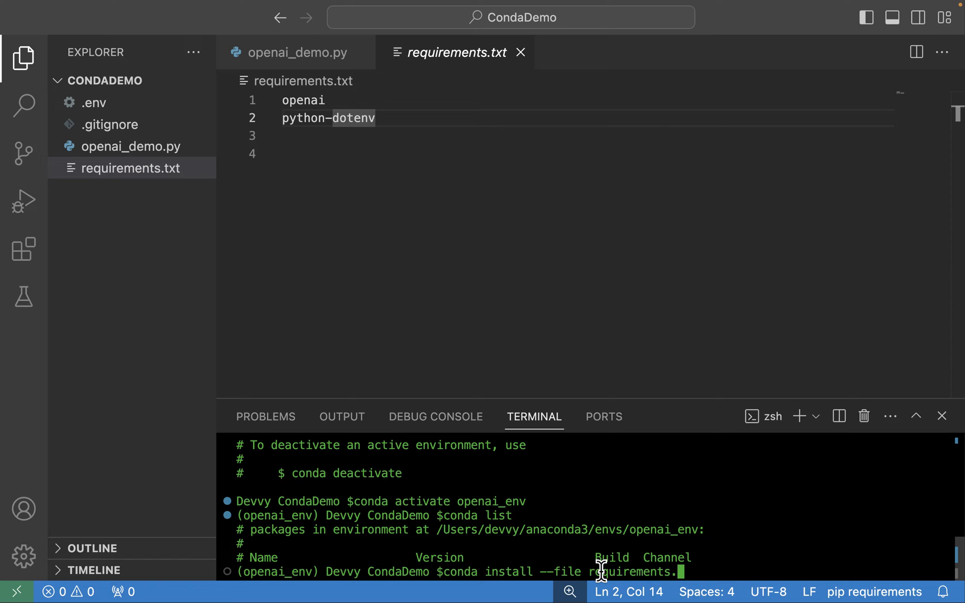
{"action": "type", "text": "txt"}
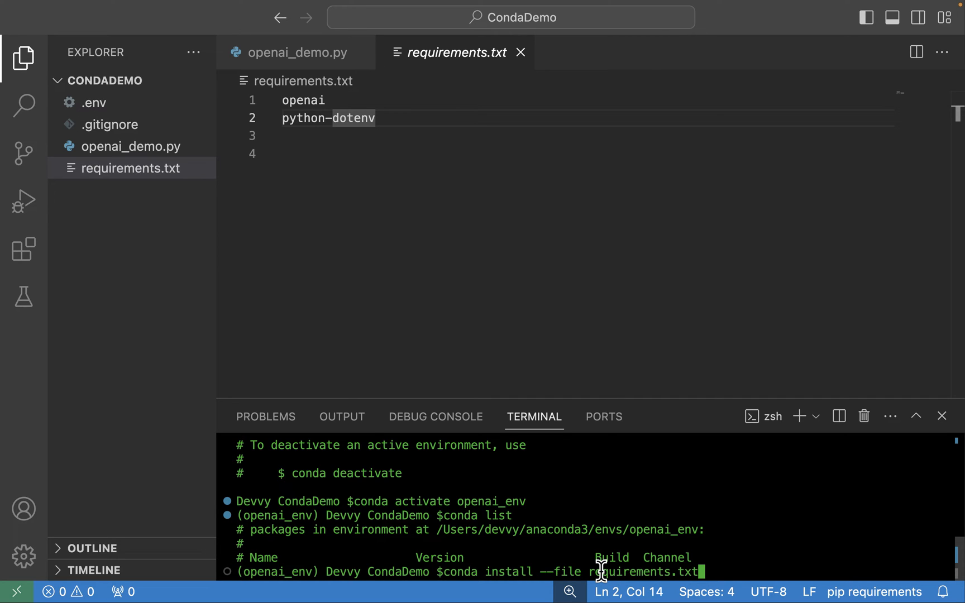
{"action": "key", "text": "Return"}
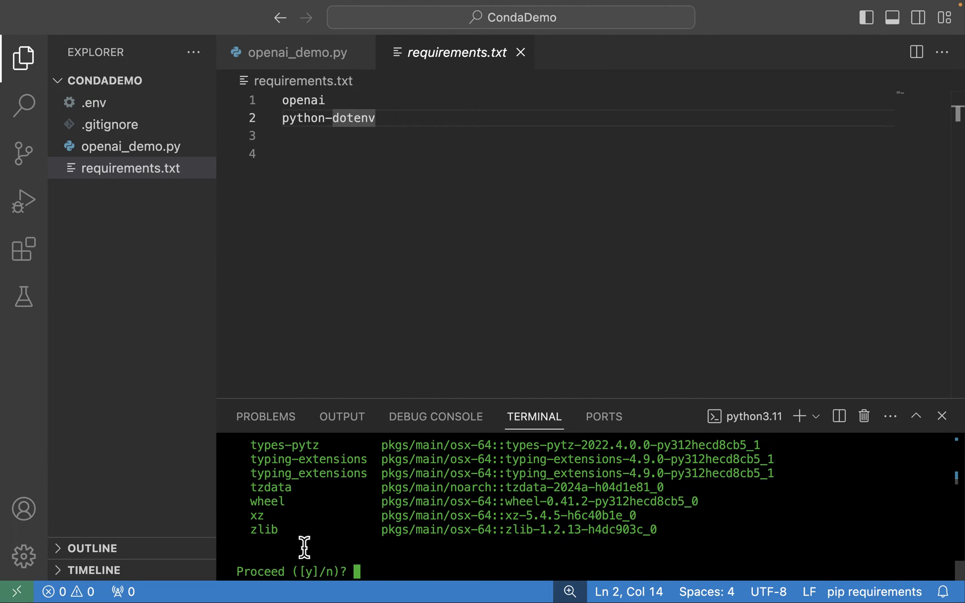
Answer y at conda's Proceed prompt to install the requirements.txt packages into openai_env
{"action": "type", "text": "y"}
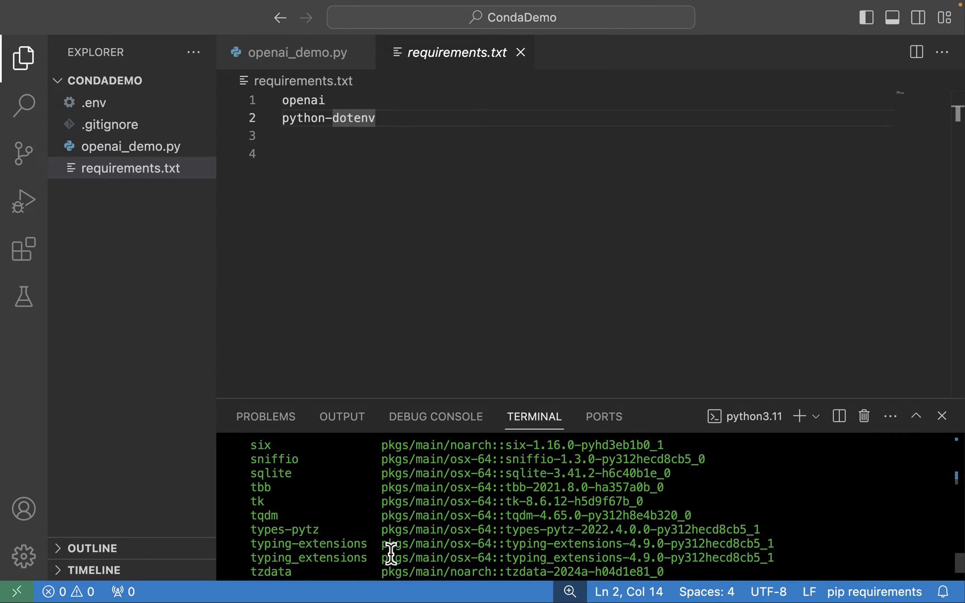
{"action": "scroll", "scroll_direction": "up", "scroll_amount": 3}
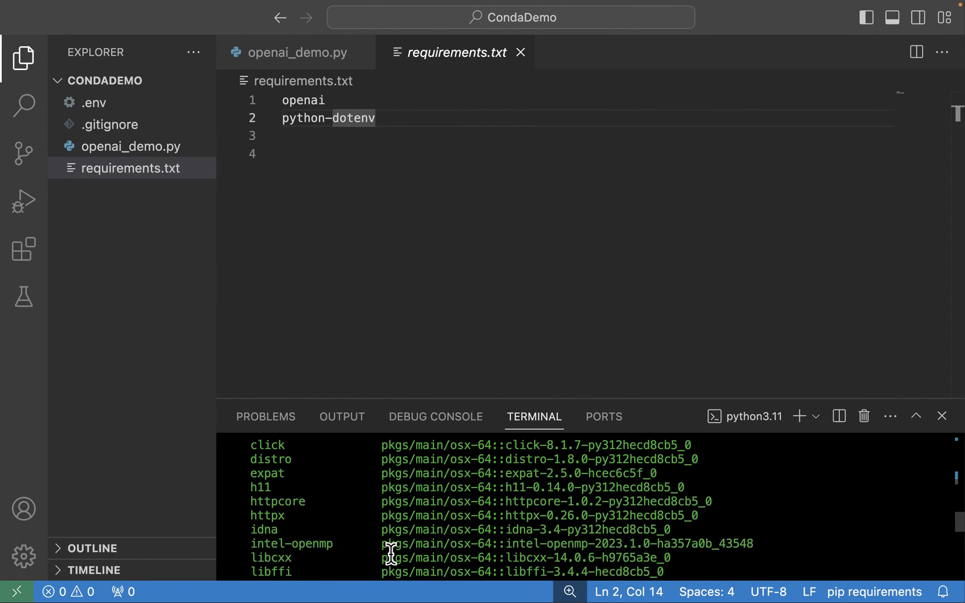
{"action": "scroll", "scroll_direction": "up", "scroll_amount": 3}
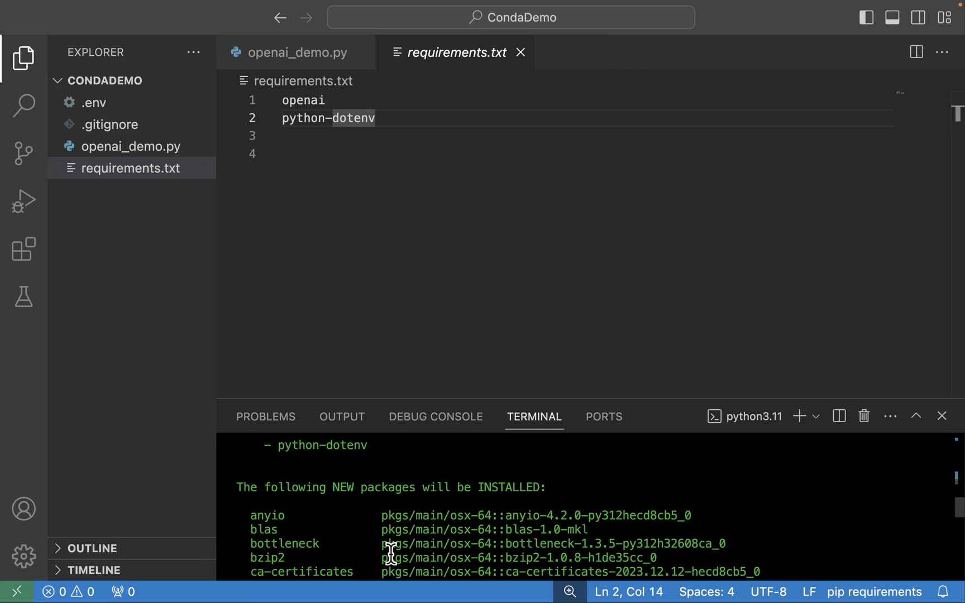
{"action": "scroll", "scroll_direction": "down", "scroll_amount": 3}
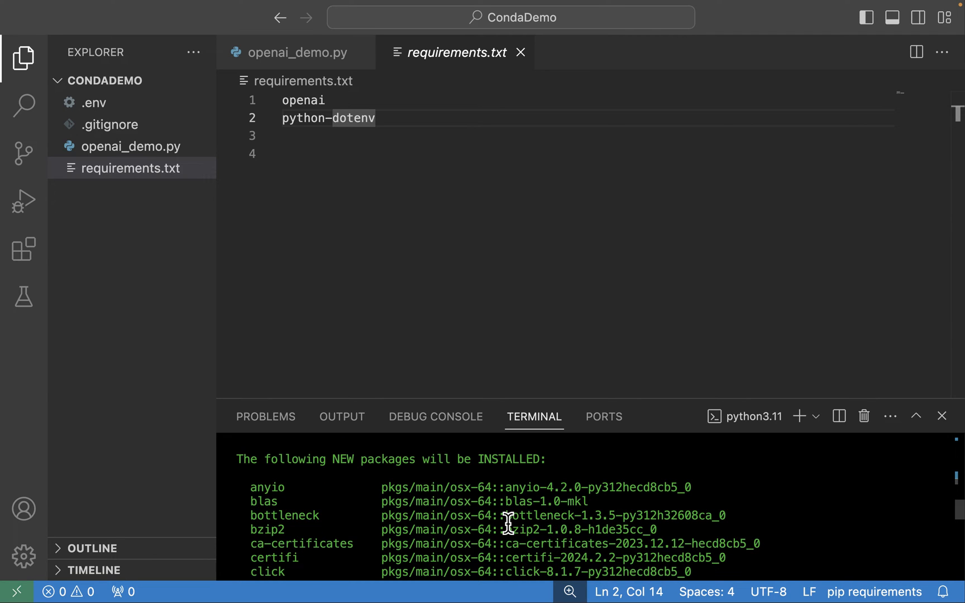
{"action": "scroll", "scroll_direction": "down", "scroll_amount": 3}
{"action": "type", "text": "y"}
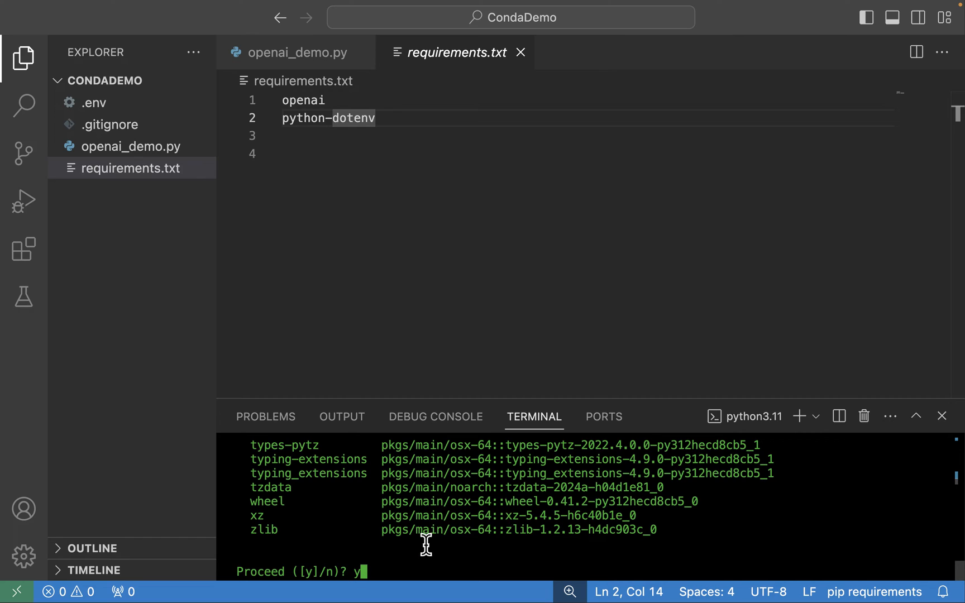
{"action": "key", "text": "Return"}
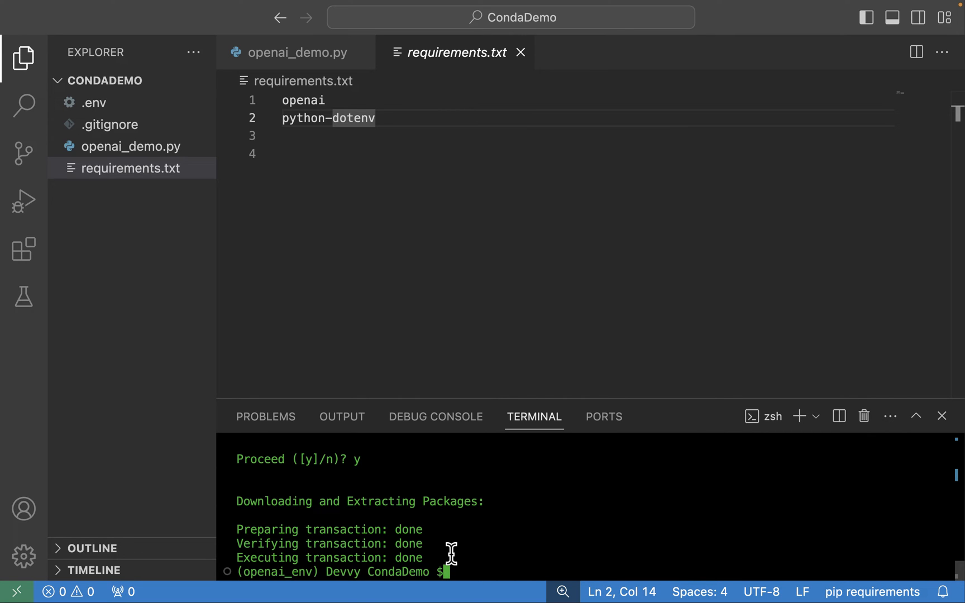
{"action": "mouse_move", "coordinate": [332, 549]}
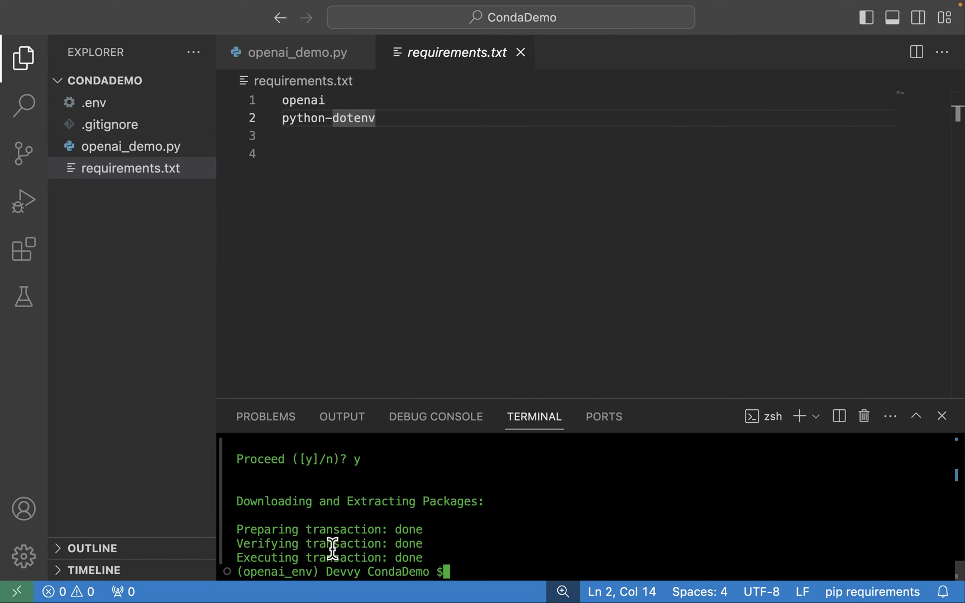
{"action": "mouse_move", "coordinate": [557, 565]}
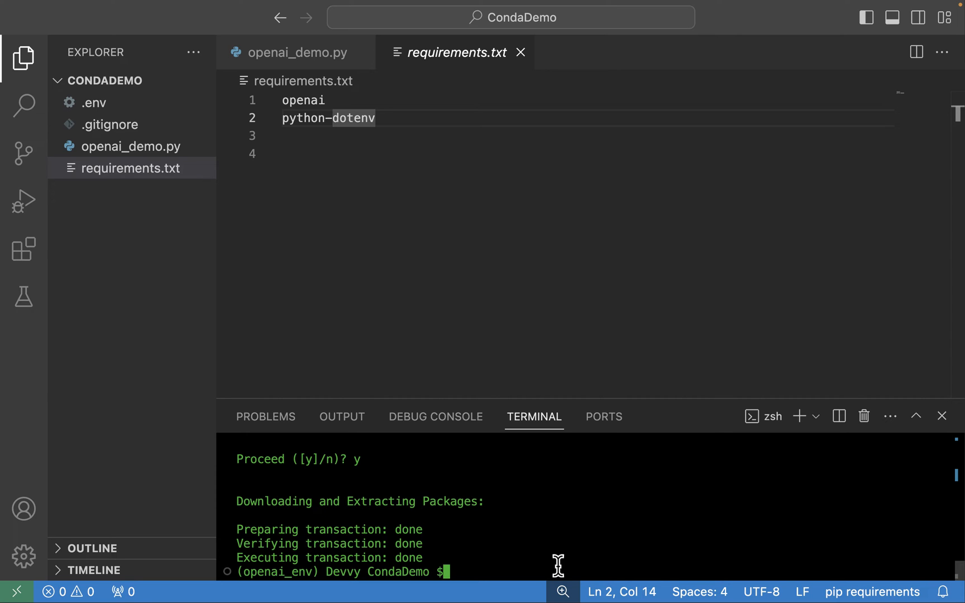
Run conda list and find openai 1.9.0 and python-dotenv 0.21.0 in the output
{"action": "type", "text": "conda"}
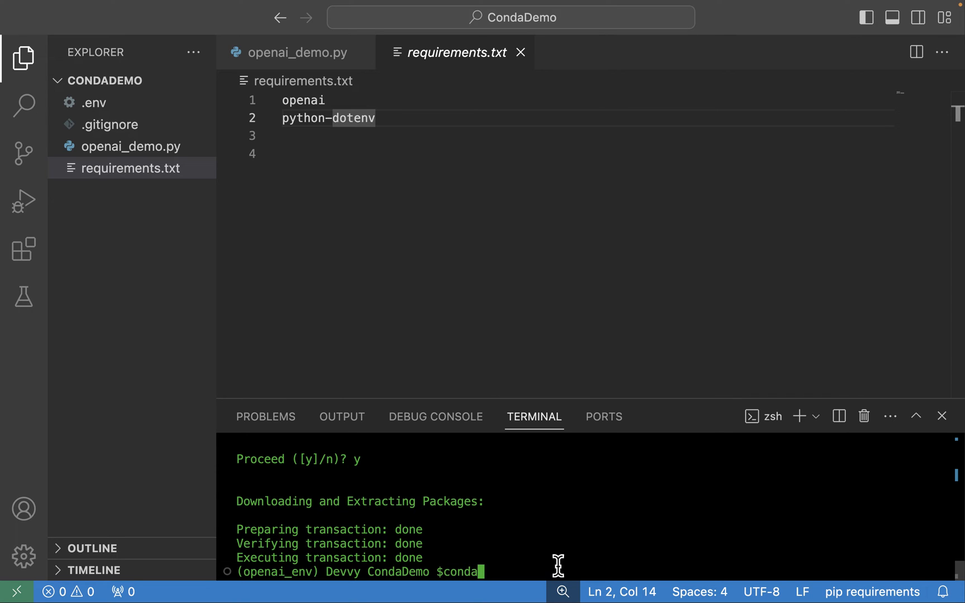
{"action": "type", "text": "list"}
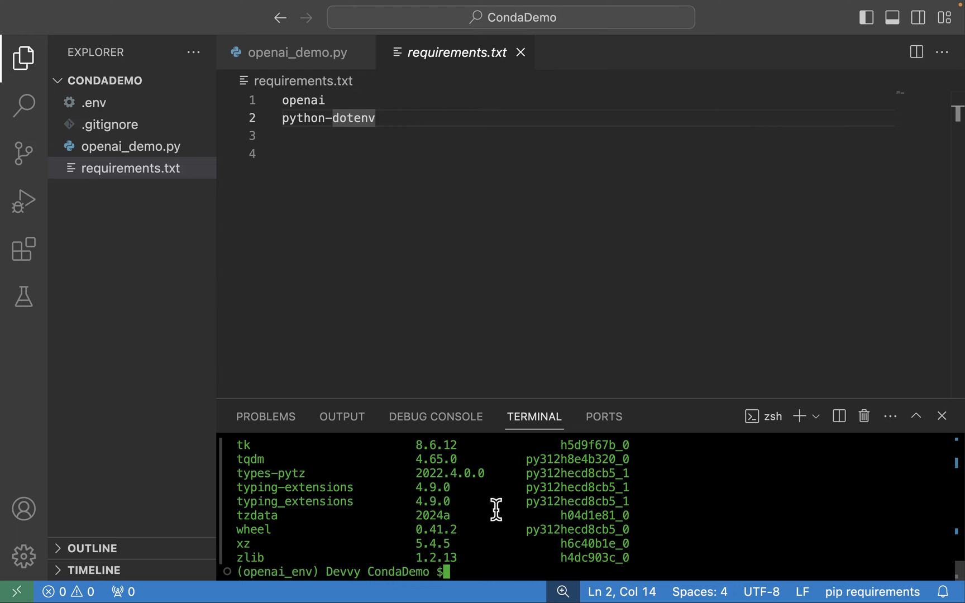
{"action": "mouse_move", "coordinate": [454, 479]}
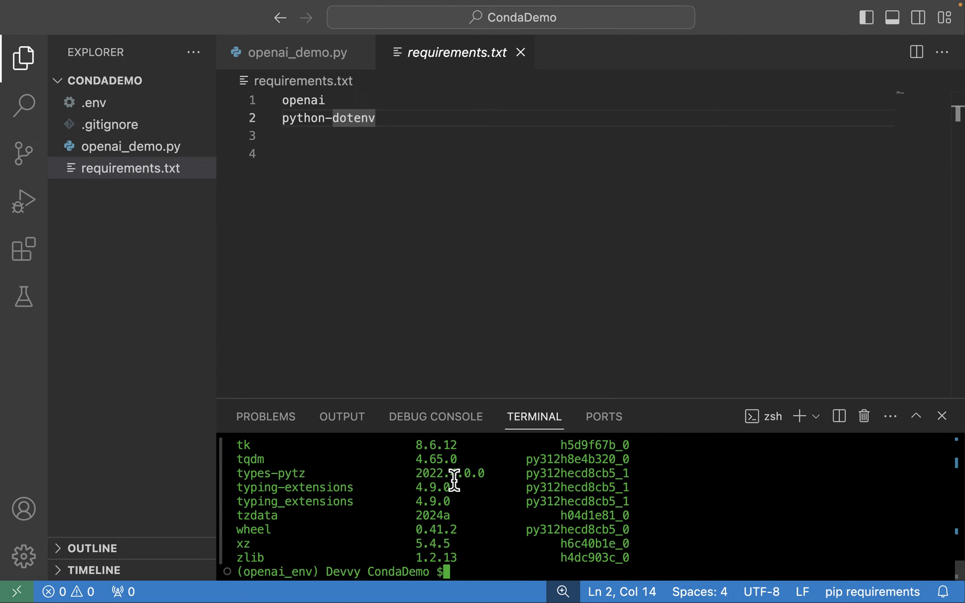
{"action": "scroll", "scroll_direction": "up", "scroll_amount": 3}
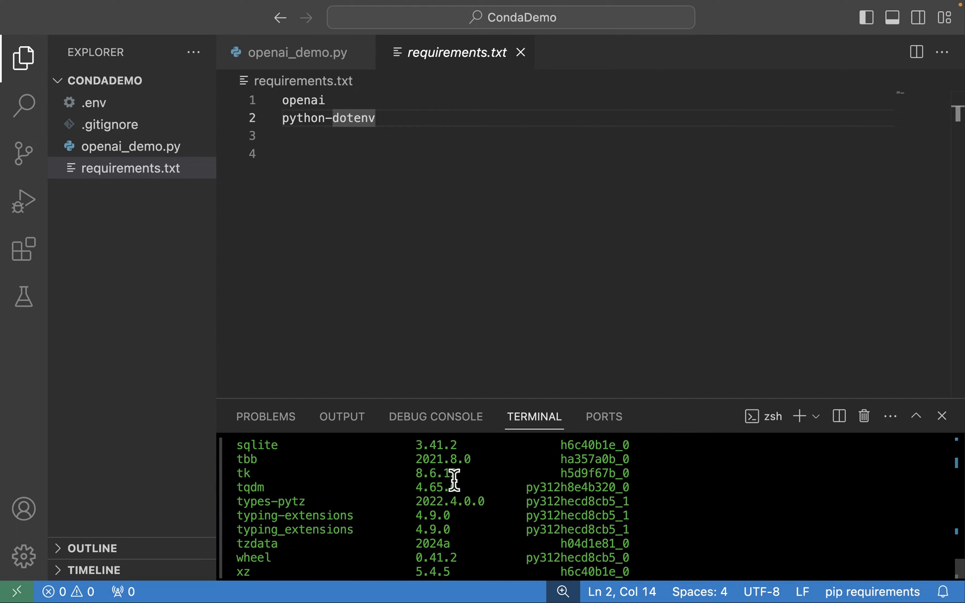
{"action": "scroll", "scroll_direction": "up", "scroll_amount": 3}
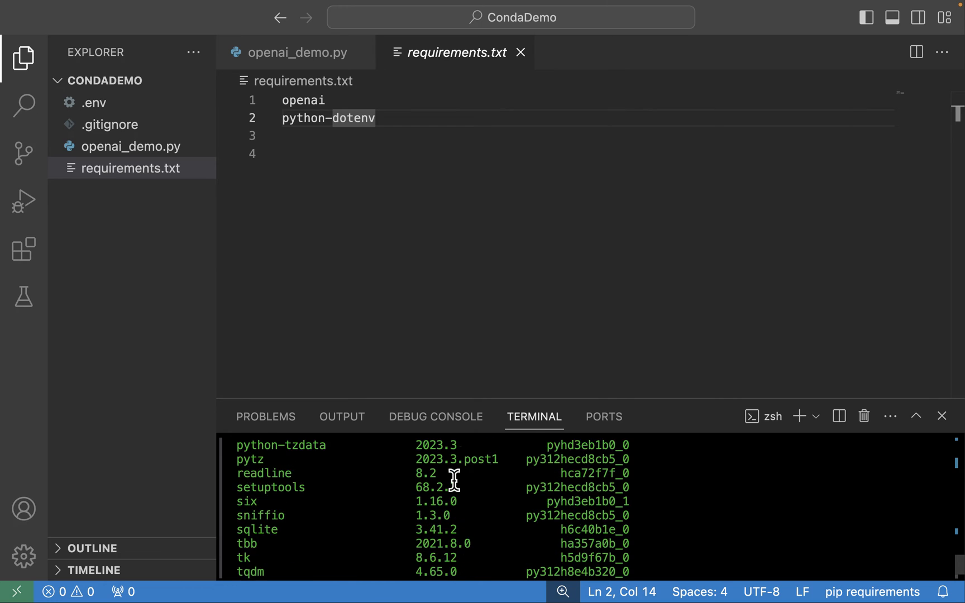
{"action": "scroll", "scroll_direction": "up", "scroll_amount": 3}
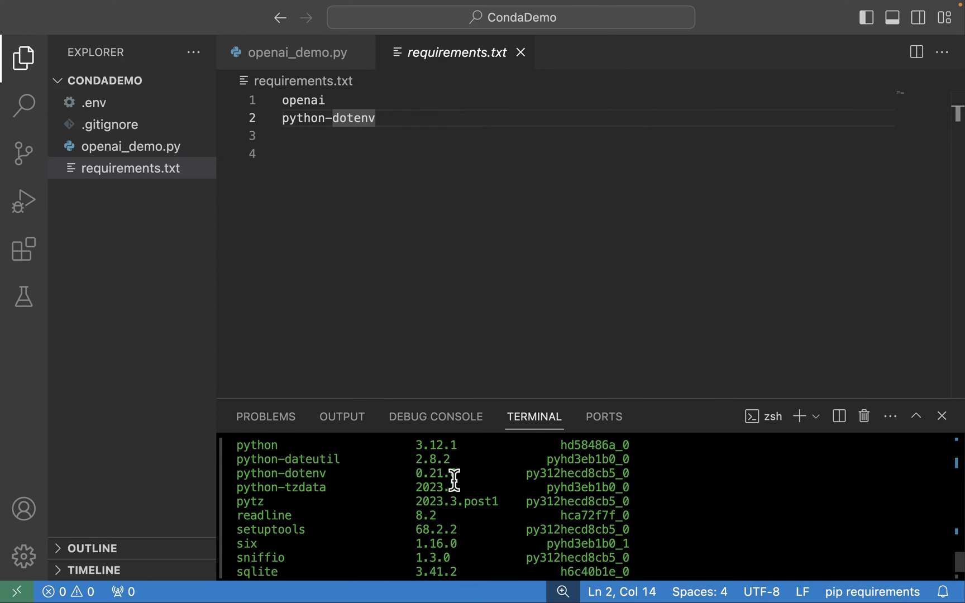
{"action": "mouse_move", "coordinate": [317, 473]}
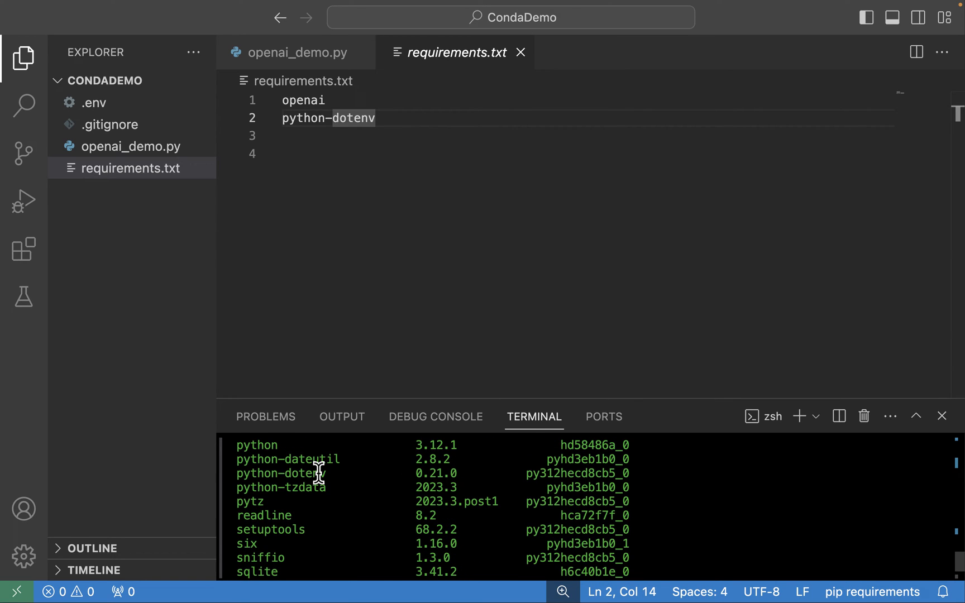
{"action": "mouse_move", "coordinate": [286, 474]}
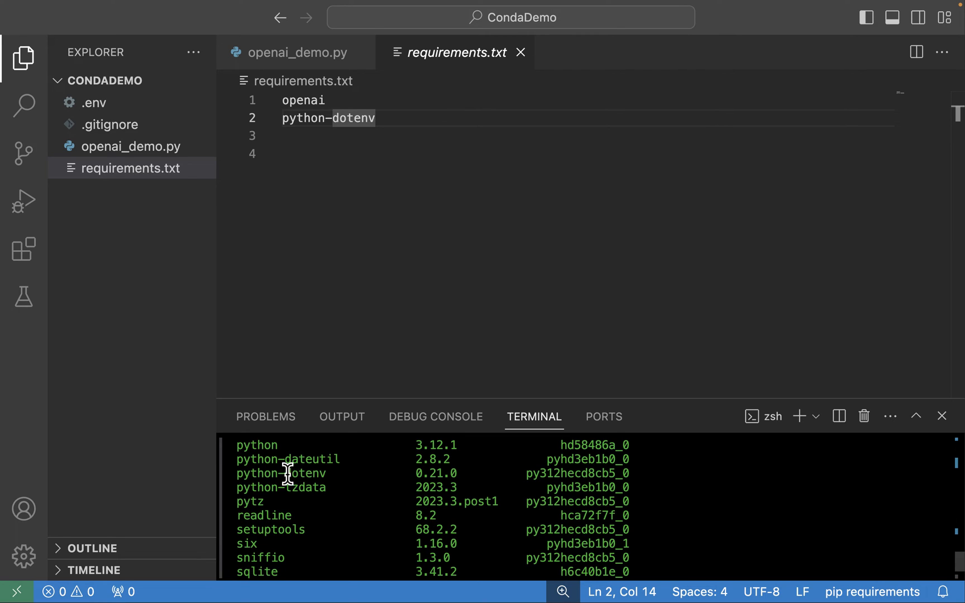
{"action": "mouse_move", "coordinate": [236, 479]}
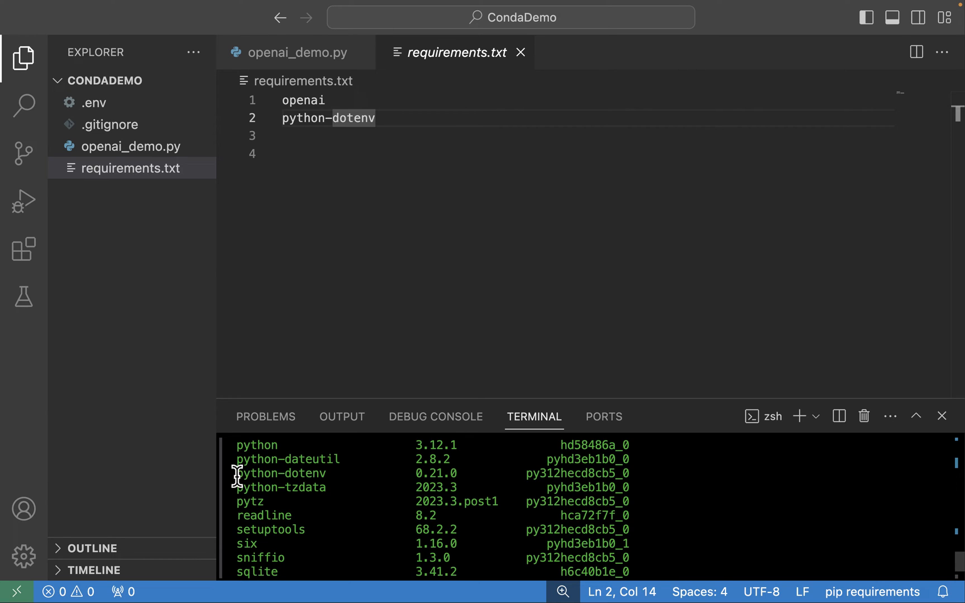
{"action": "double_click", "coordinate": [282, 473]}
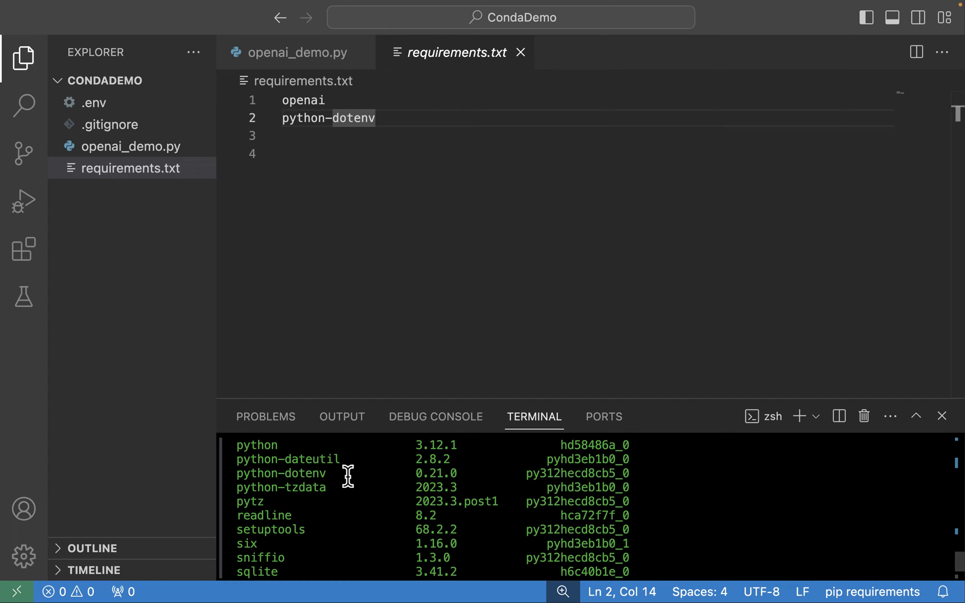
{"action": "scroll", "scroll_direction": "up", "scroll_amount": 3}
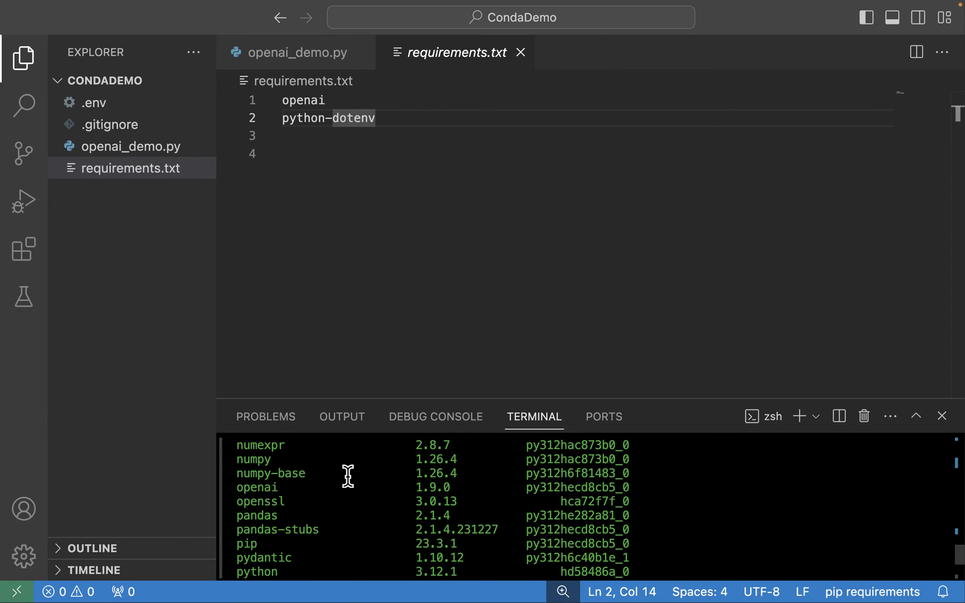
{"action": "double_click", "coordinate": [257, 487]}
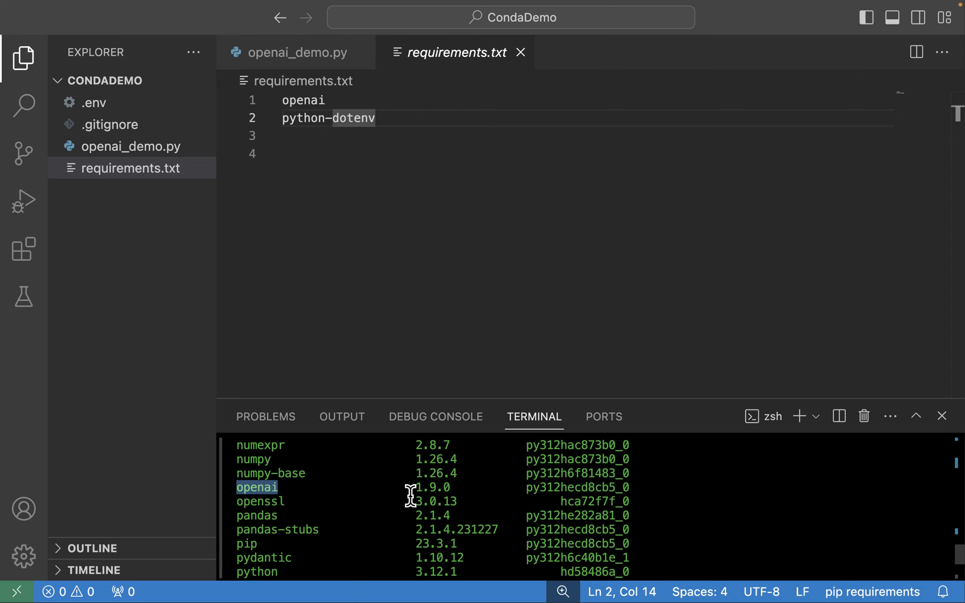
{"action": "scroll", "scroll_direction": "down", "scroll_amount": 3}
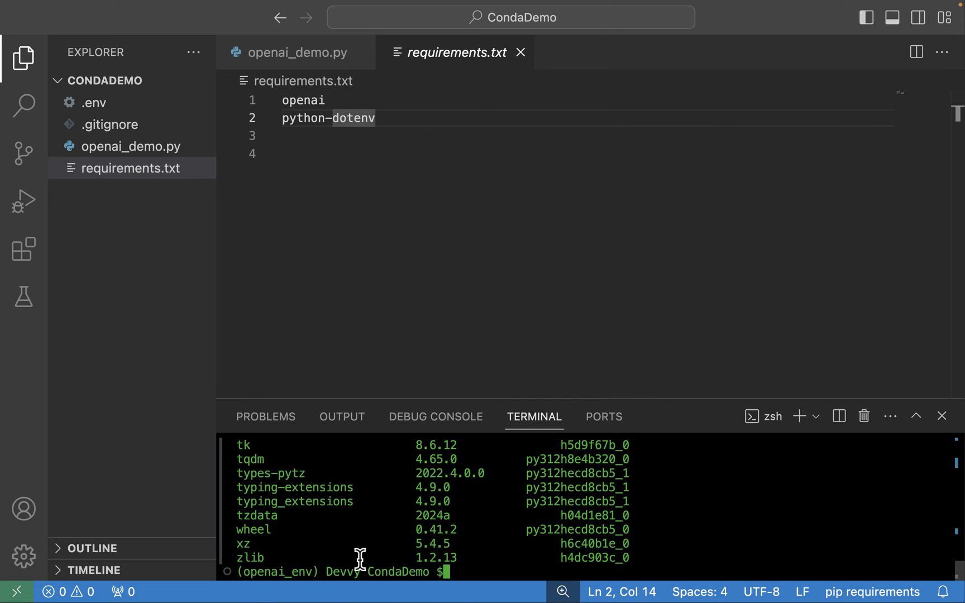
{"action": "mouse_move", "coordinate": [516, 566]}
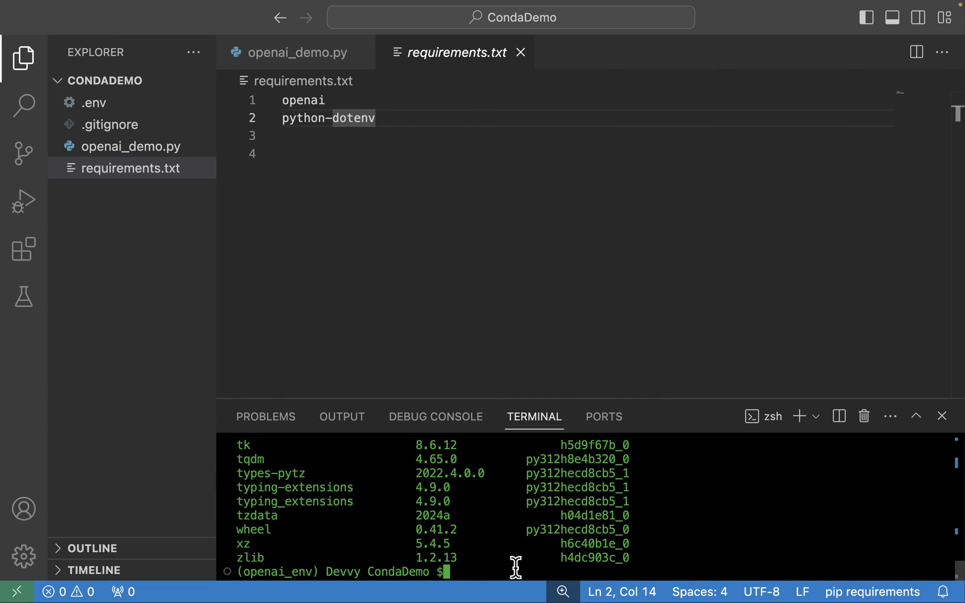
Run python ./openai_demo.py, getting the Braves 2021 answer, and reopen the script in the editor
{"action": "type", "text": "python ./"}
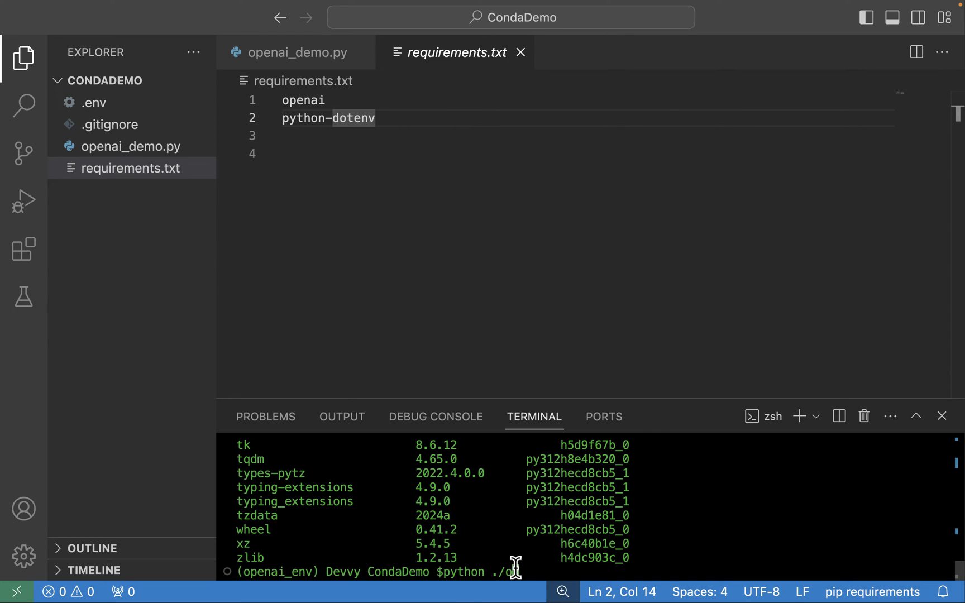
{"action": "type", "text": "openai"}
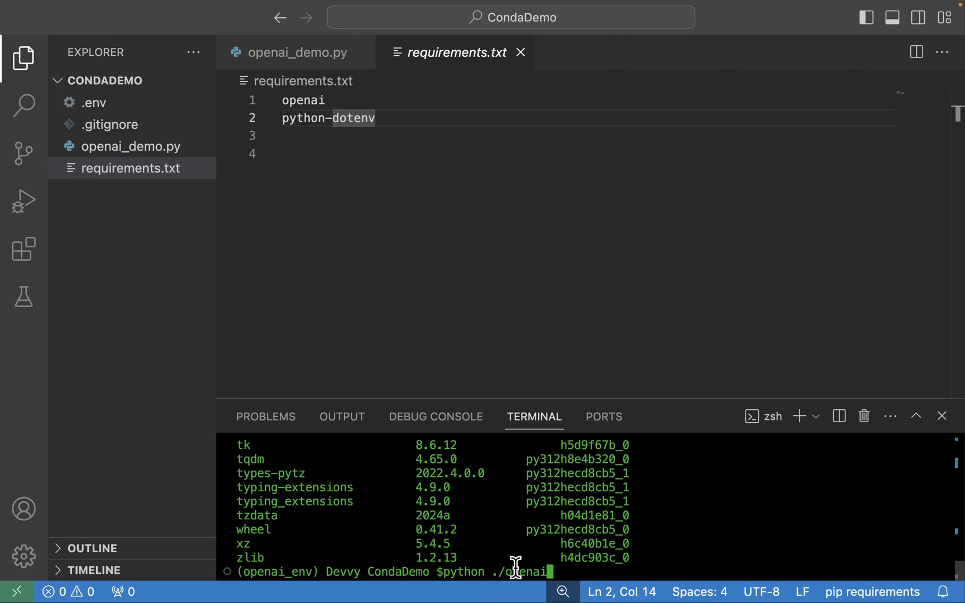
{"action": "type", "text": "_demo"}
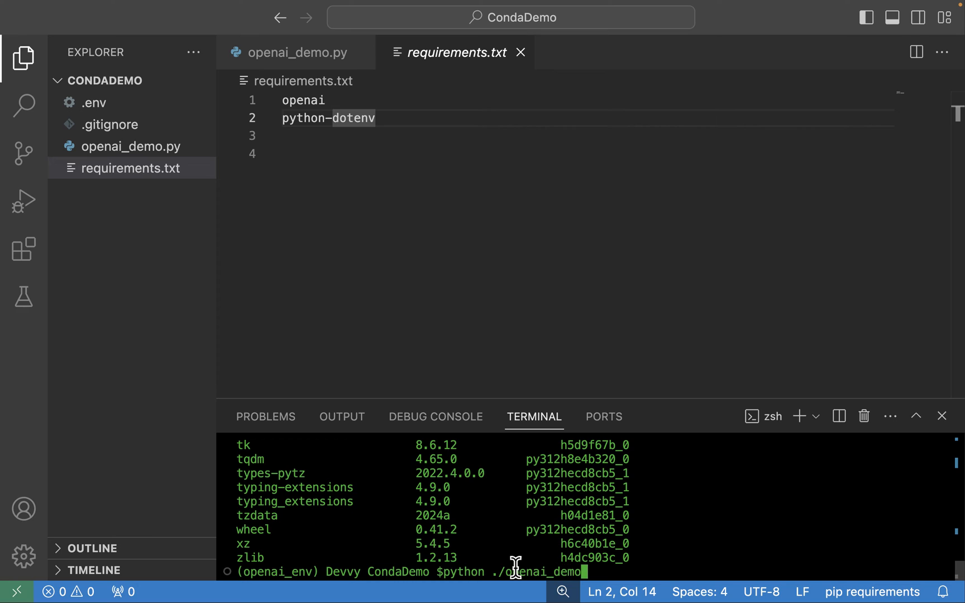
{"action": "type", "text": ".py"}
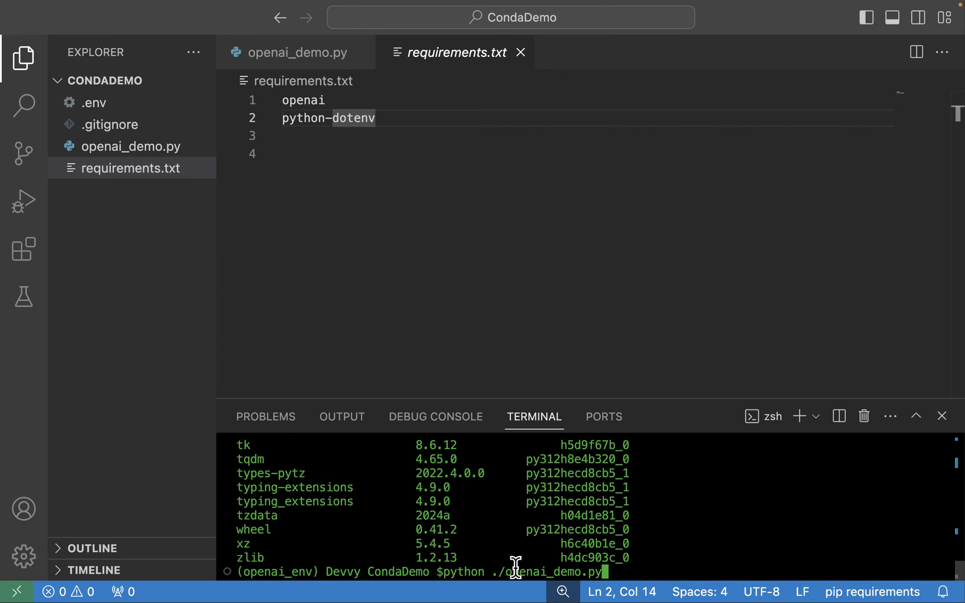
{"action": "key", "text": "Return"}
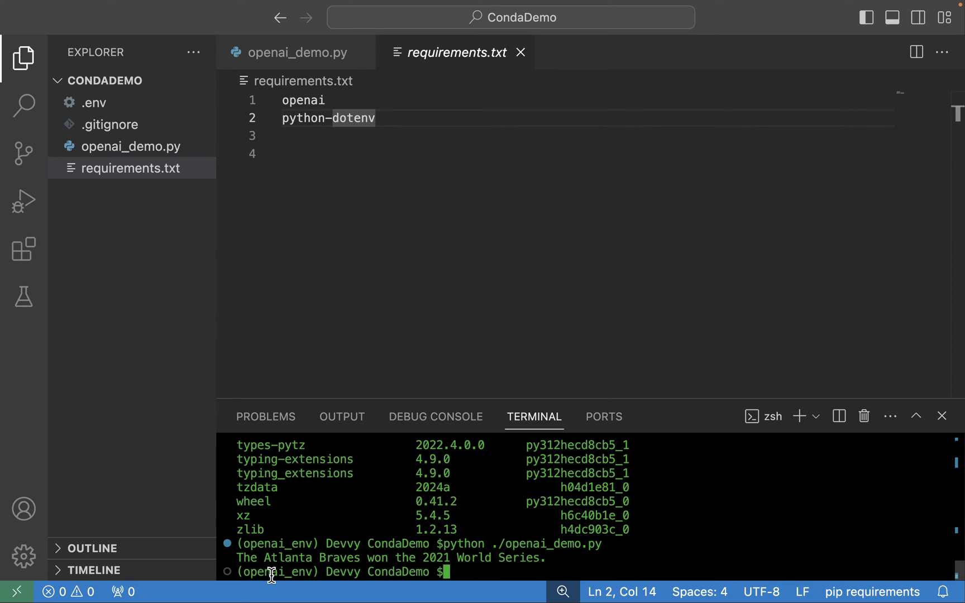
{"action": "mouse_move", "coordinate": [370, 535]}
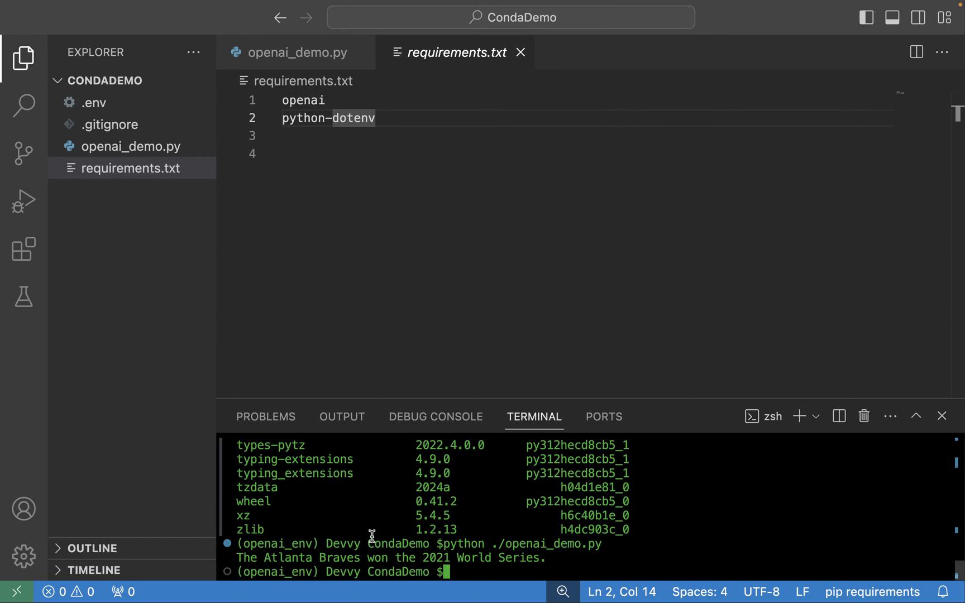
{"action": "left_click", "coordinate": [296, 52]}
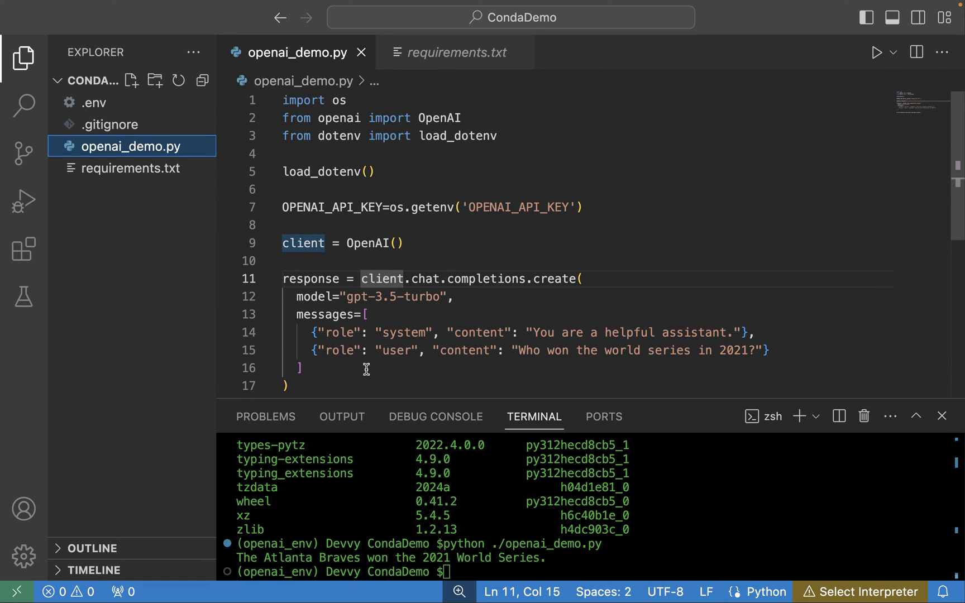
{"action": "scroll", "scroll_direction": "down", "scroll_amount": 3}
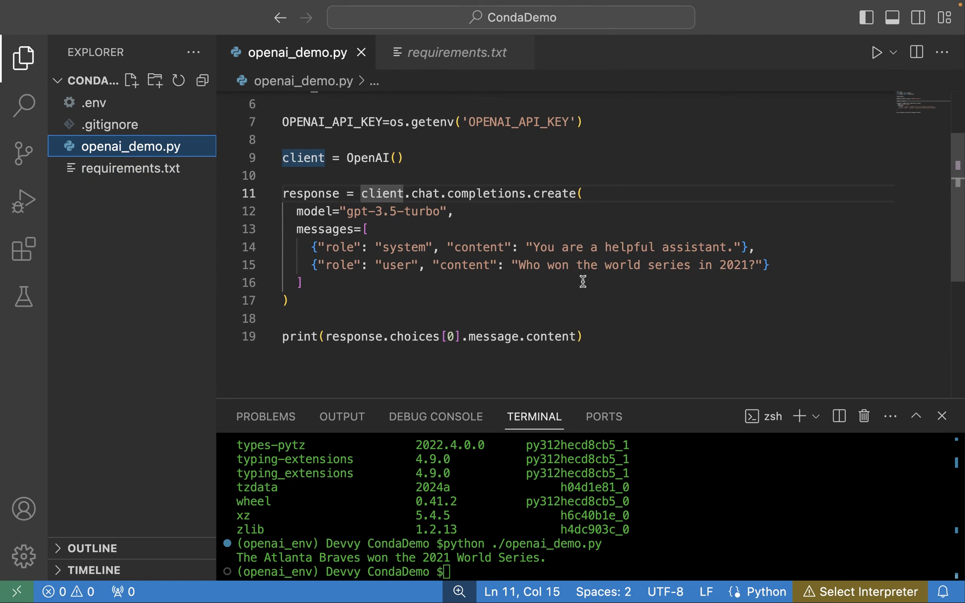
{"action": "mouse_move", "coordinate": [767, 271]}
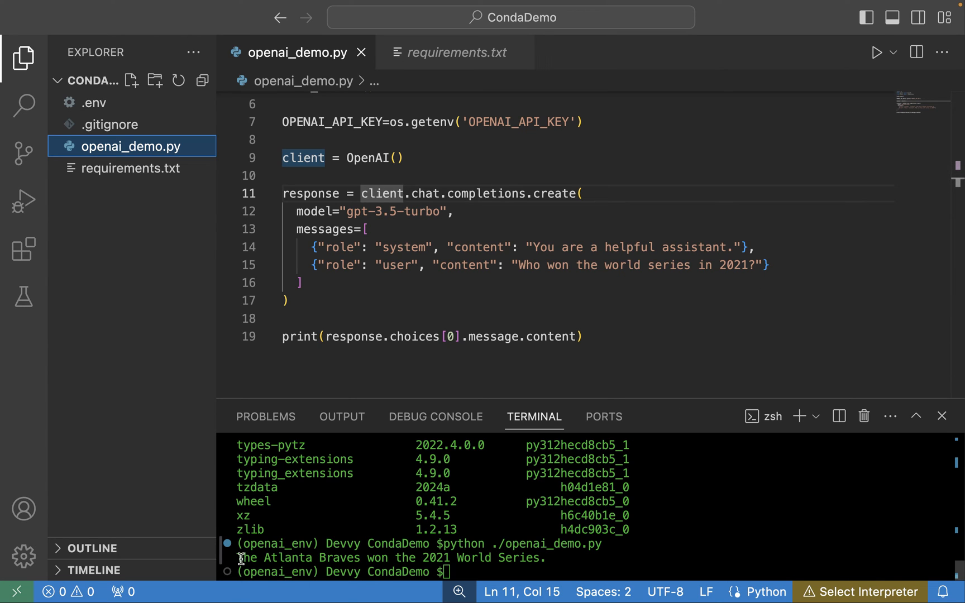
{"action": "mouse_move", "coordinate": [369, 559]}
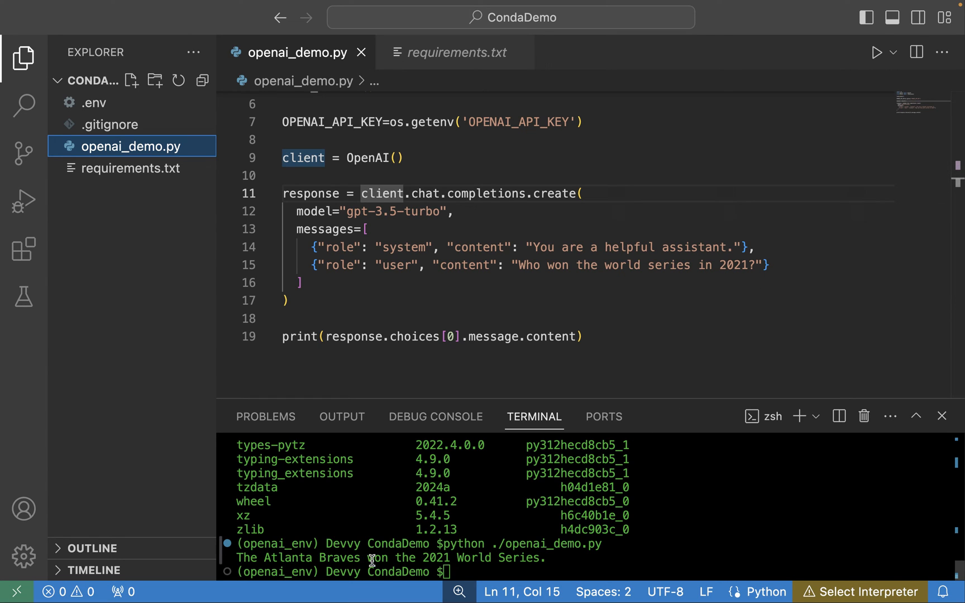
{"action": "mouse_move", "coordinate": [464, 563]}
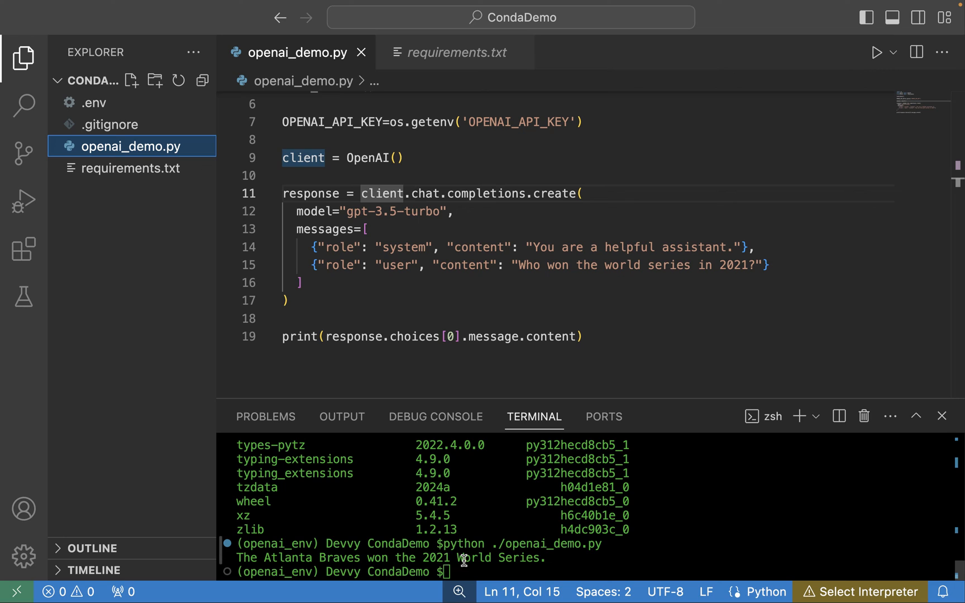
{"action": "mouse_move", "coordinate": [570, 561]}
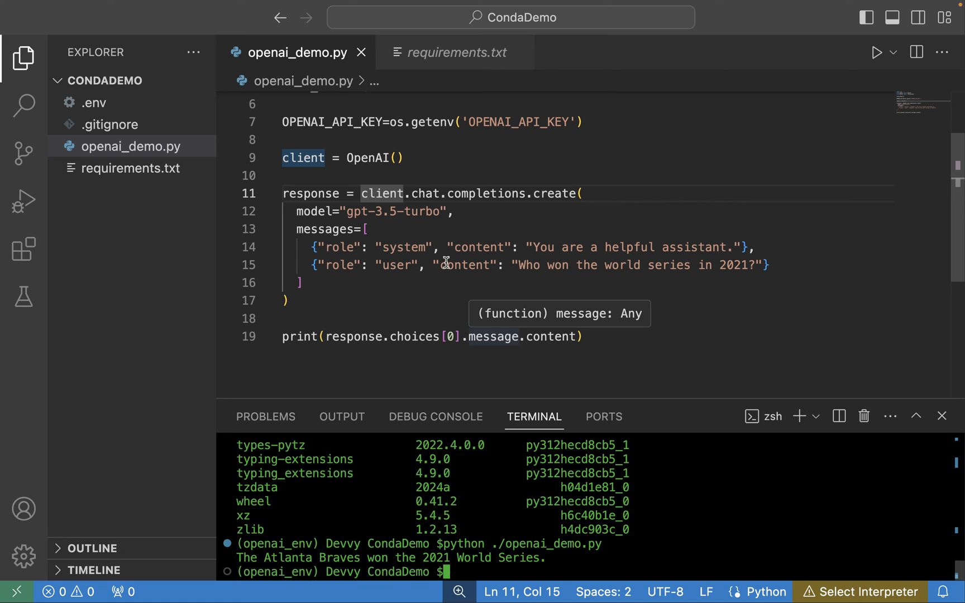
{"action": "scroll", "scroll_direction": "up", "scroll_amount": 3}
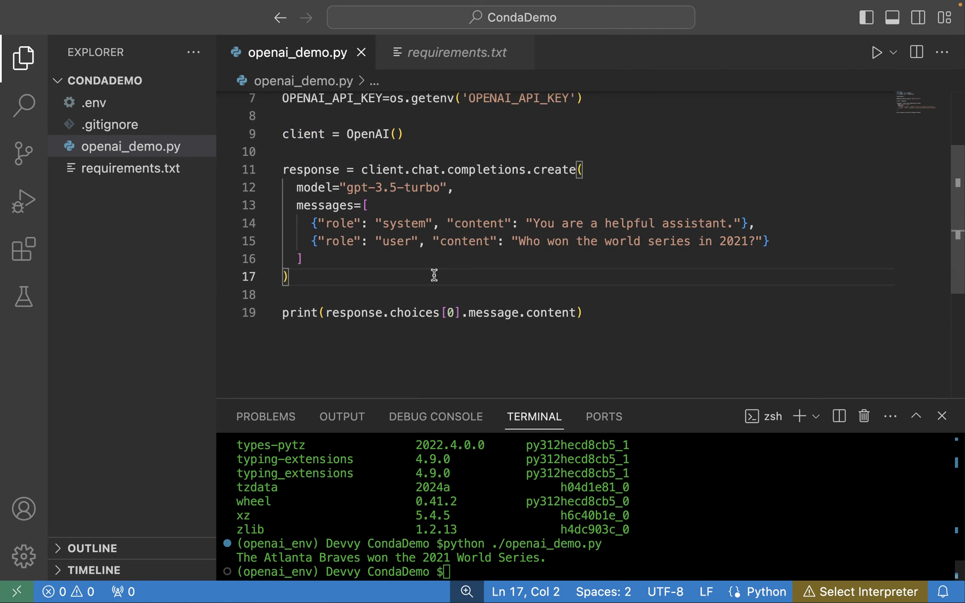
{"action": "mouse_move", "coordinate": [430, 279]}
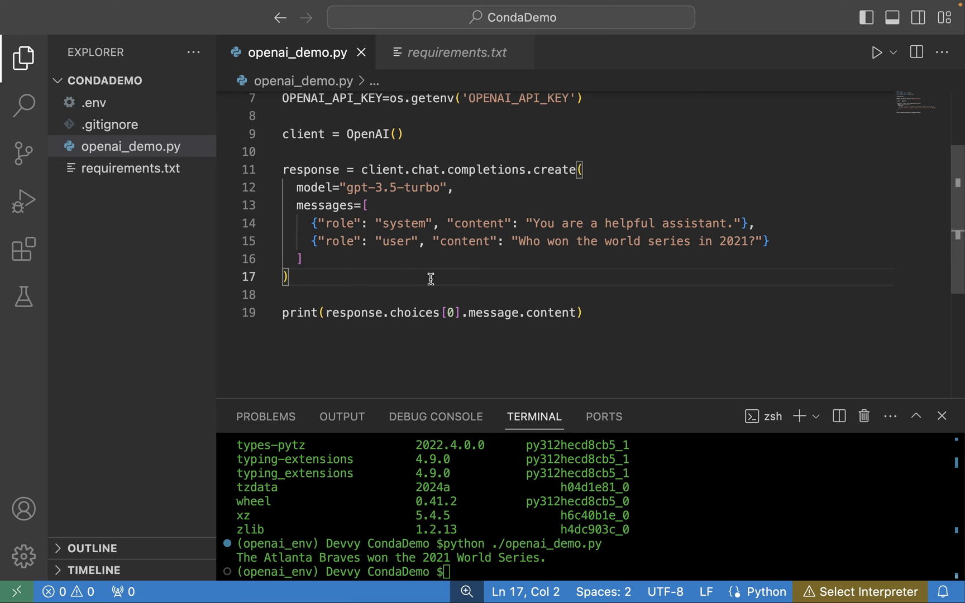
{"action": "mouse_move", "coordinate": [461, 560]}
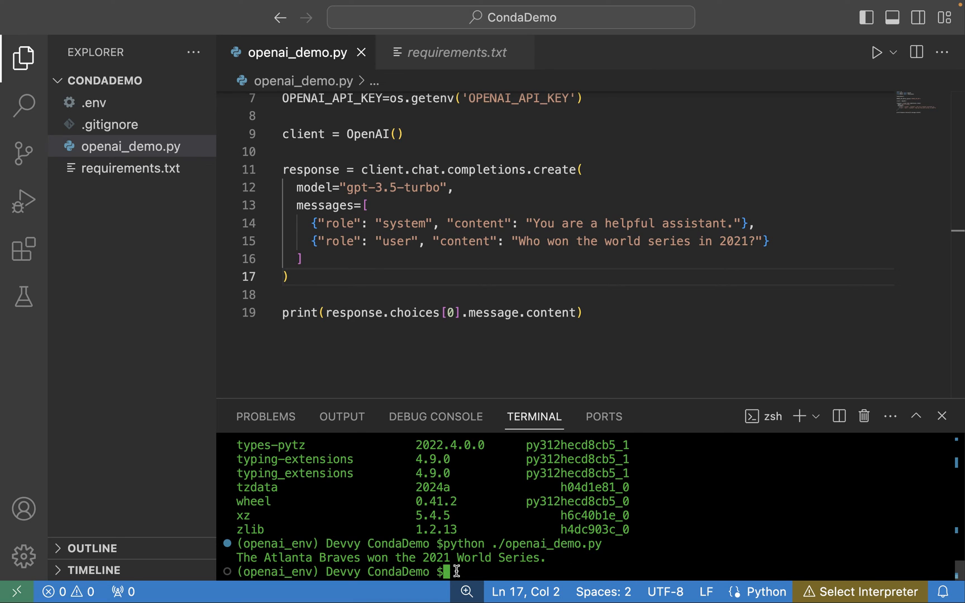
{"action": "type", "text": "deactivate"}
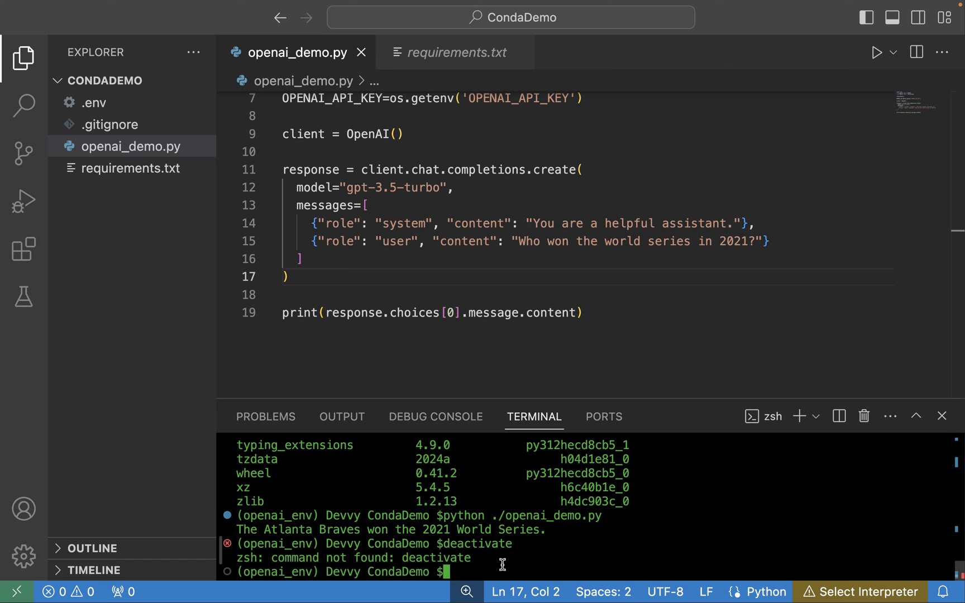
Enter conda deactivate to switch the terminal from openai_env back to base
{"action": "type", "text": "conda deactivate"}
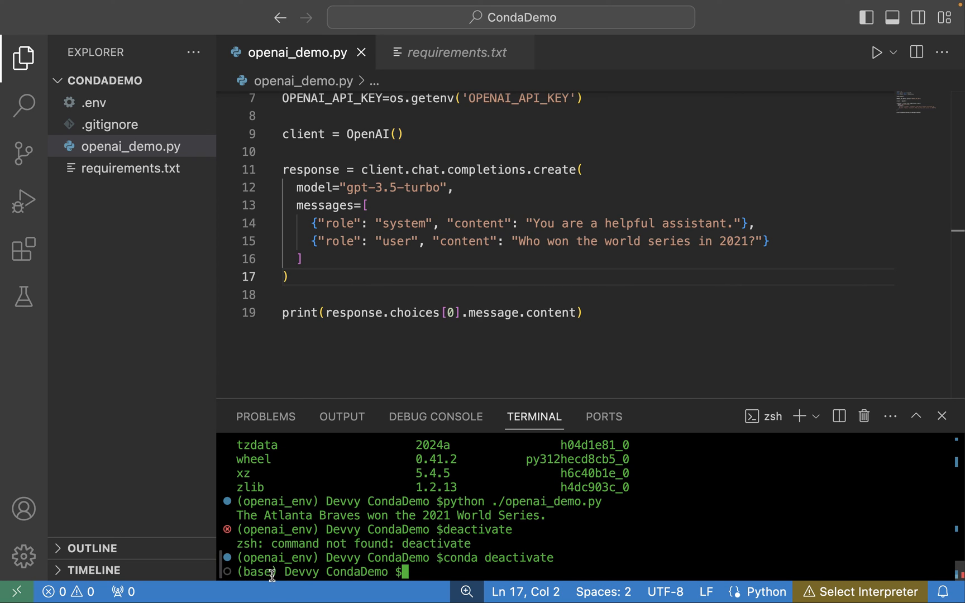
{"action": "mouse_move", "coordinate": [278, 572]}
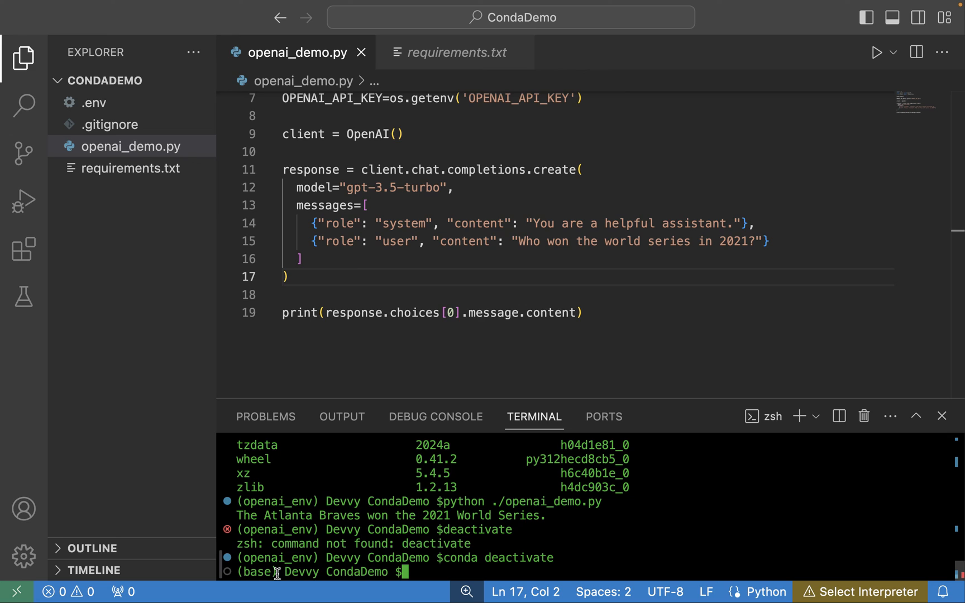
Run openai_demo.py in base, getting ModuleNotFoundError: No module named 'openai'
{"action": "type", "text": "conda deactivate"}
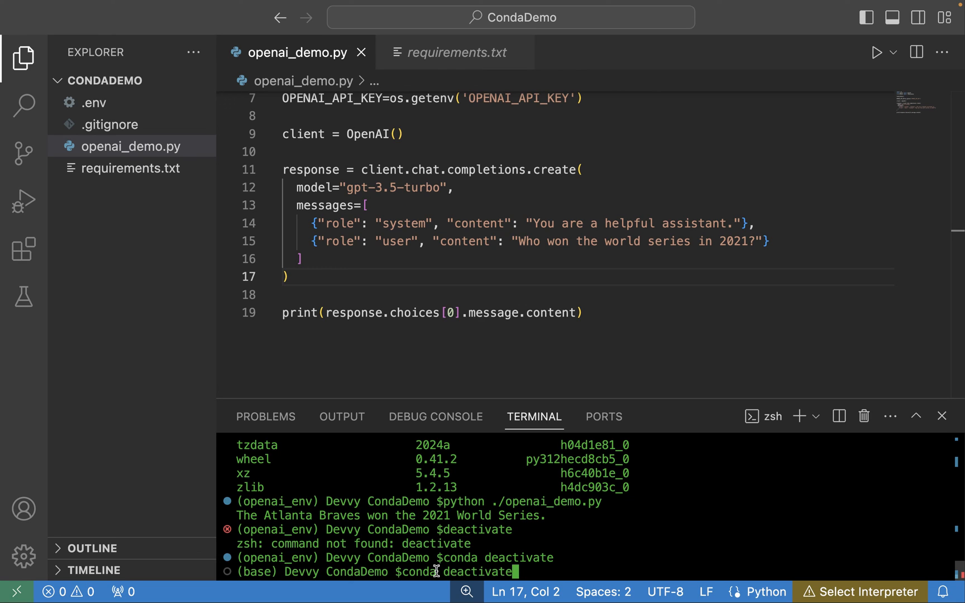
{"action": "type", "text": "python ./openai_demo.py"}
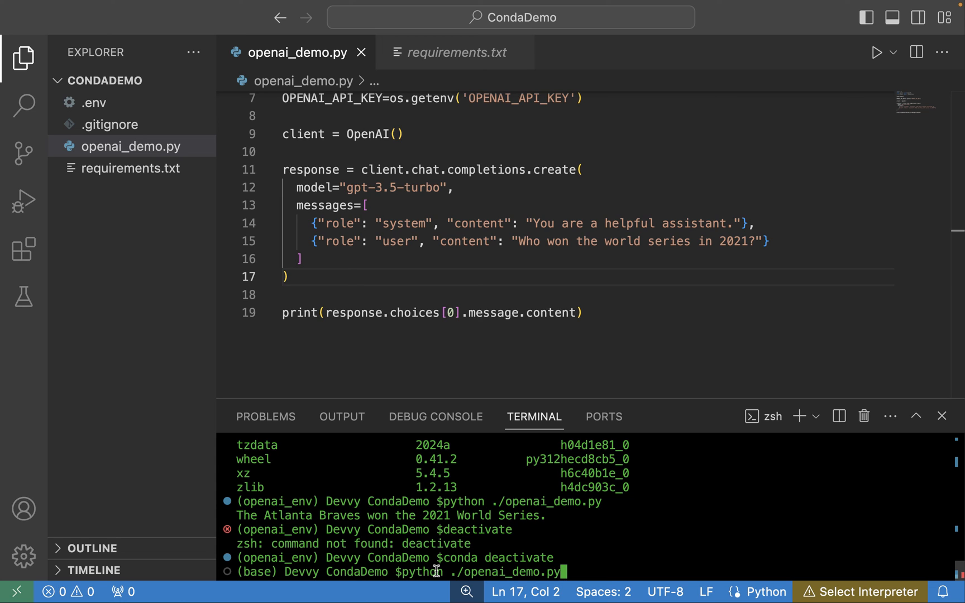
{"action": "key", "text": "Return"}
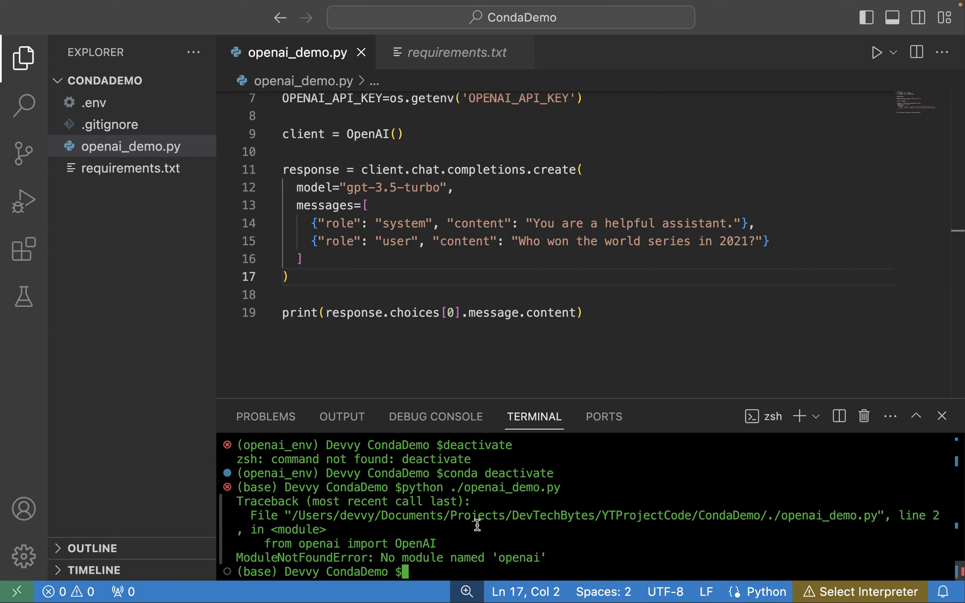
{"action": "mouse_move", "coordinate": [499, 553]}
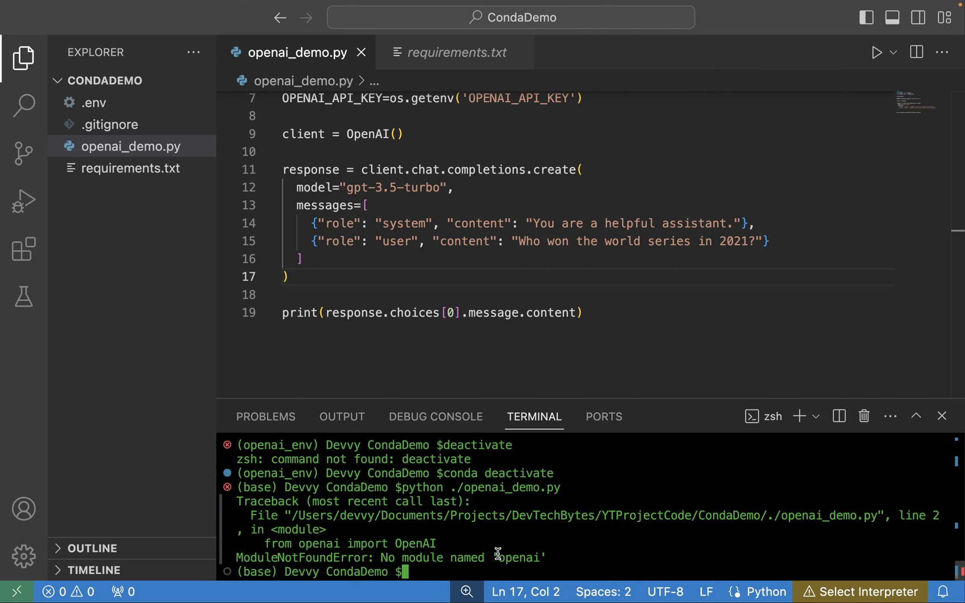
{"action": "mouse_move", "coordinate": [465, 550]}
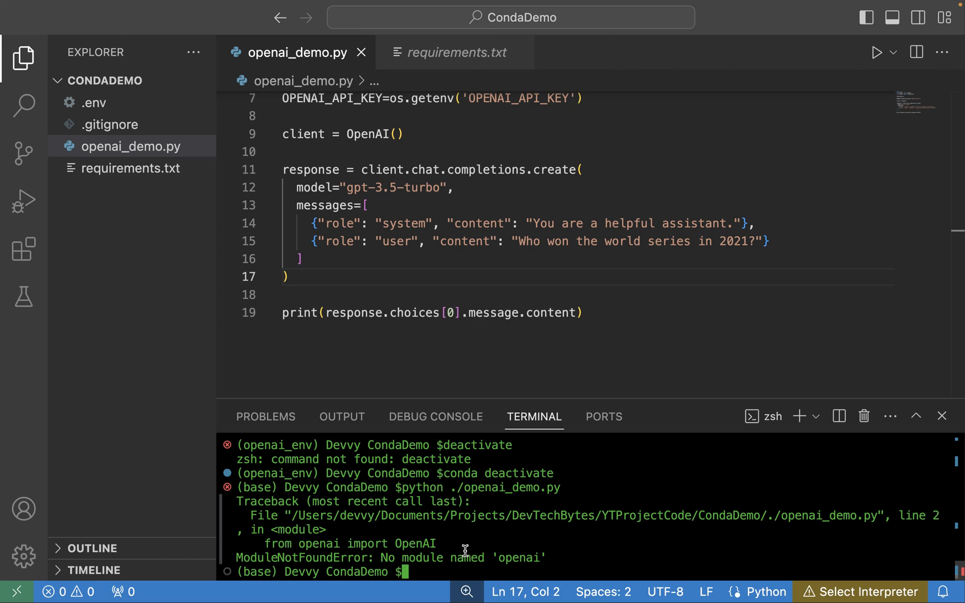
Reactivate openai_env with conda activate, rerun openai_demo.py, and scroll the editor to the top
{"action": "type", "text": "c"}
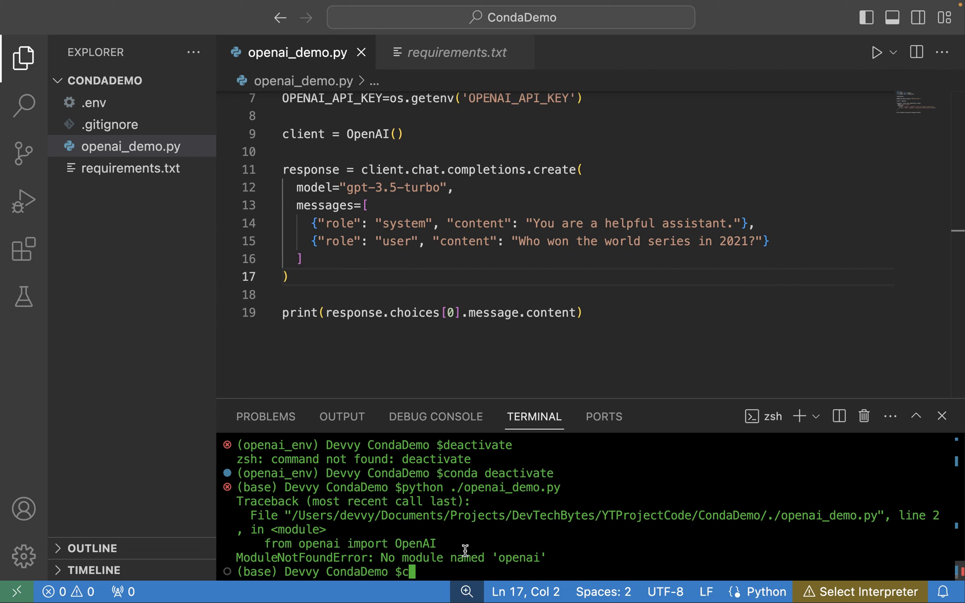
{"action": "type", "text": "onda"}
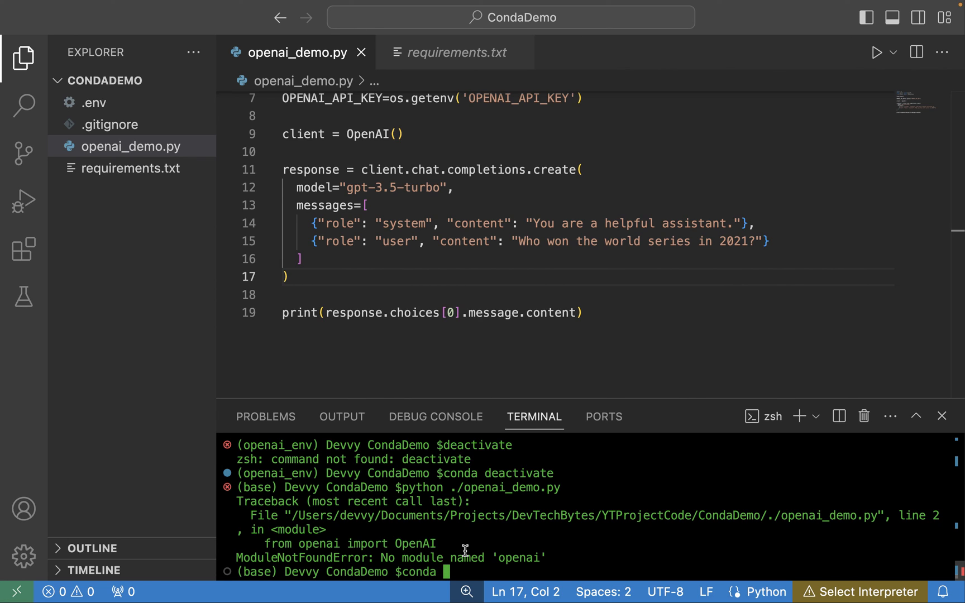
{"action": "type", "text": "a"}
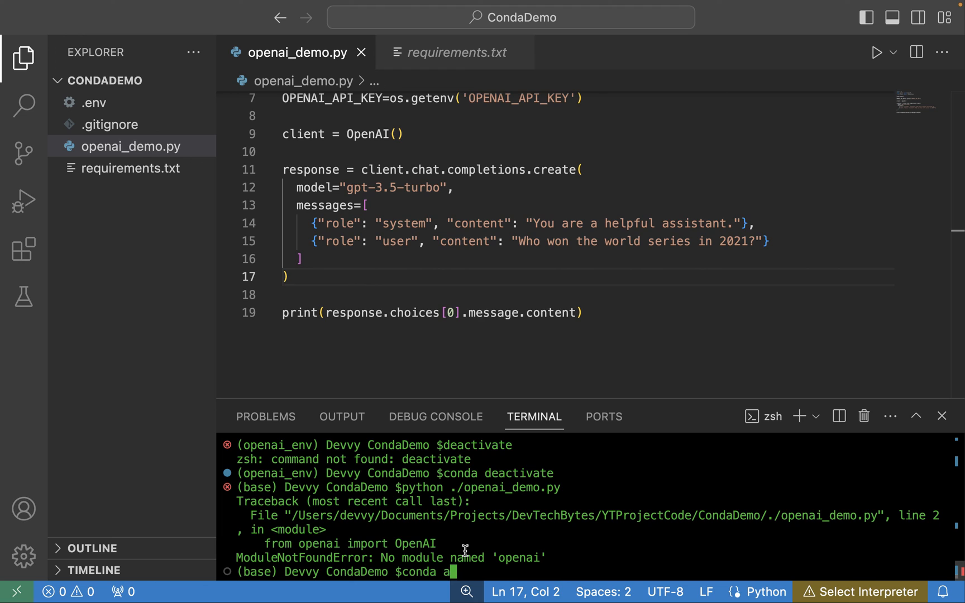
{"action": "type", "text": "ctivate o"}
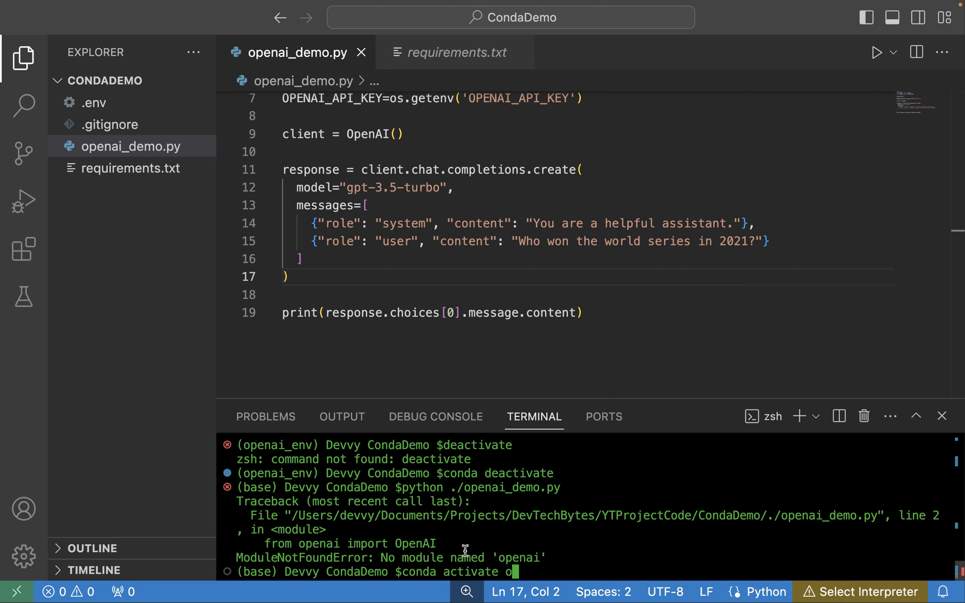
{"action": "type", "text": "penai_env"}
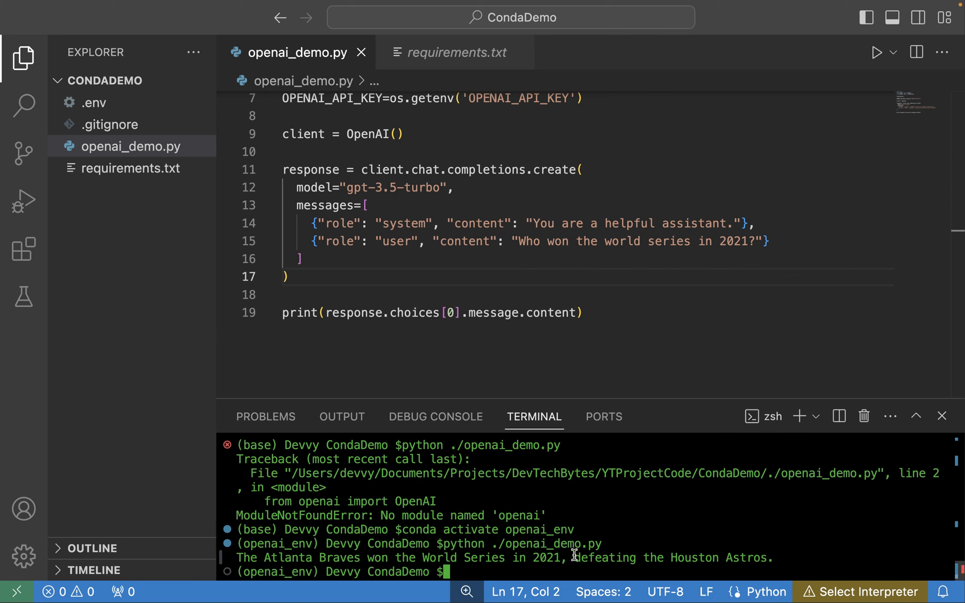
{"action": "mouse_move", "coordinate": [702, 559]}
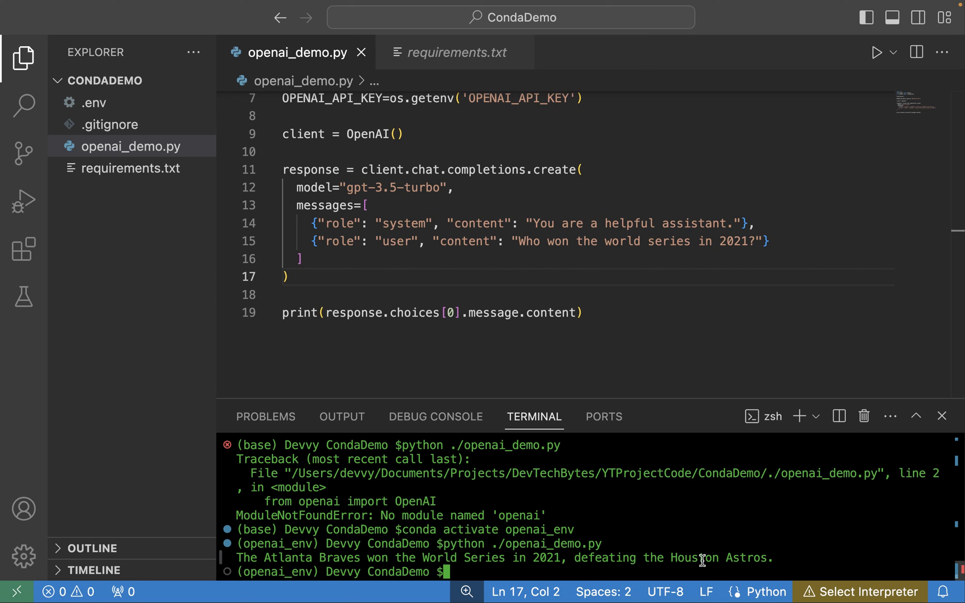
{"action": "scroll", "scroll_direction": "up", "scroll_amount": 3}
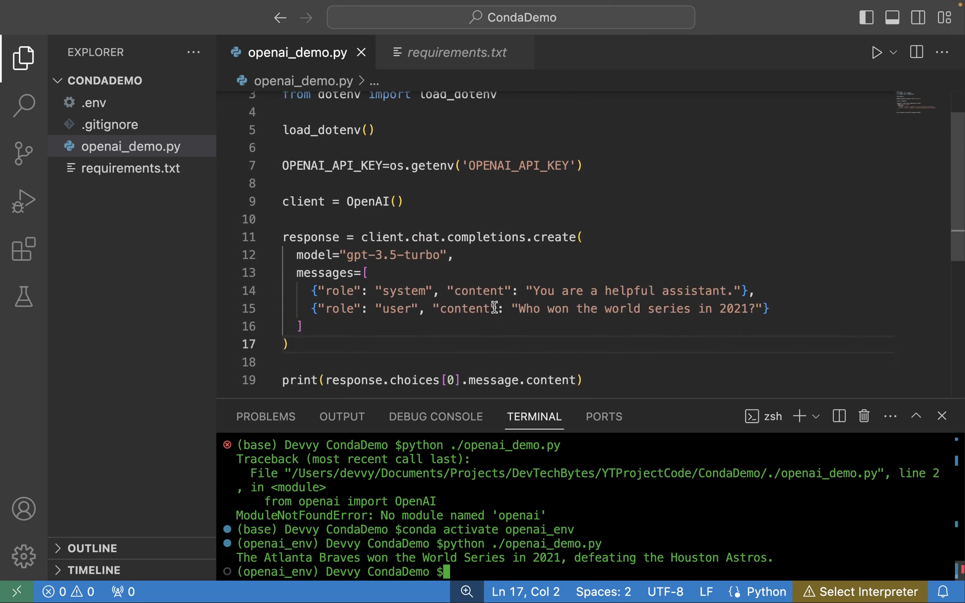
{"action": "scroll", "scroll_direction": "up", "scroll_amount": 3}
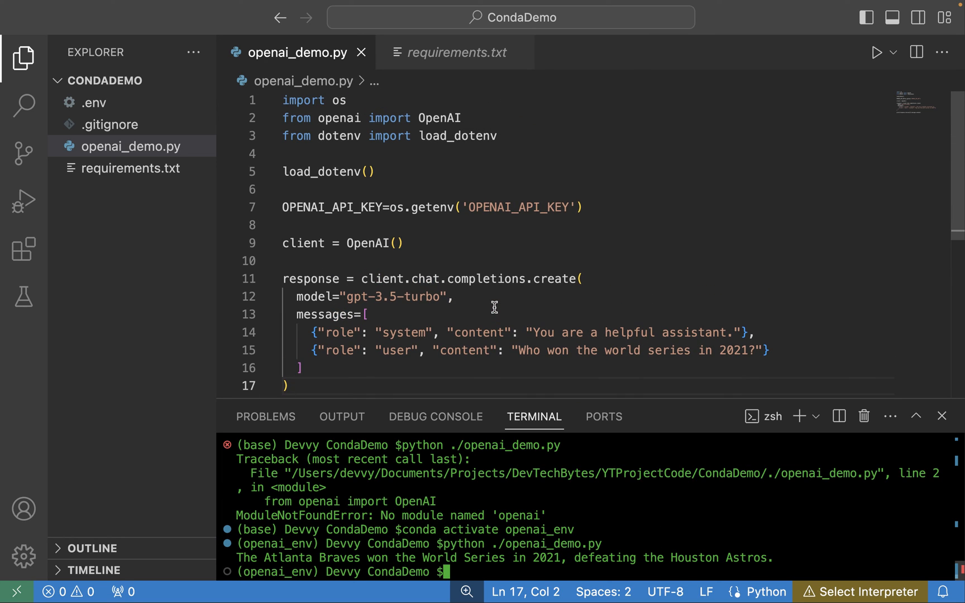